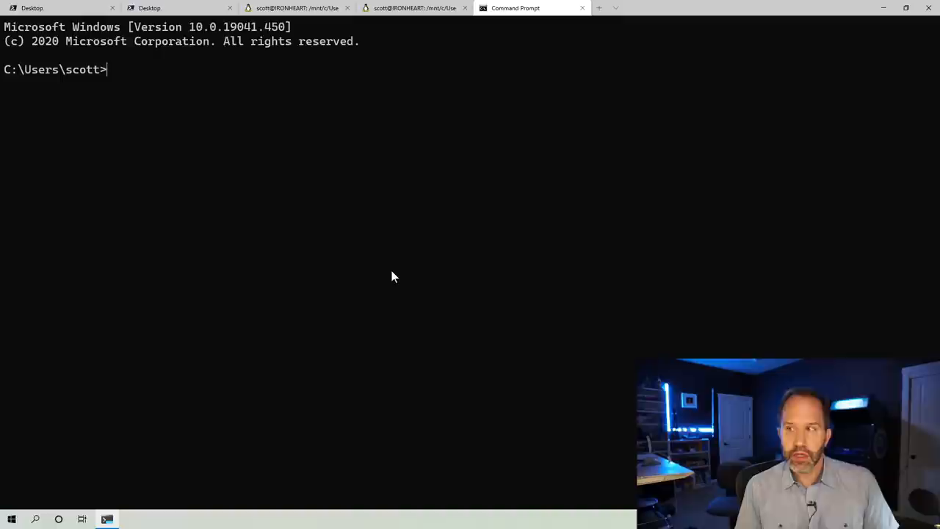
mouse_move(417, 58)
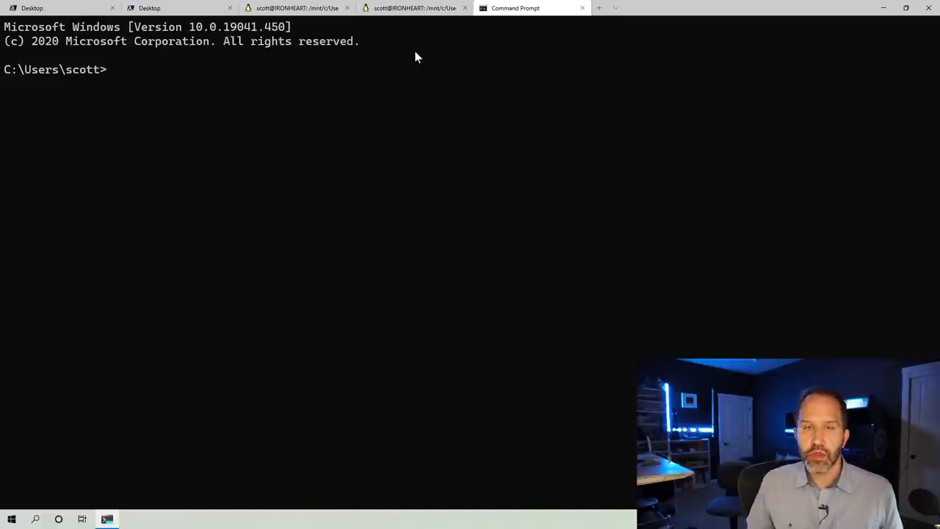
mouse_move(440, 90)
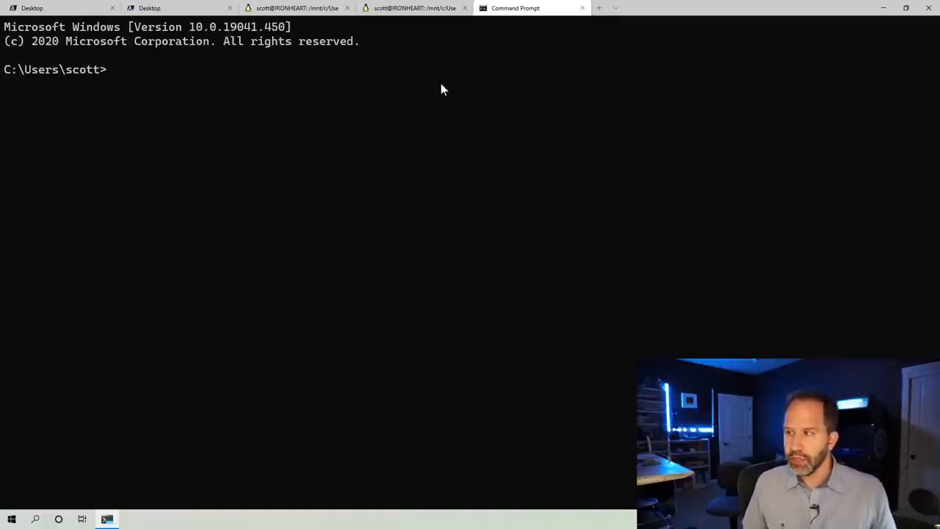
Launch Windows Terminal from the Start search and settle on the Command Prompt session
left_click(12, 520)
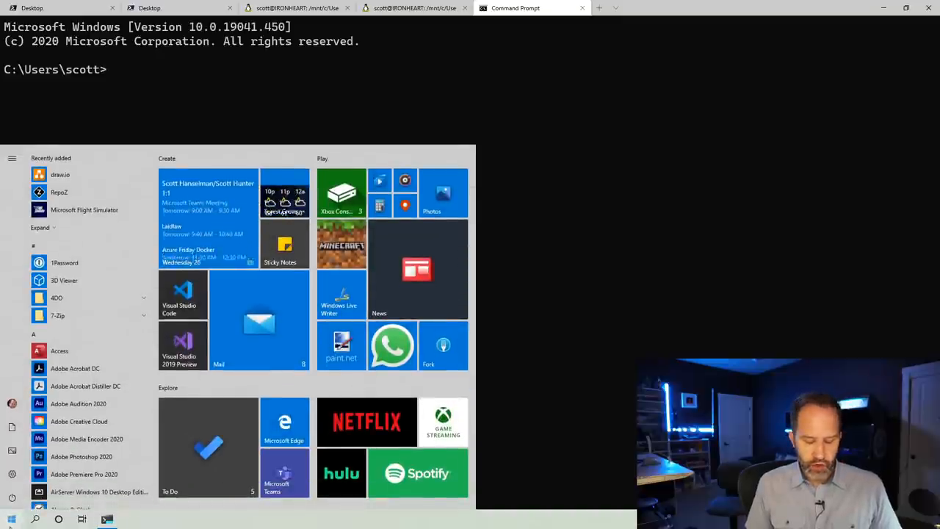
type("cmd")
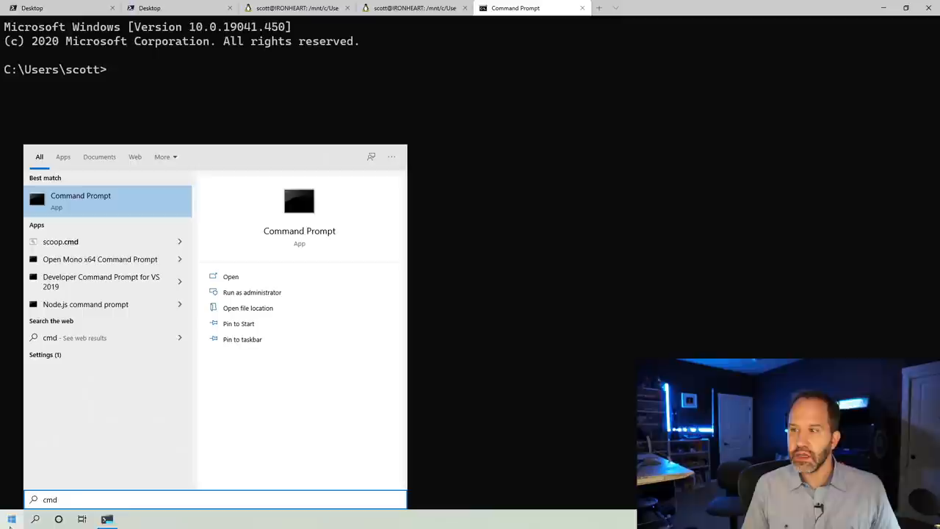
type("termal")
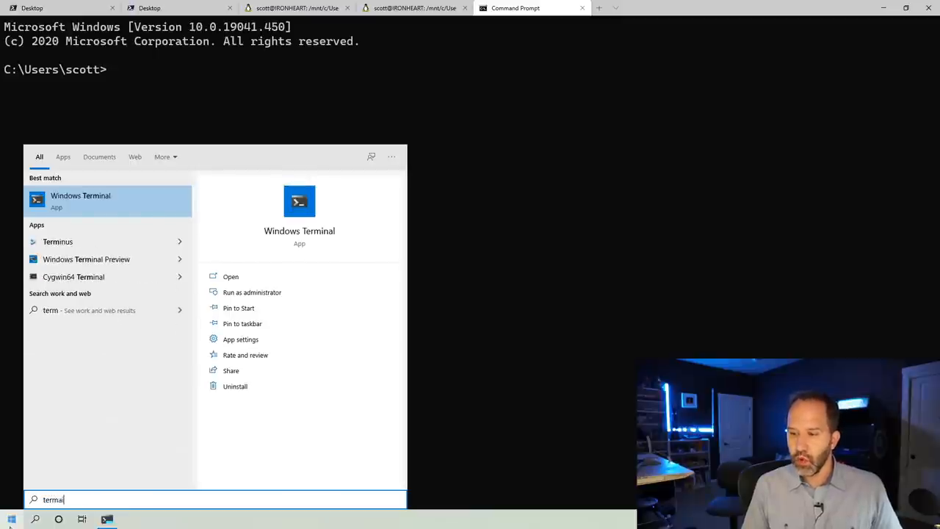
type("in")
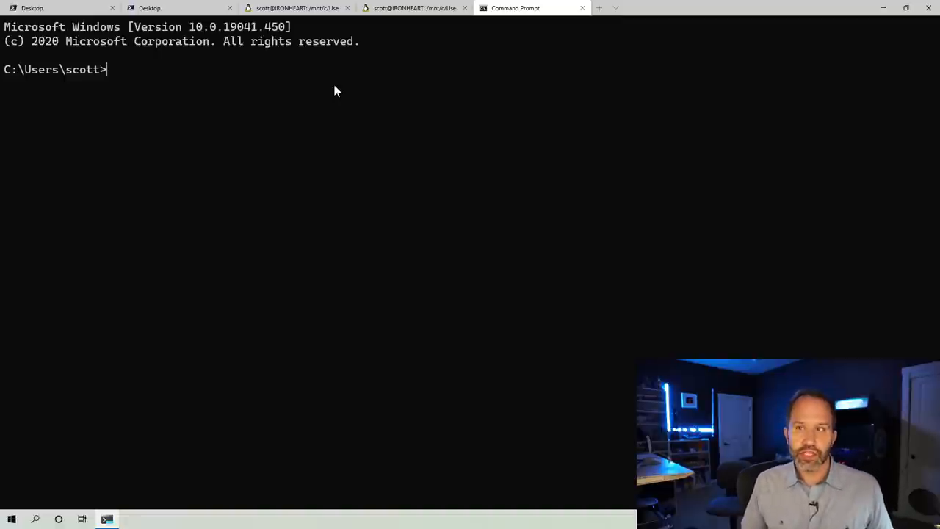
mouse_move(615, 12)
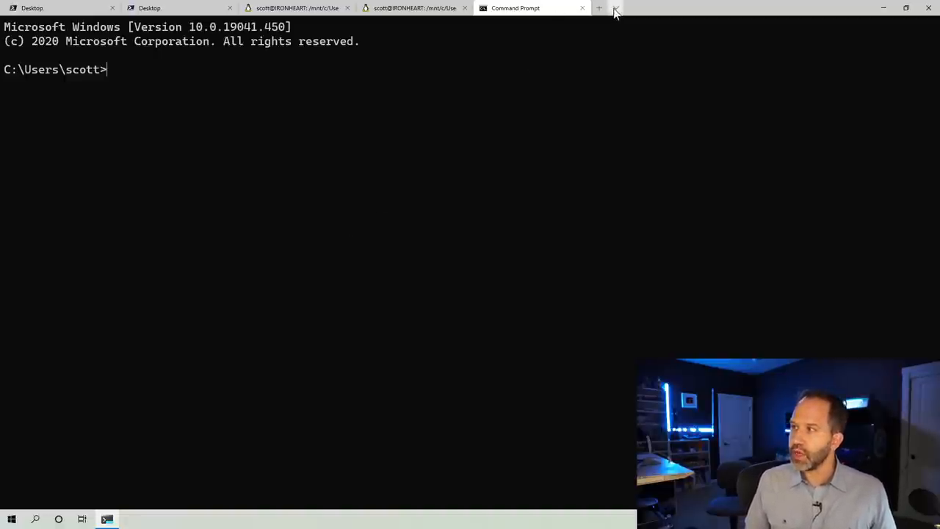
left_click(616, 9)
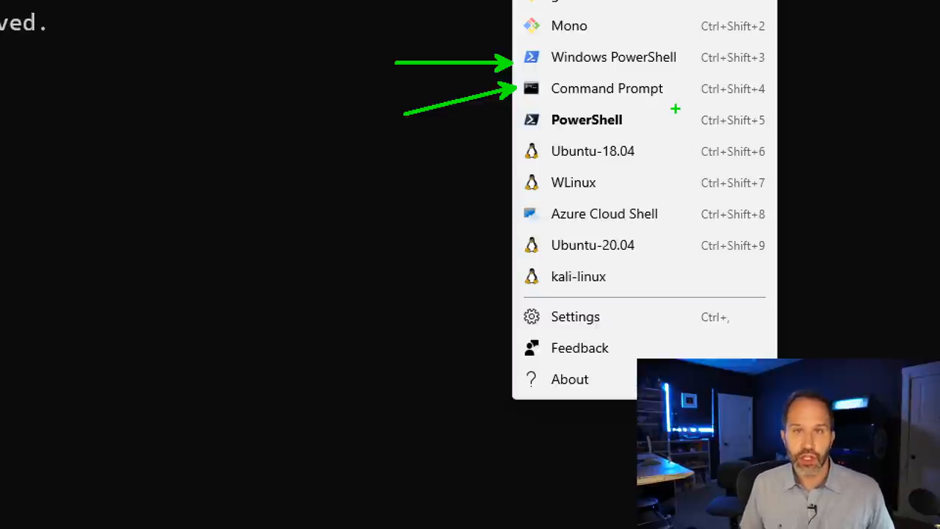
mouse_move(497, 147)
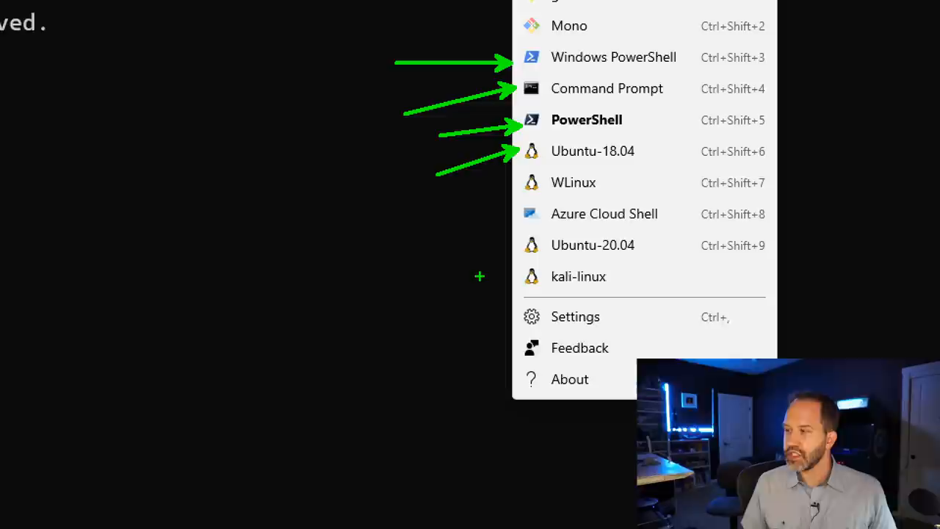
left_click(606, 88)
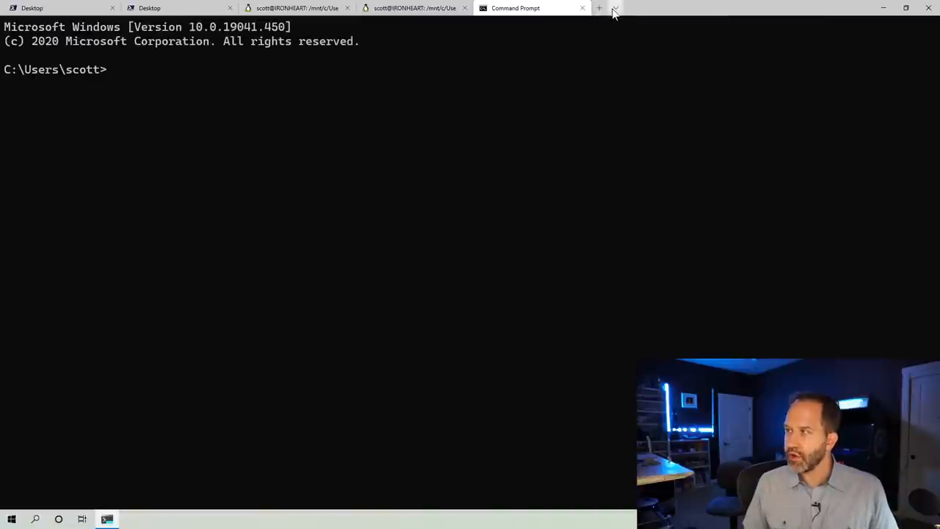
left_click(614, 9)
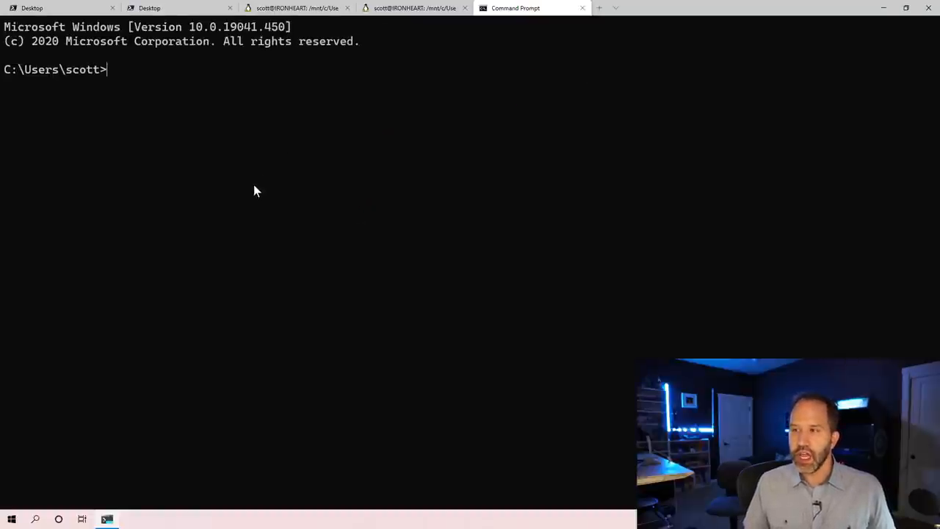
Change into the Desktop nodething folder and launch code on server.js
type("cd")
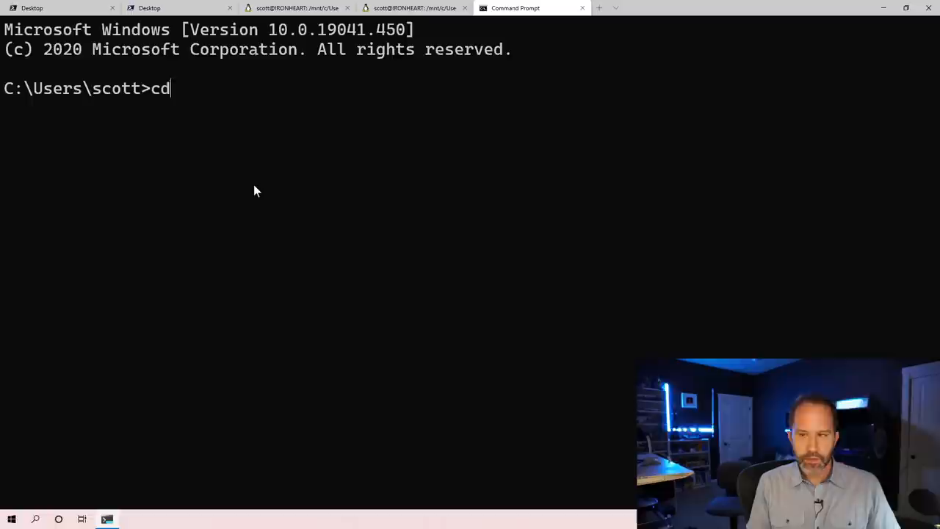
type("nod")
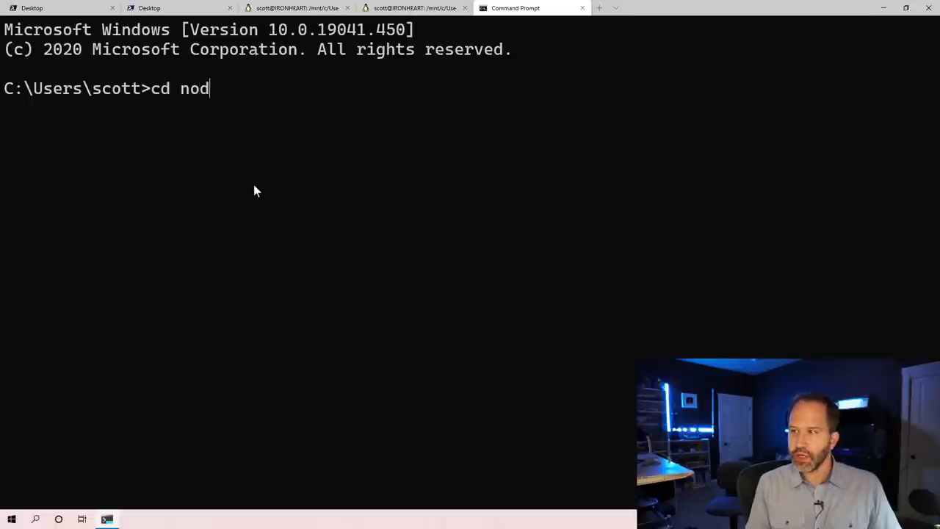
key("BackSpace")
type("Desktop")
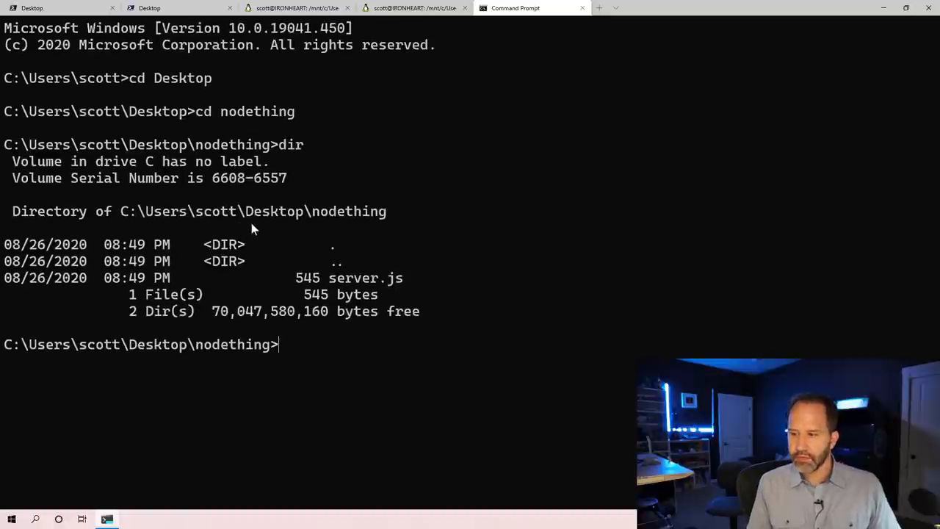
type("code server.js")
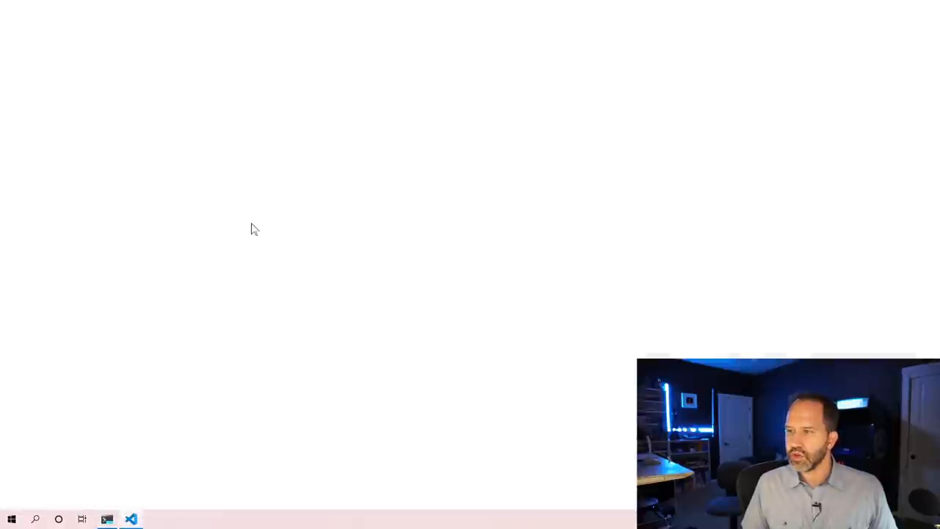
Focus the VS Code window and scroll through the server.js http server script
left_click(106, 520)
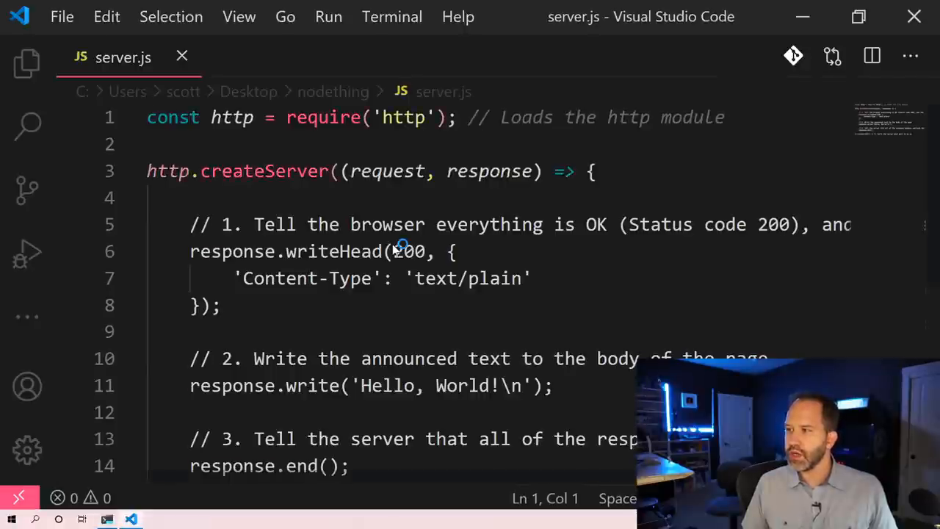
scroll("down", 3)
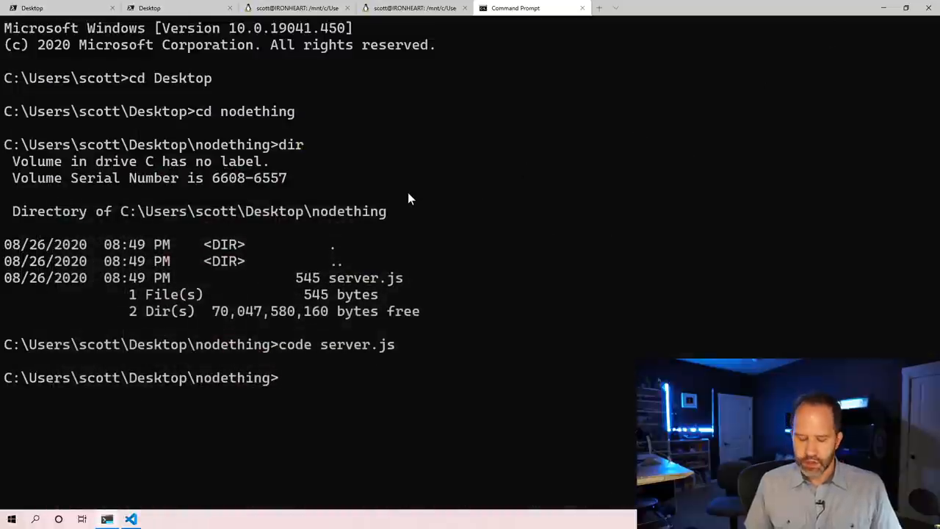
Run node server.js and highlight the EADDRINUSE address-already-in-use ::1337 error
type("node server.js")
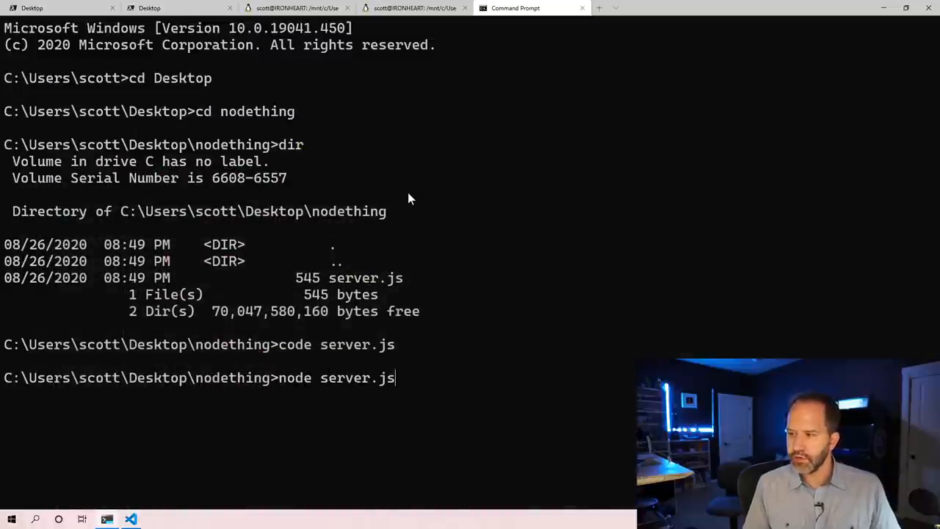
key("Return")
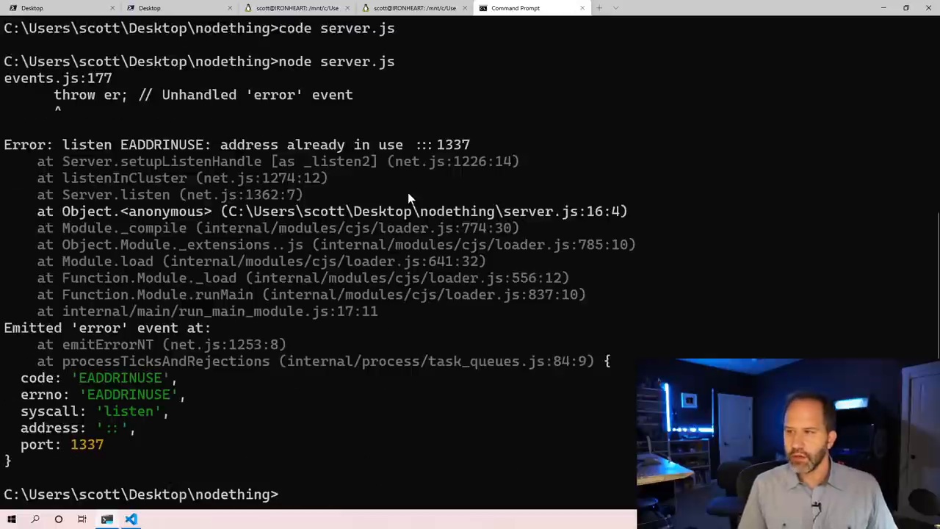
mouse_move(130, 77)
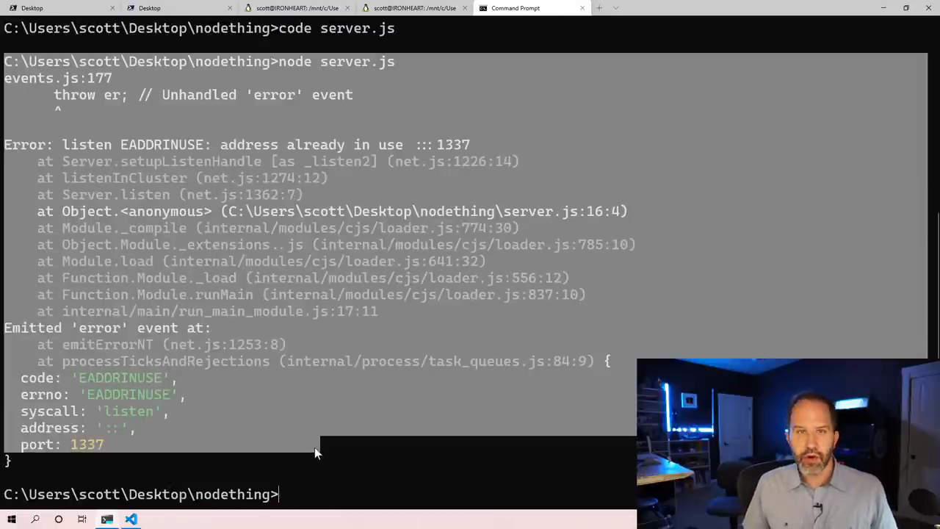
mouse_move(264, 436)
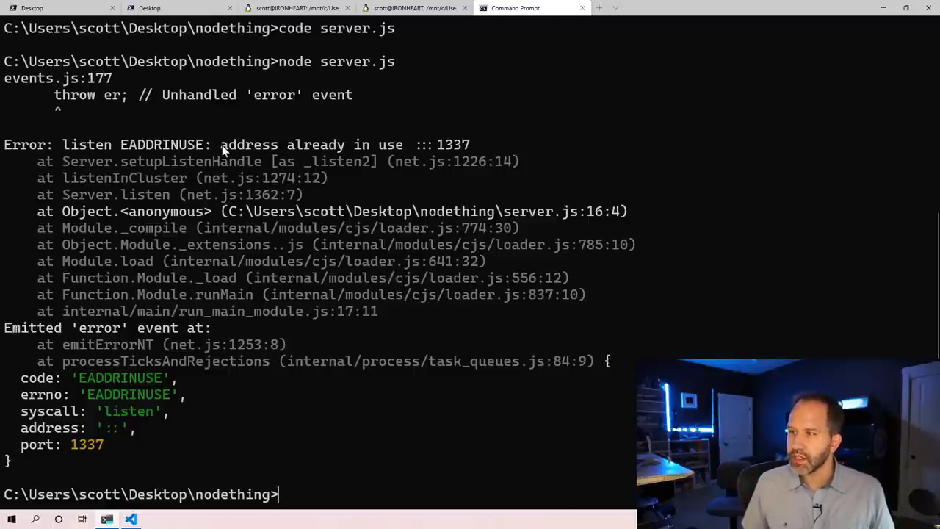
left_click_drag(220, 146, 470, 146)
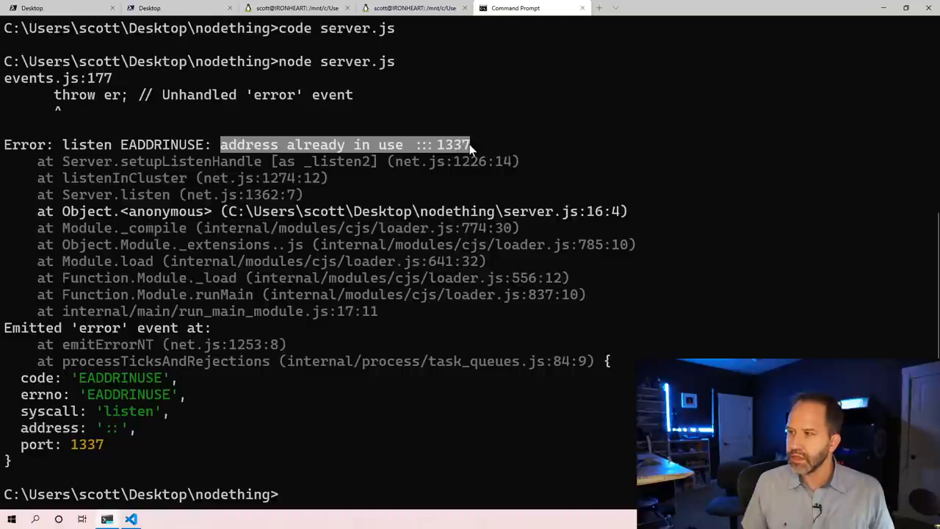
mouse_move(411, 226)
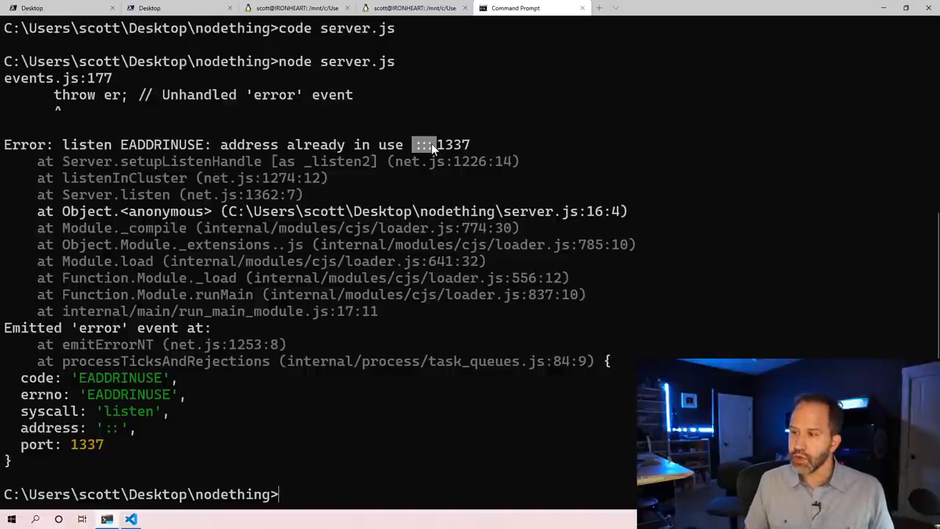
mouse_move(446, 144)
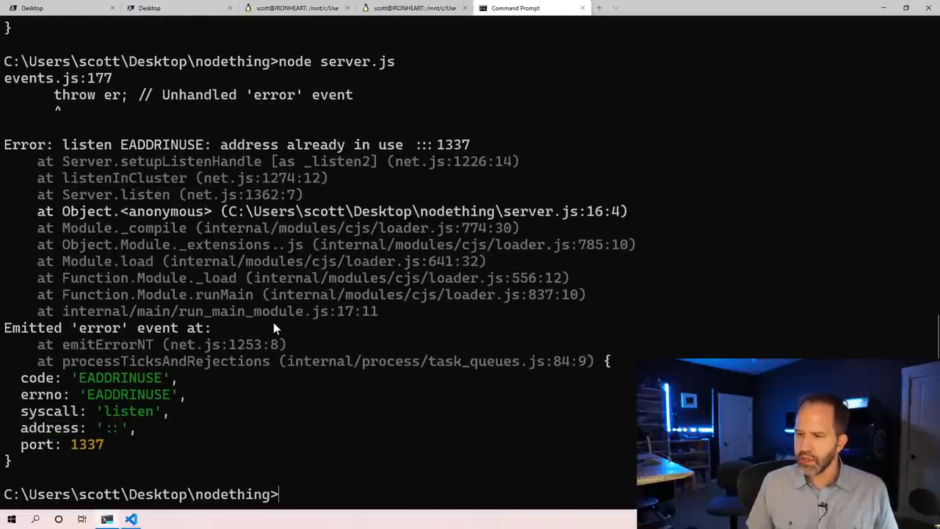
left_click_drag(221, 145, 404, 145)
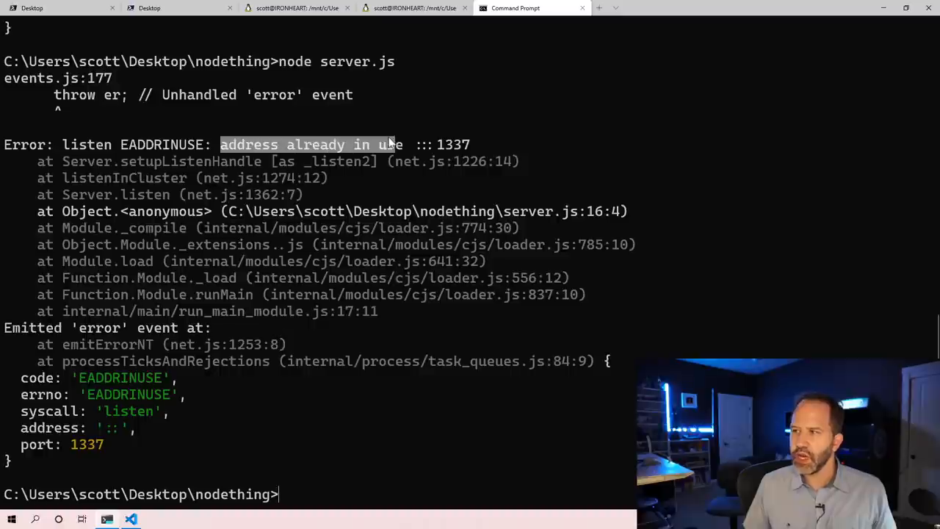
left_click(411, 146)
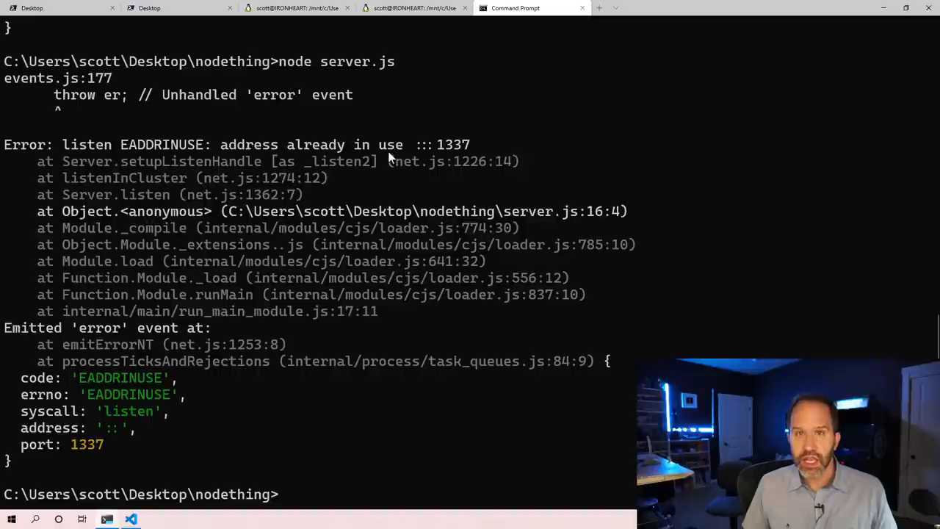
mouse_move(341, 197)
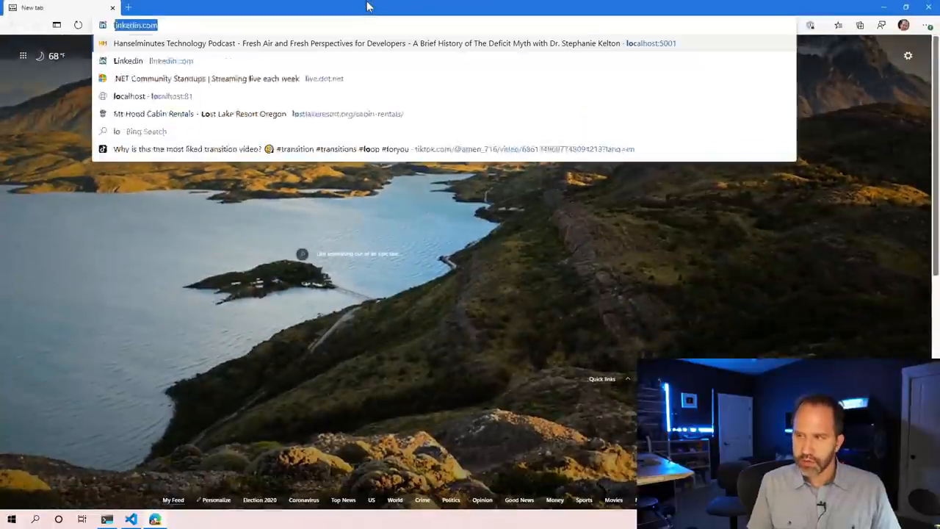
Load localhost:1337 in Edge to see the Hello, World! page already being served
type("localhost:1337")
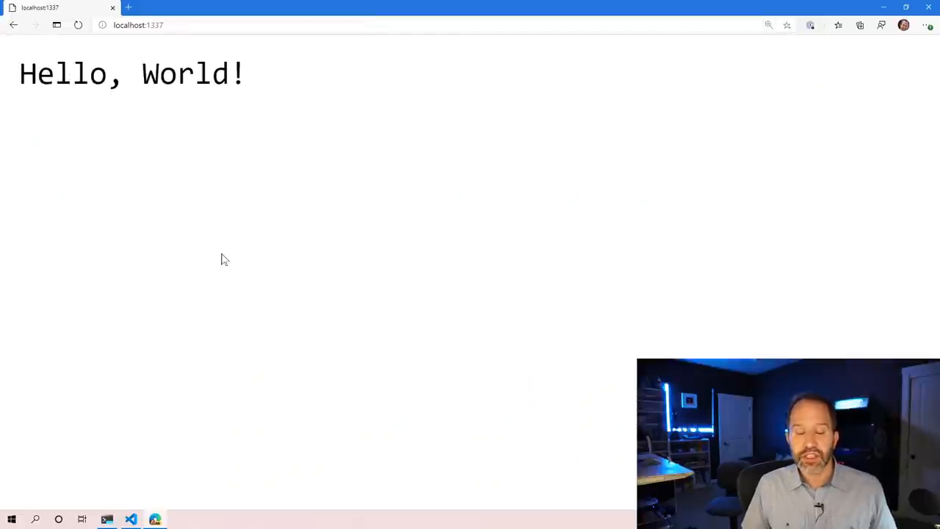
mouse_move(228, 256)
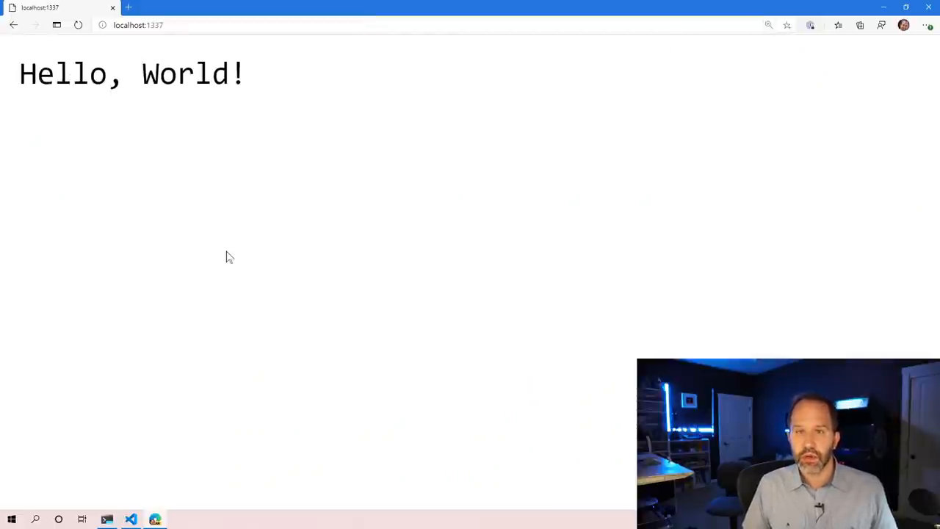
left_click(514, 9)
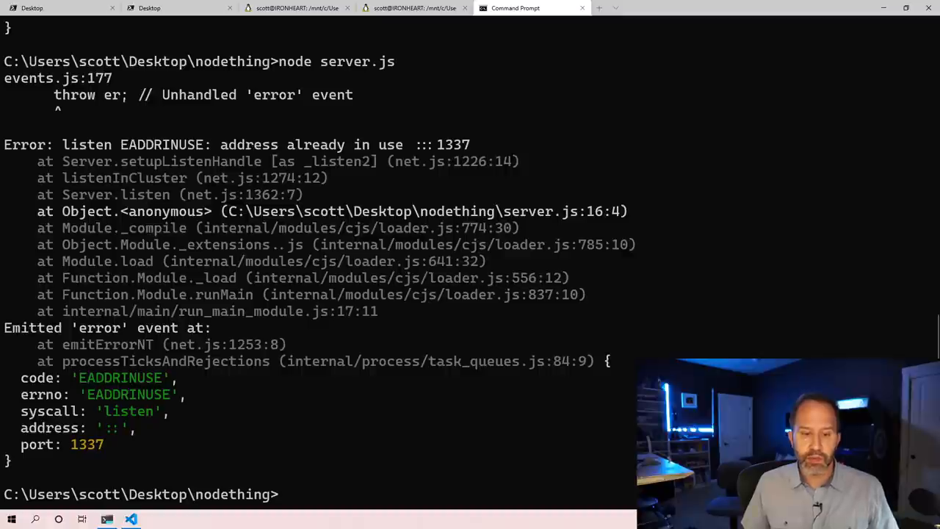
mouse_move(402, 226)
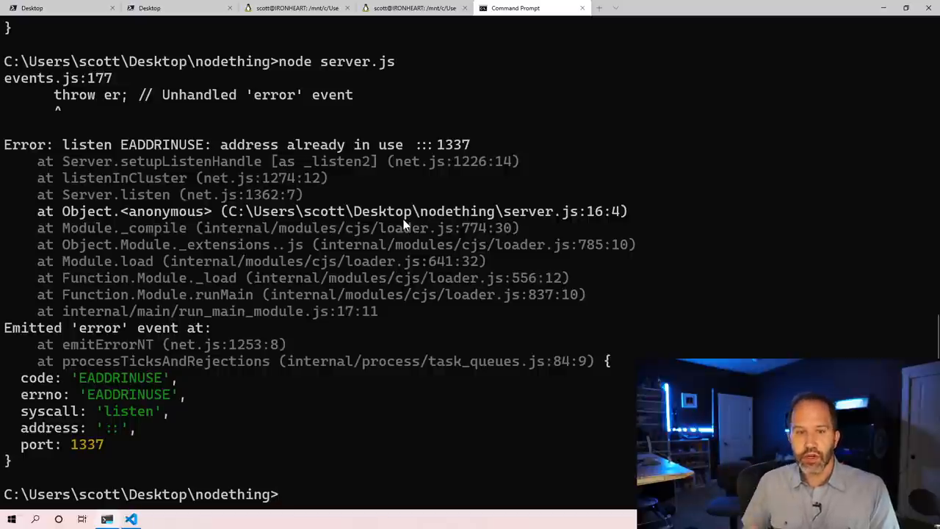
Clear the EADDRINUSE error output, leaving an empty nodething prompt
type("clear")
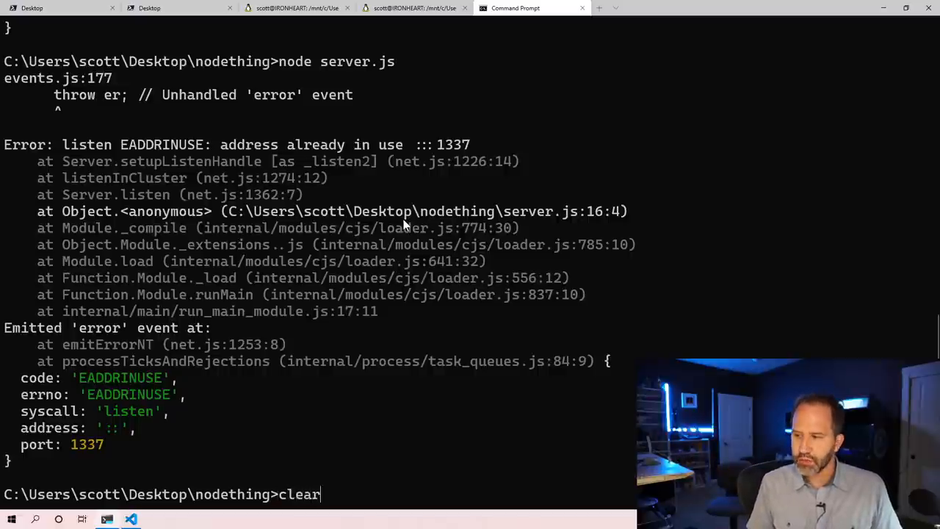
key("Return")
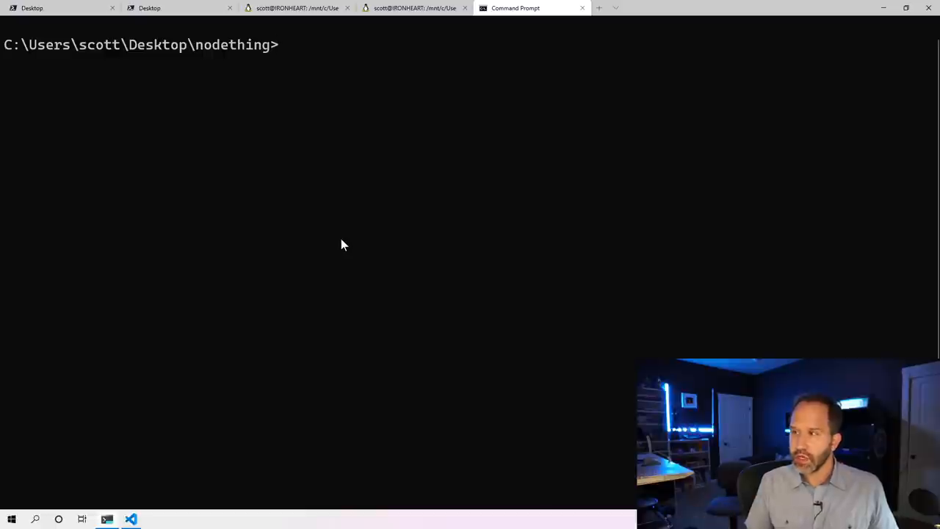
mouse_move(402, 235)
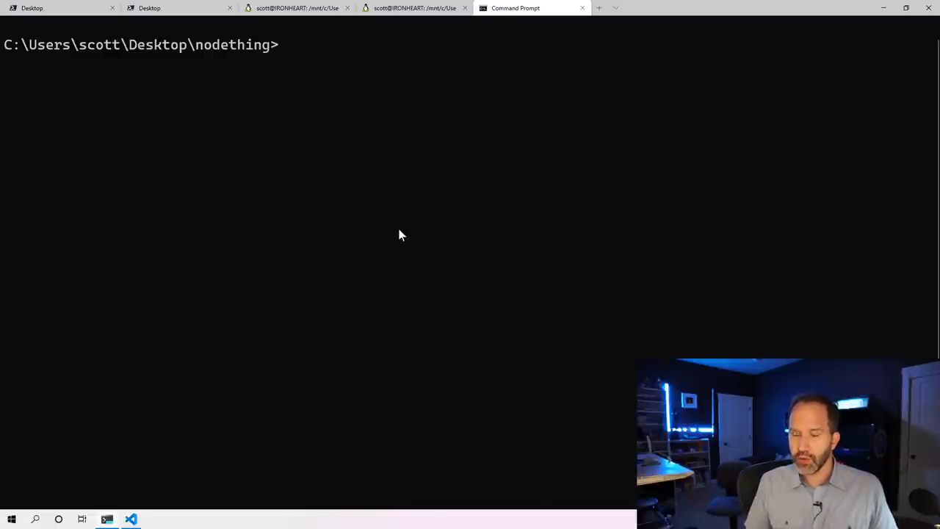
type("c")
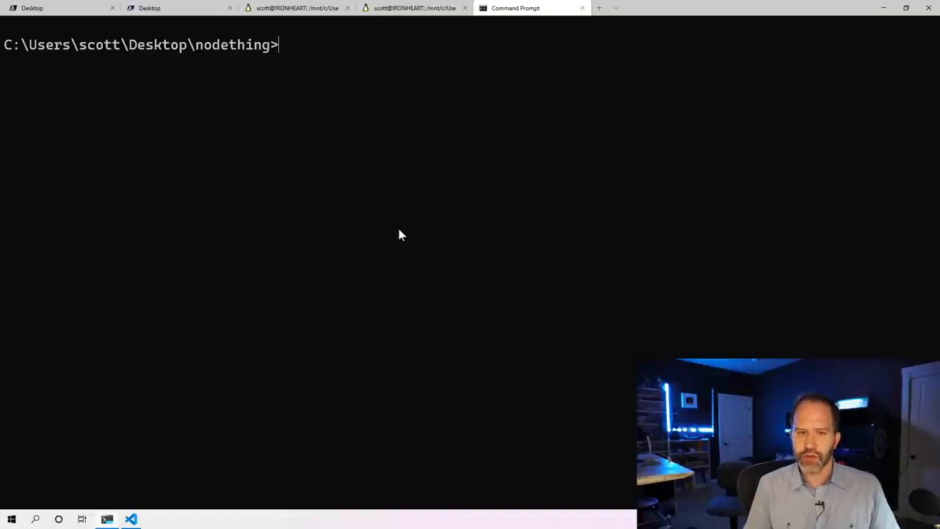
Run netstat to list active TCP connections and highlight port 7960 of the first one
type("netst")
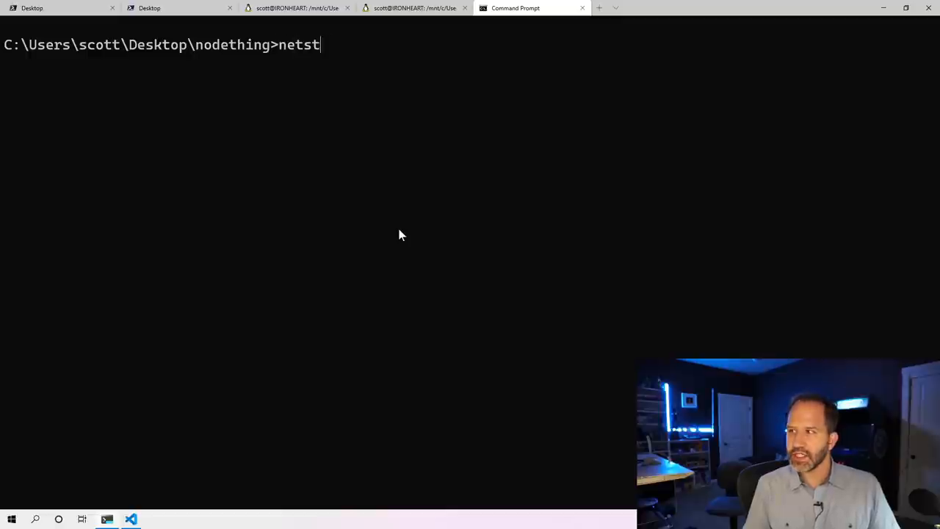
key("Return")
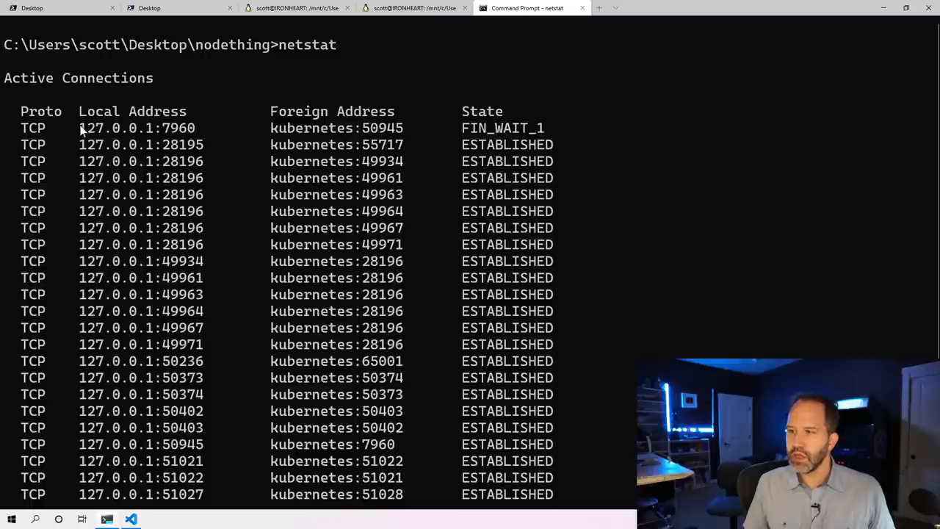
double_click(117, 128)
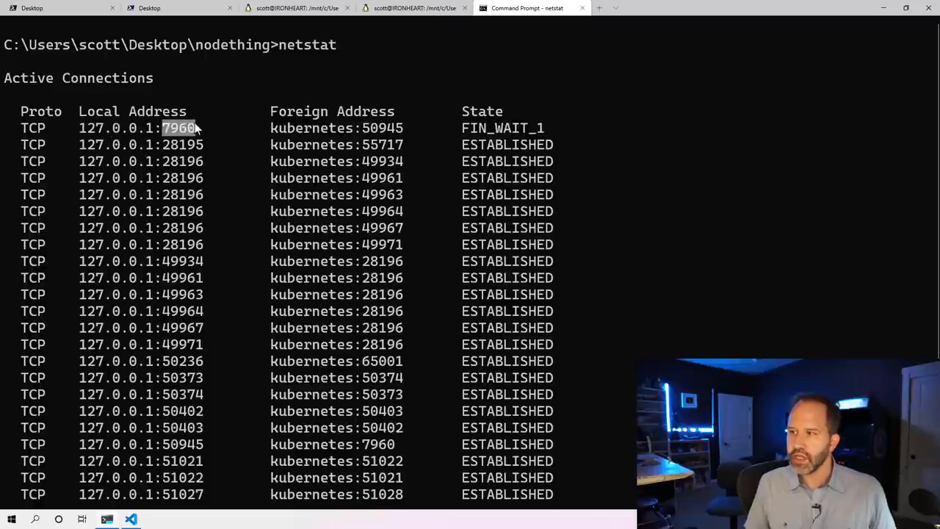
scroll("down", 3)
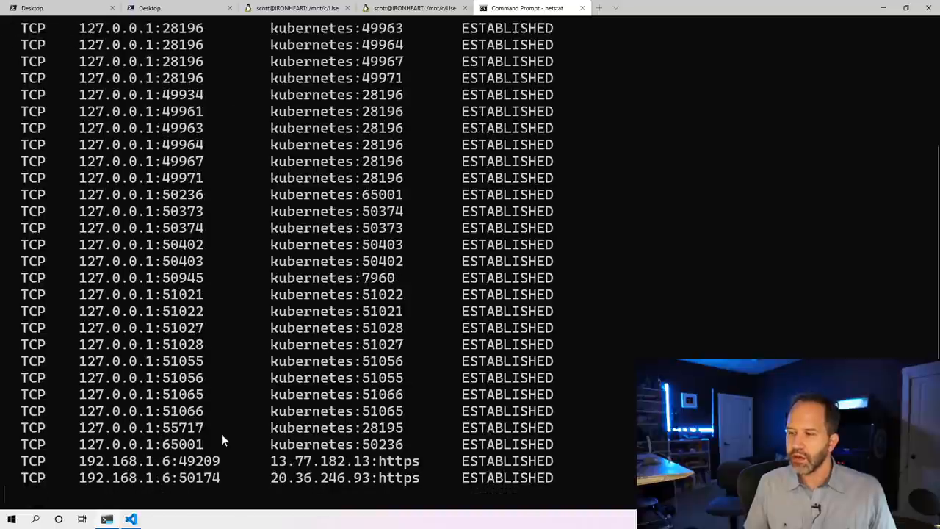
mouse_move(263, 344)
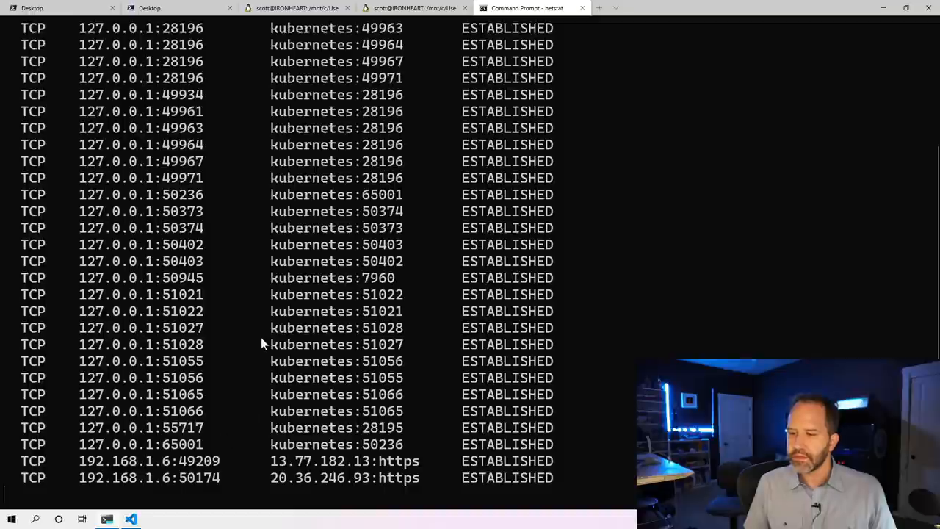
Stop the running listing with Ctrl+C and run netstat --help for its options
key("ctrl+c")
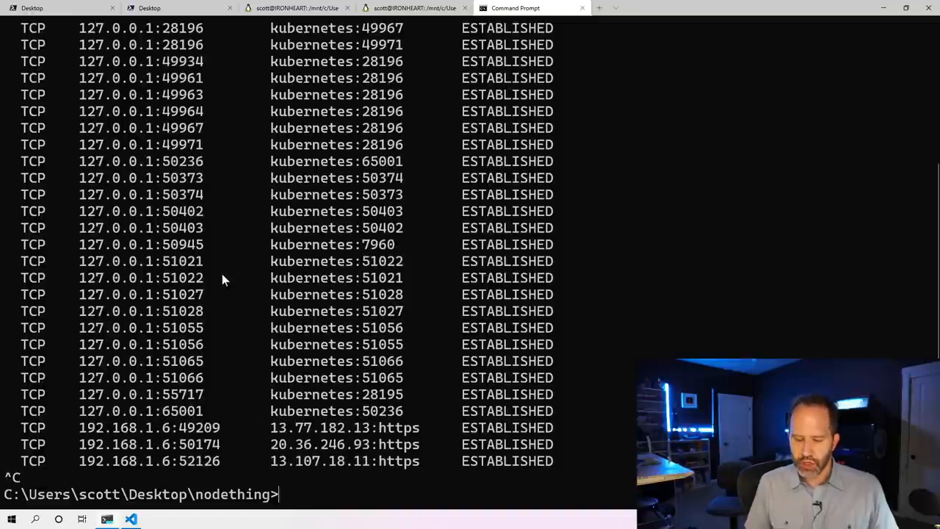
type("netsar")
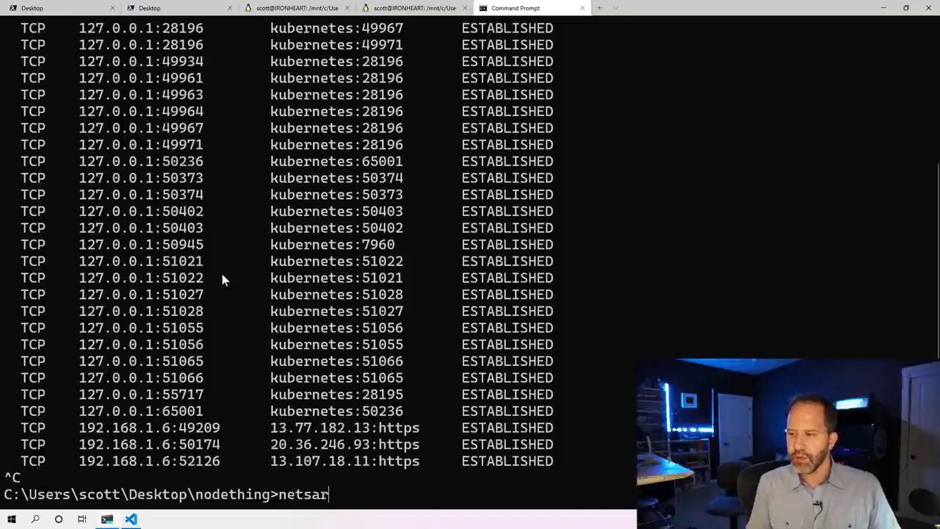
type("tat --help")
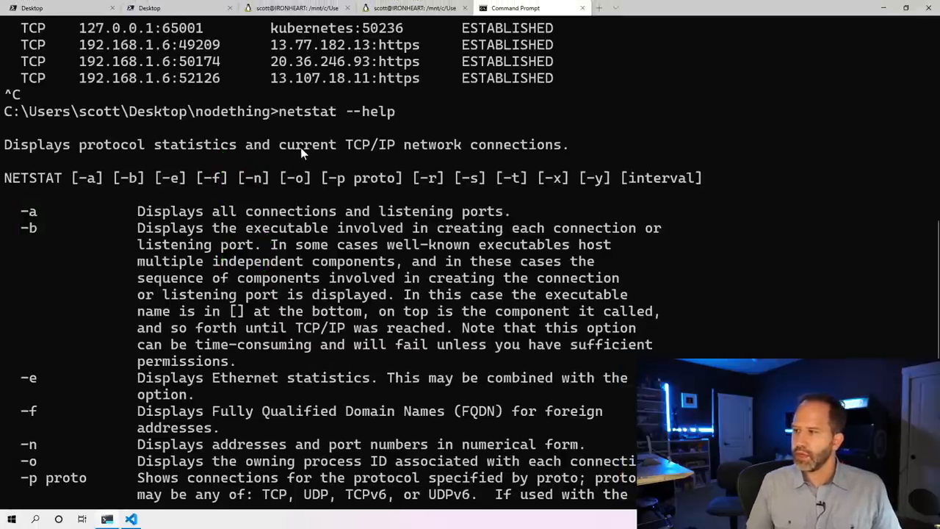
mouse_move(307, 332)
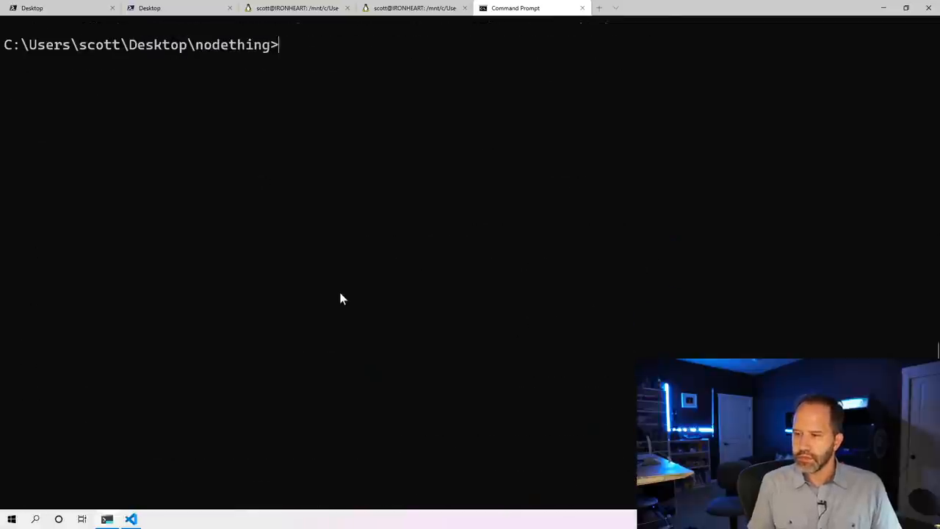
Run netstat -b -a, which fails saying the operation requires elevation
type("netstat -")
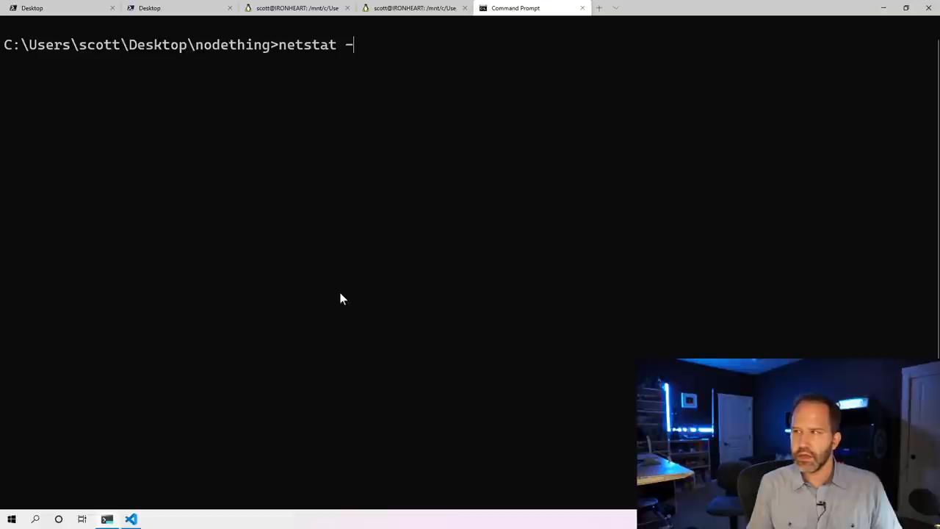
key("Return")
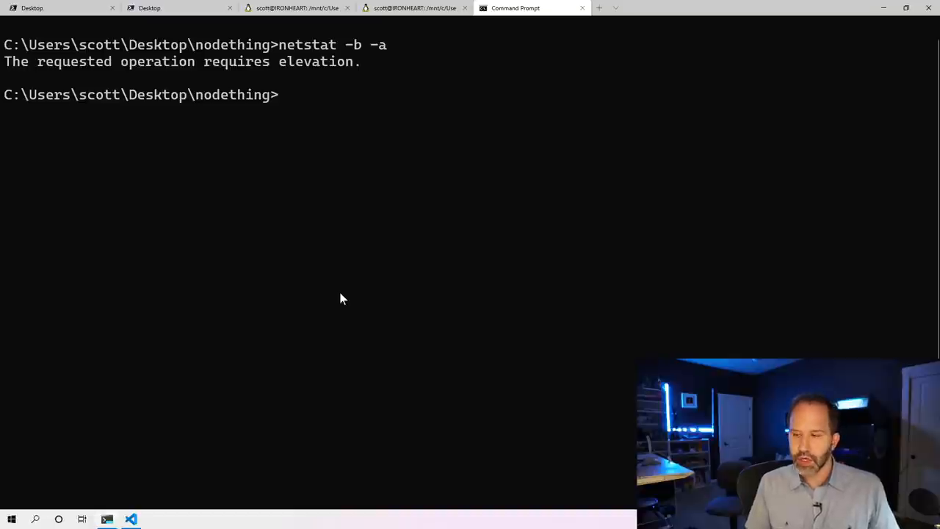
mouse_move(11, 520)
type("terminal")
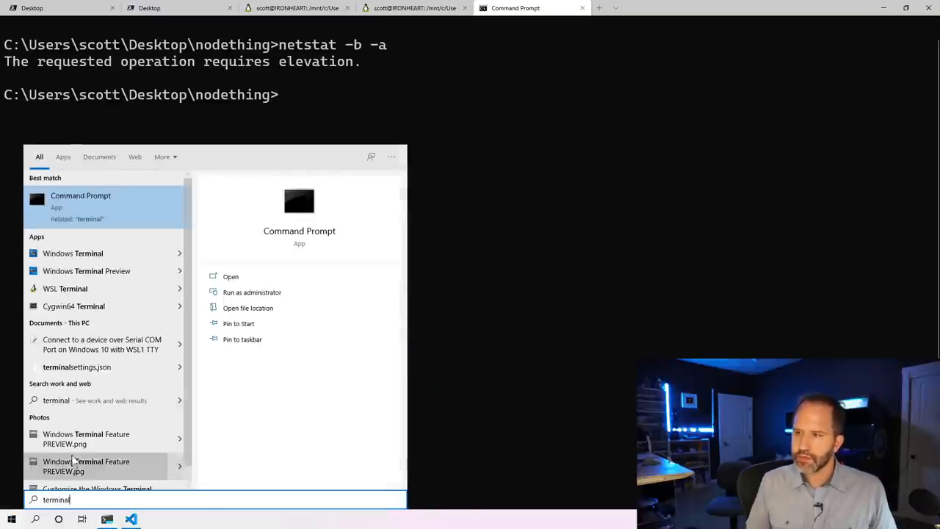
Run Windows Terminal as administrator from its Start menu context options
right_click(74, 253)
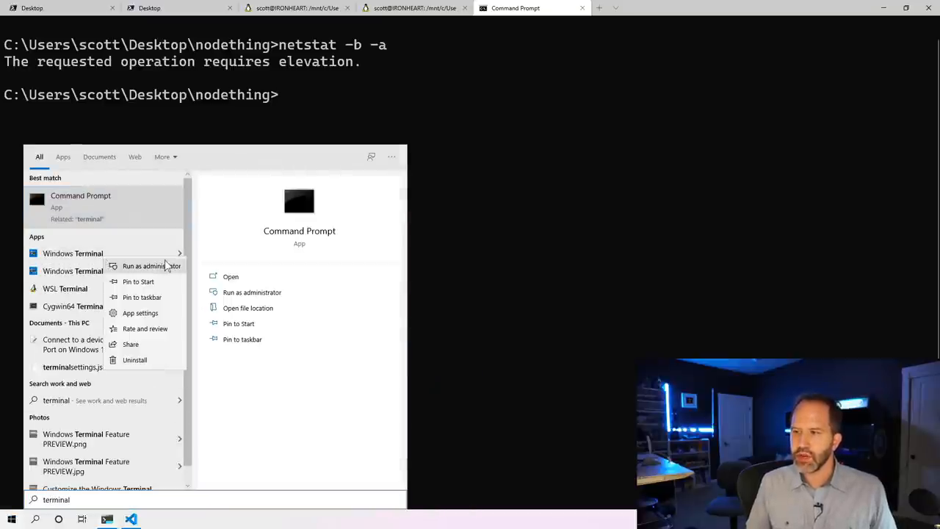
left_click(144, 266)
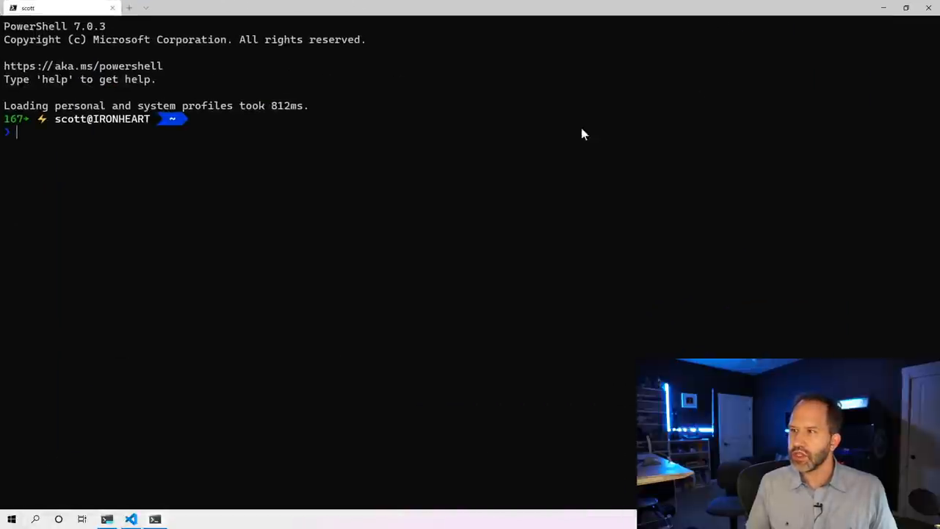
mouse_move(141, 29)
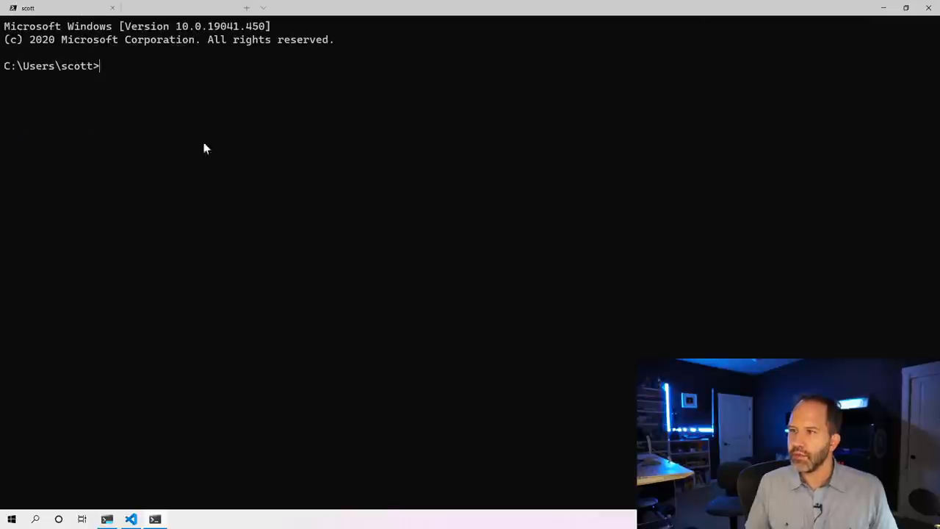
Run netstat -b -a in the elevated Command Prompt to list connections with owning executables
type("ne")
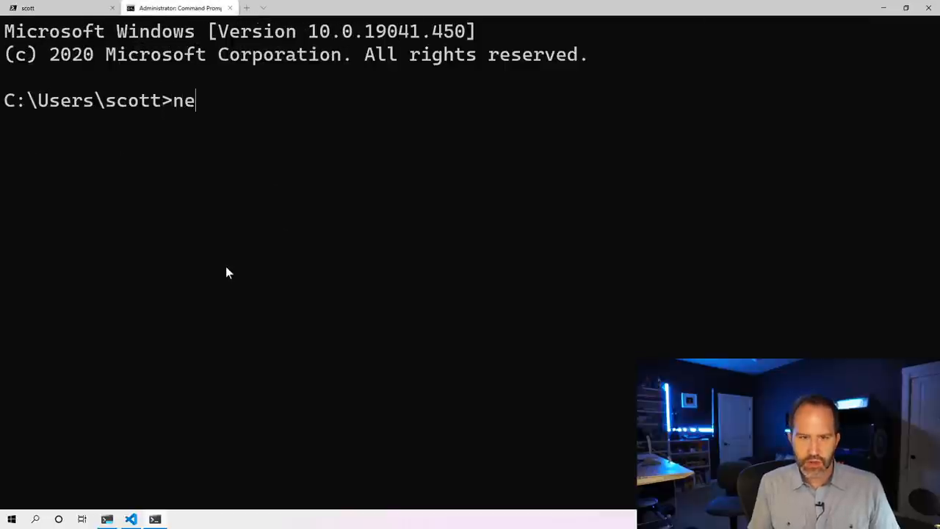
type("tstat -b -a")
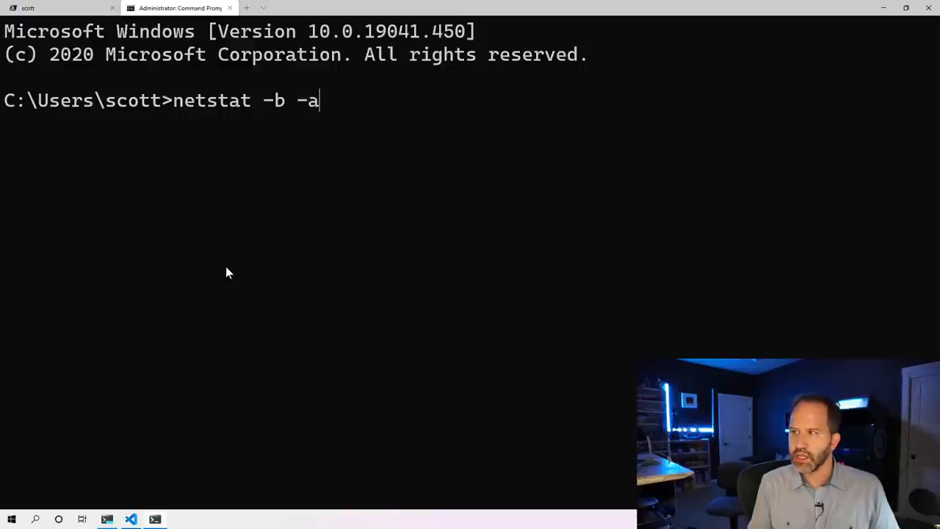
mouse_move(251, 125)
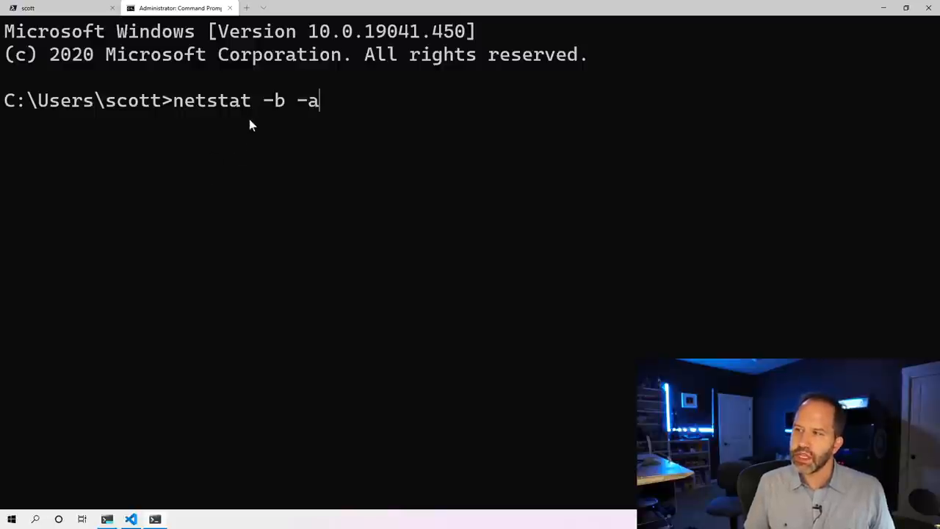
double_click(274, 100)
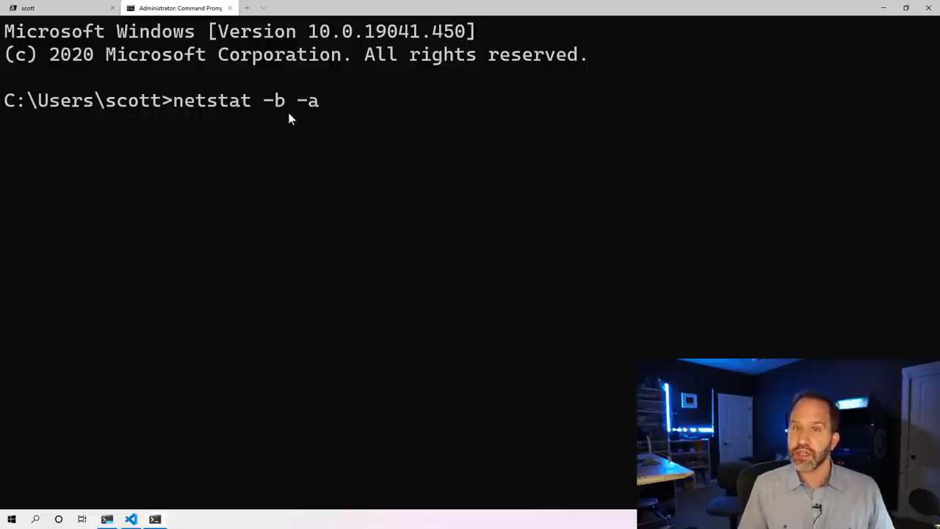
key("Return")
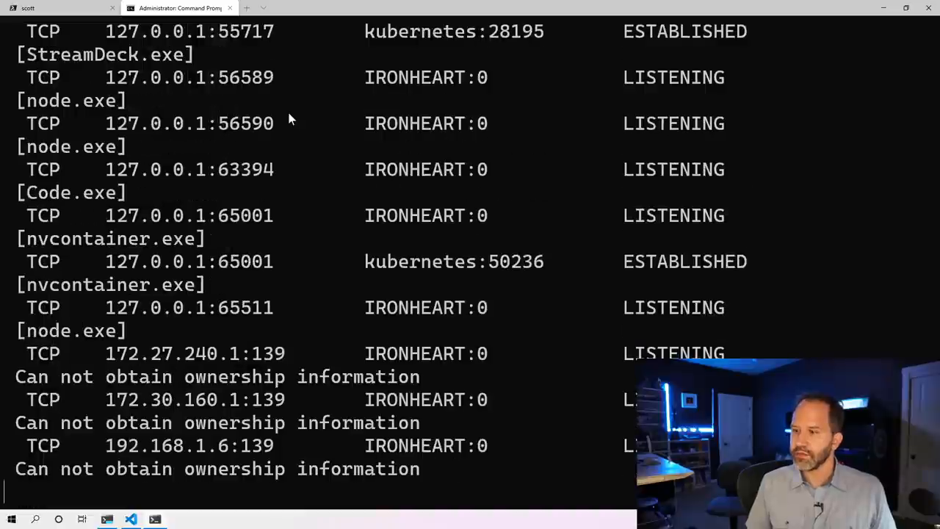
Scroll through the listing to find entries such as node.exe among the executables
scroll("up", 3)
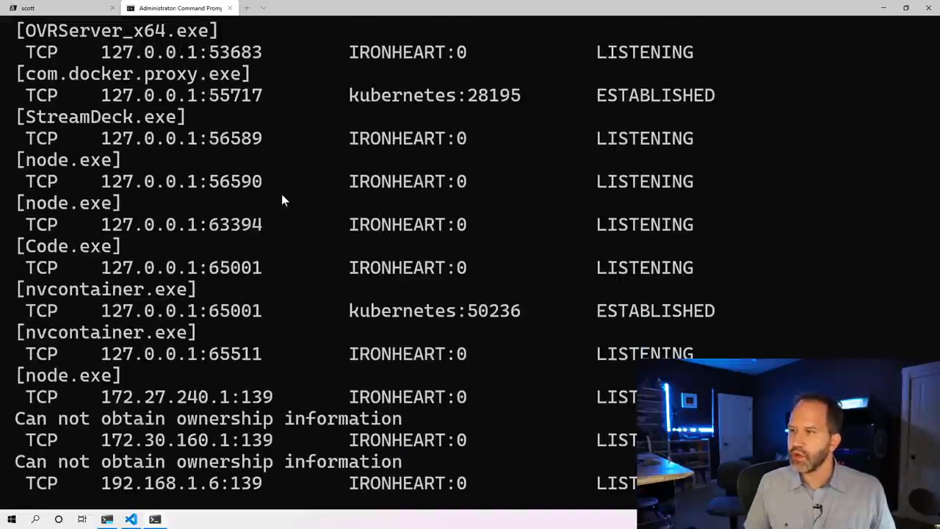
scroll("up", 3)
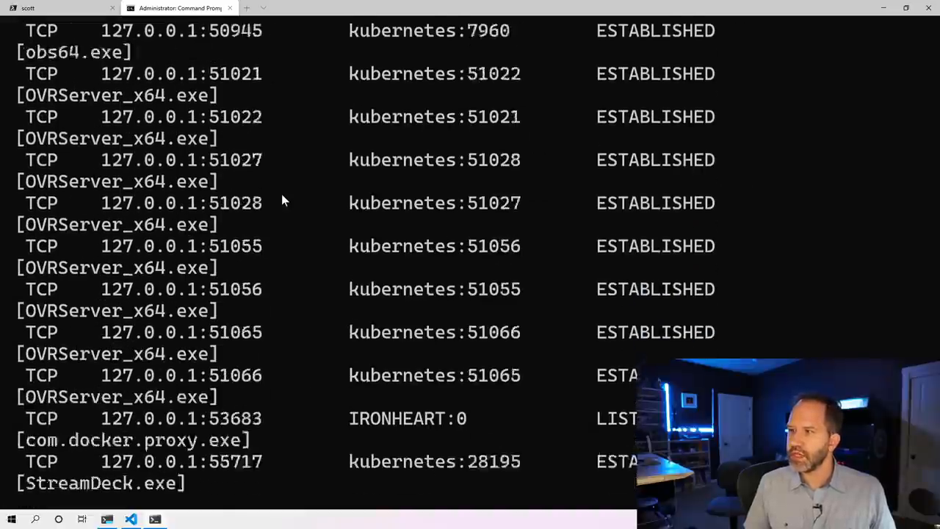
scroll("down", 3)
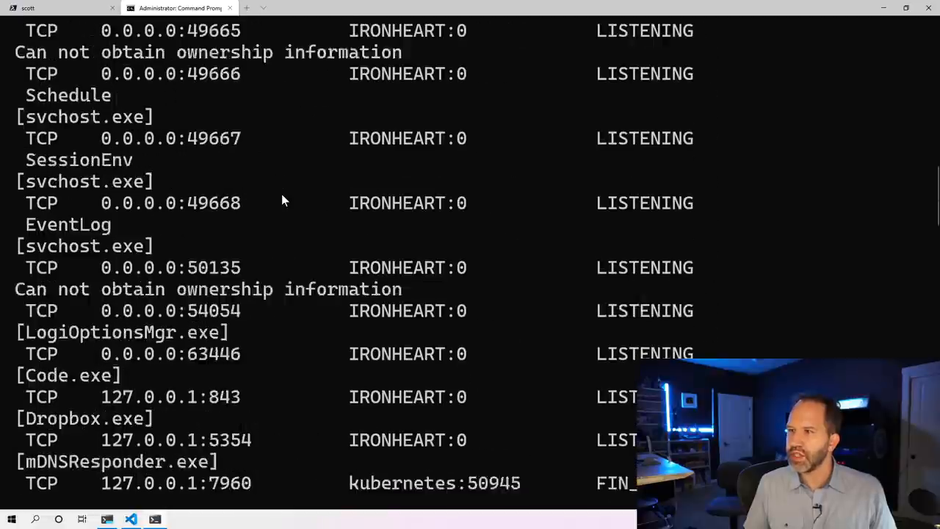
scroll("up", 3)
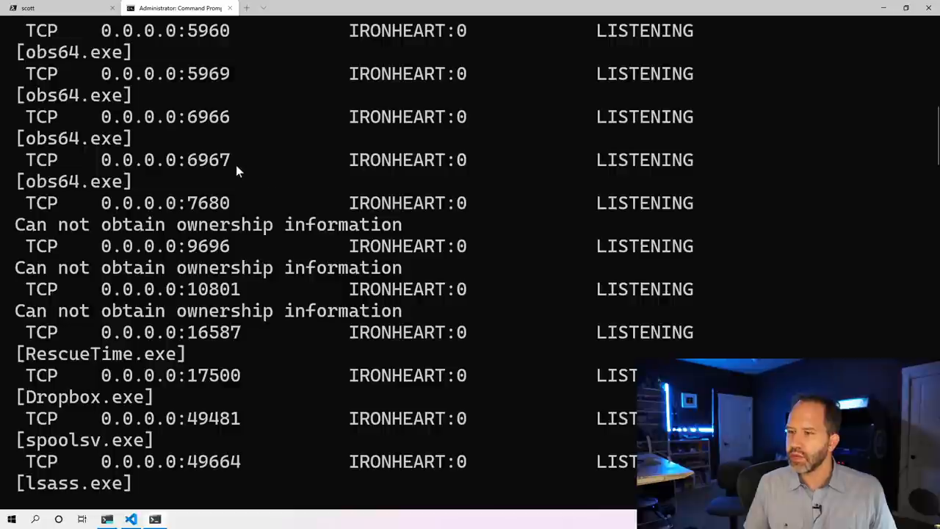
scroll("down", 3)
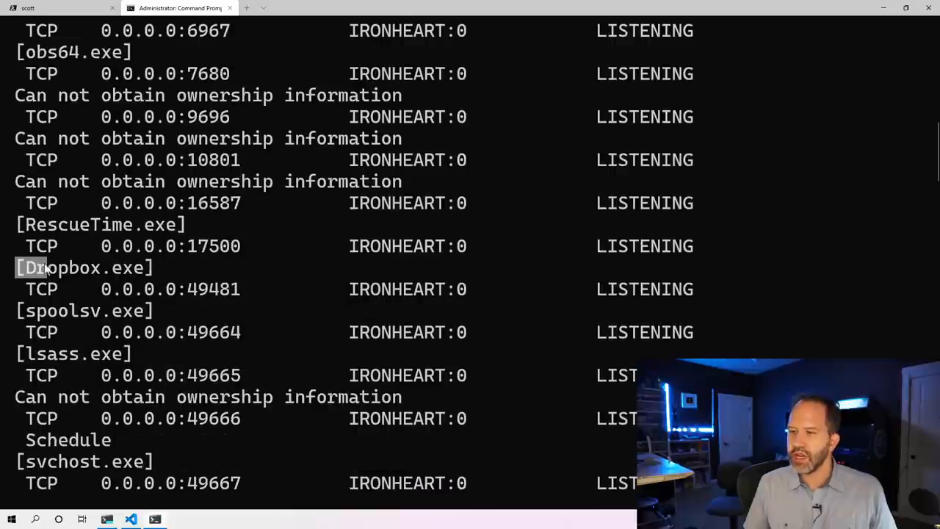
scroll("down", 3)
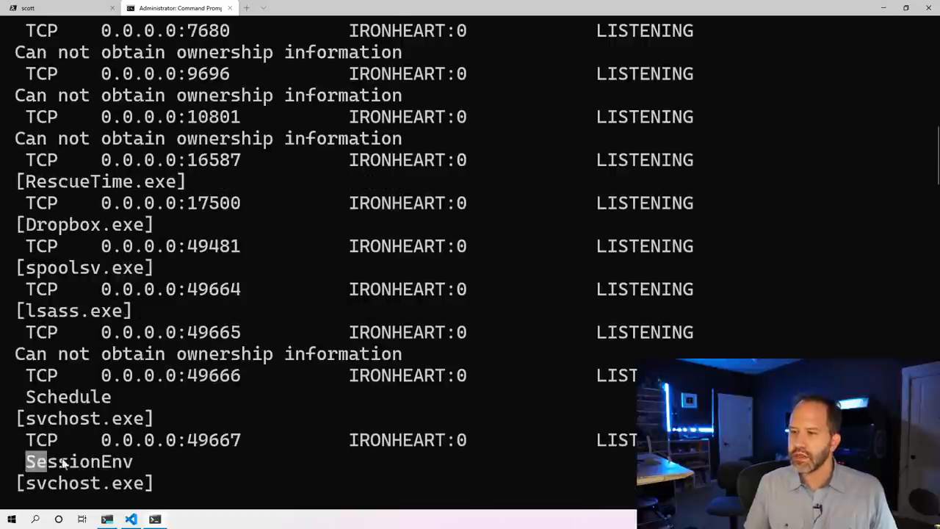
scroll("down", 3)
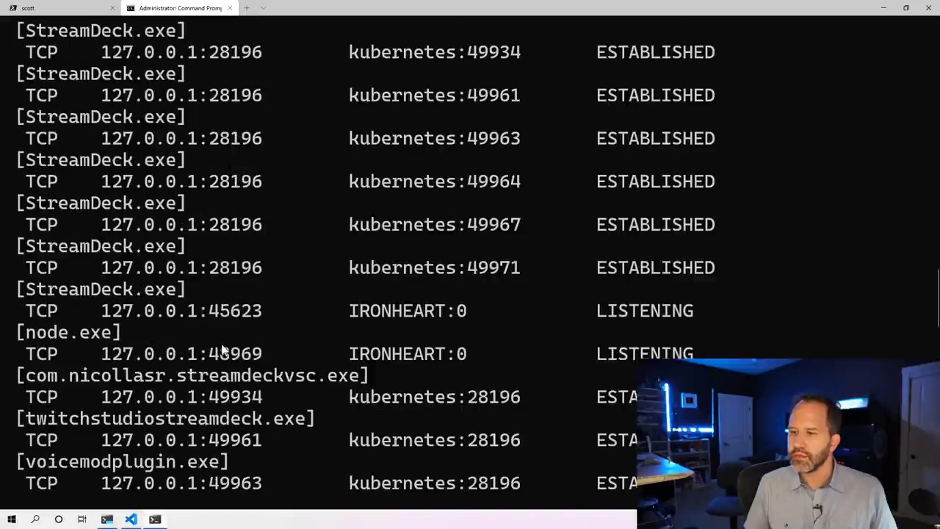
scroll("down", 3)
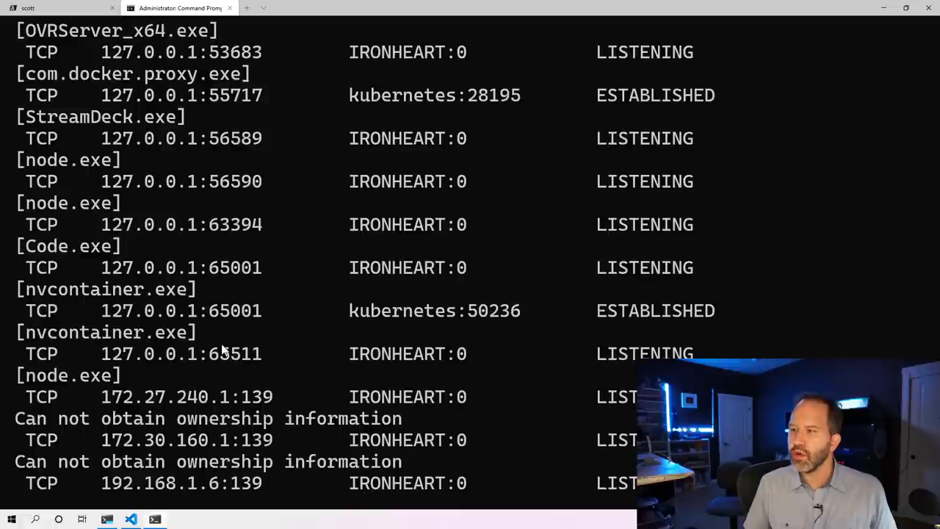
scroll("down", 3)
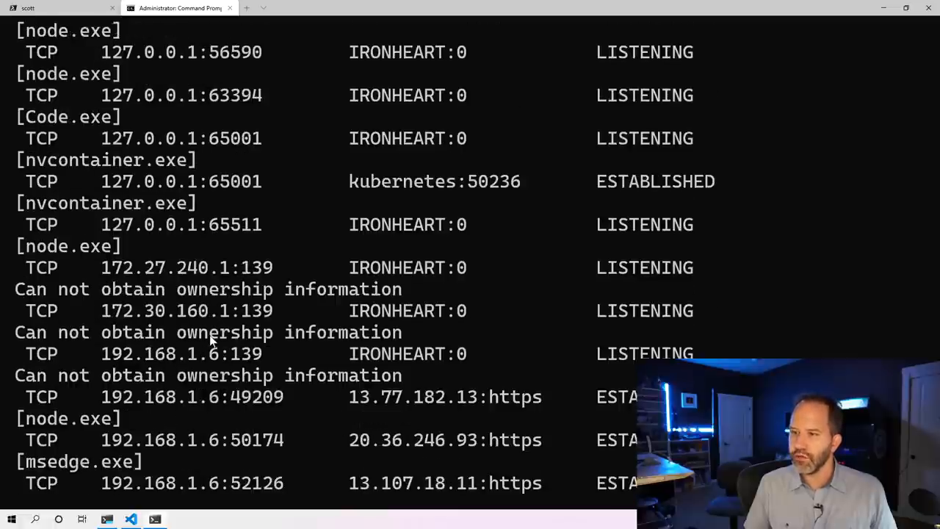
scroll("up", 3)
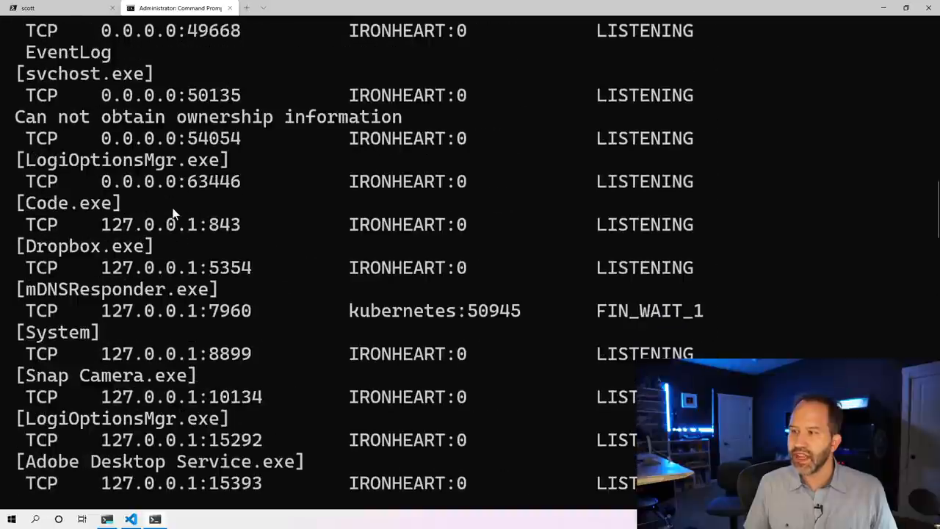
scroll("up", 3)
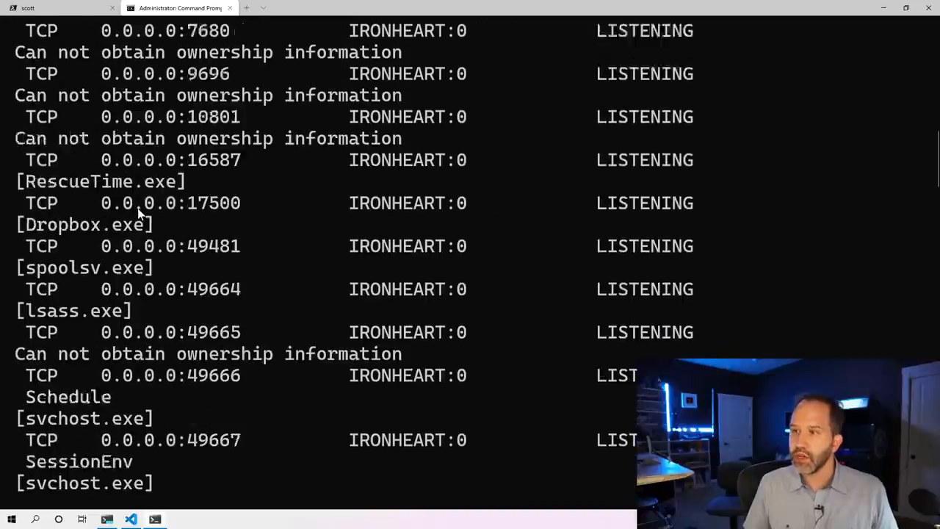
scroll("down", 3)
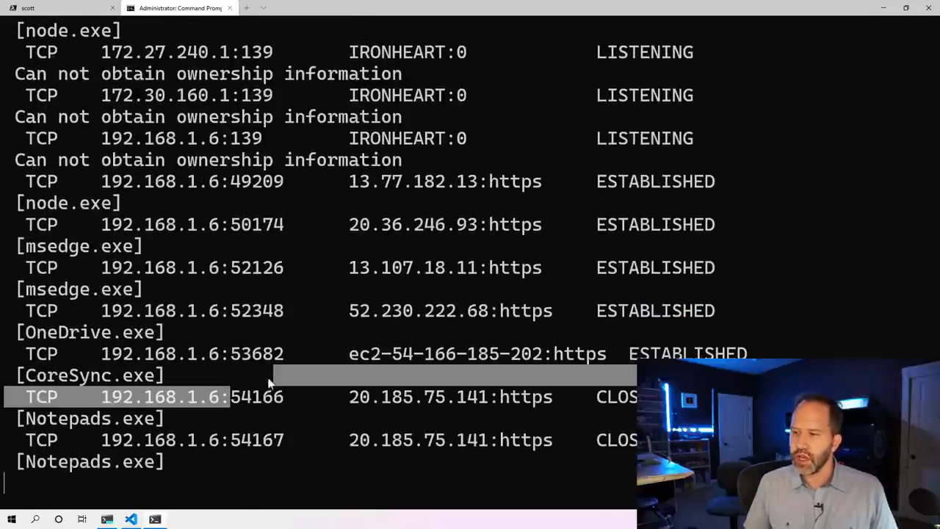
scroll("down", 3)
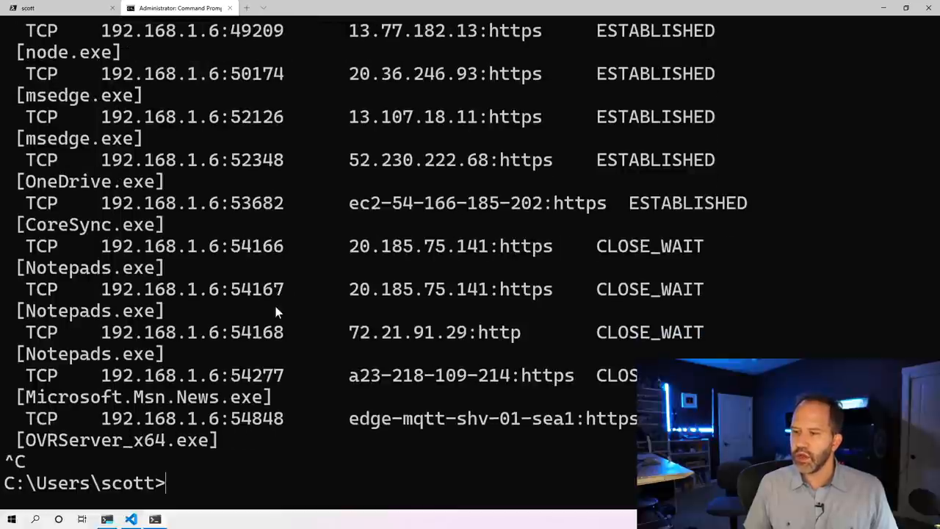
Clear the screen and show netstat's help, highlighting the -a option and reading down to -o
type("clear")
type("netstat -")
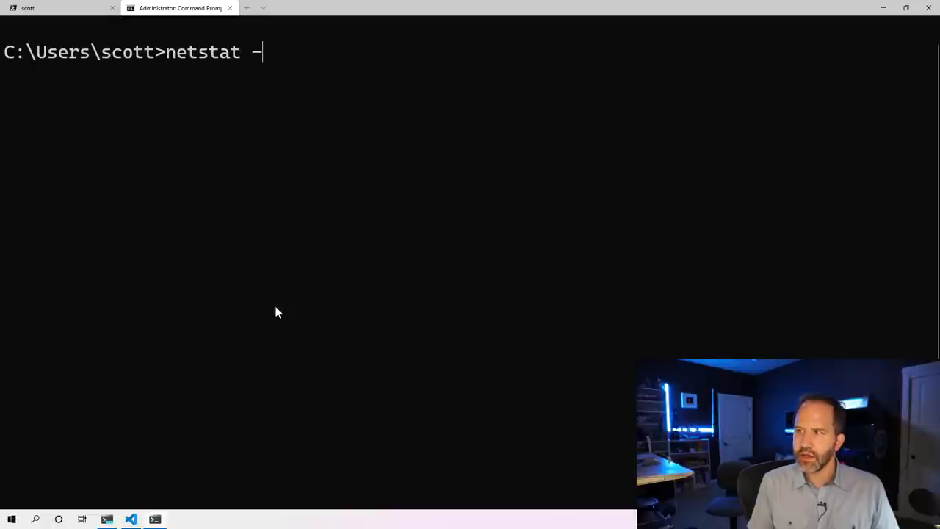
key("Backspace")
type("-help")
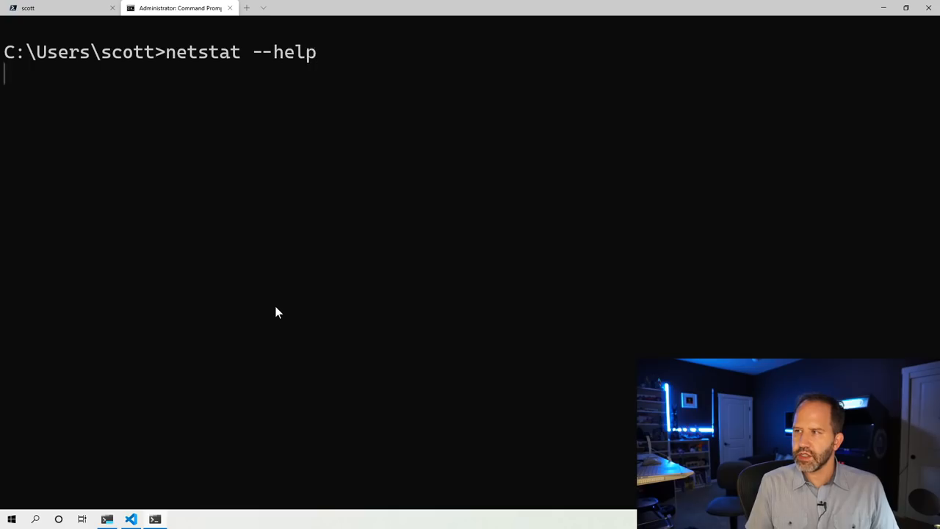
key("Return")
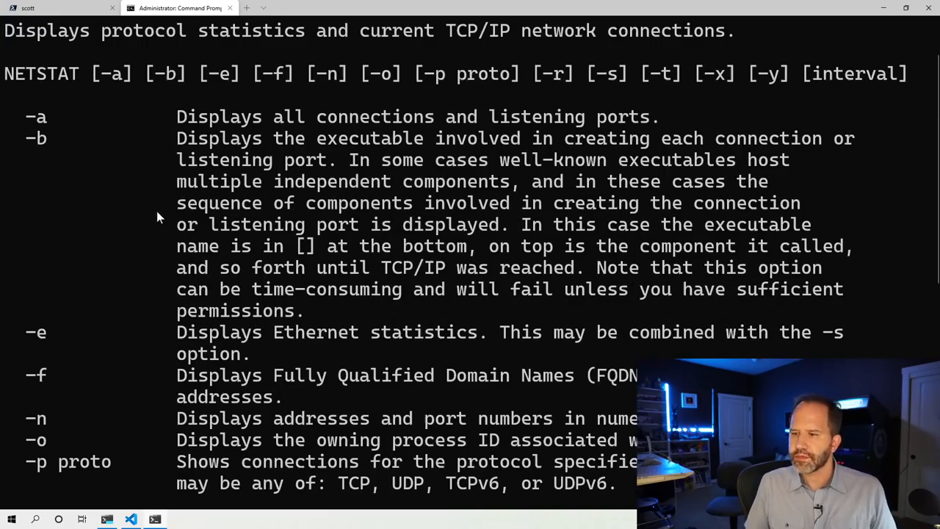
mouse_move(29, 110)
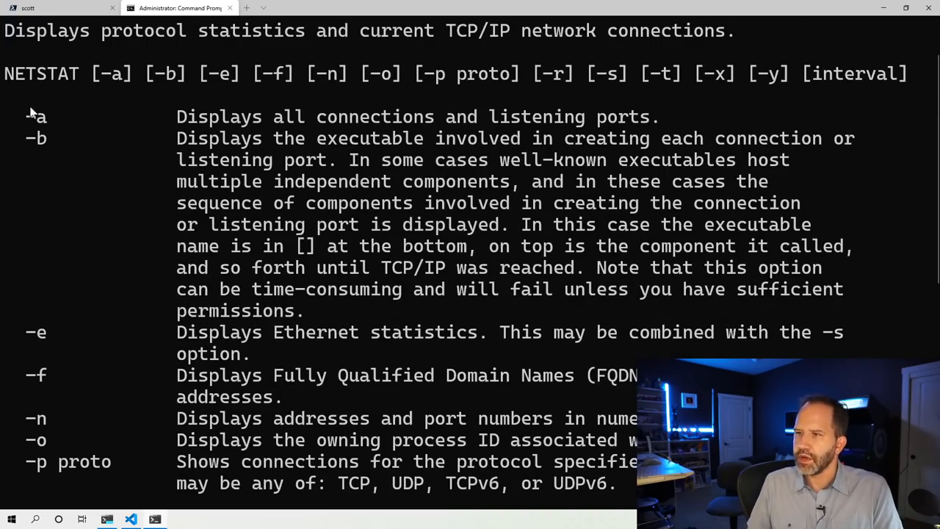
double_click(35, 116)
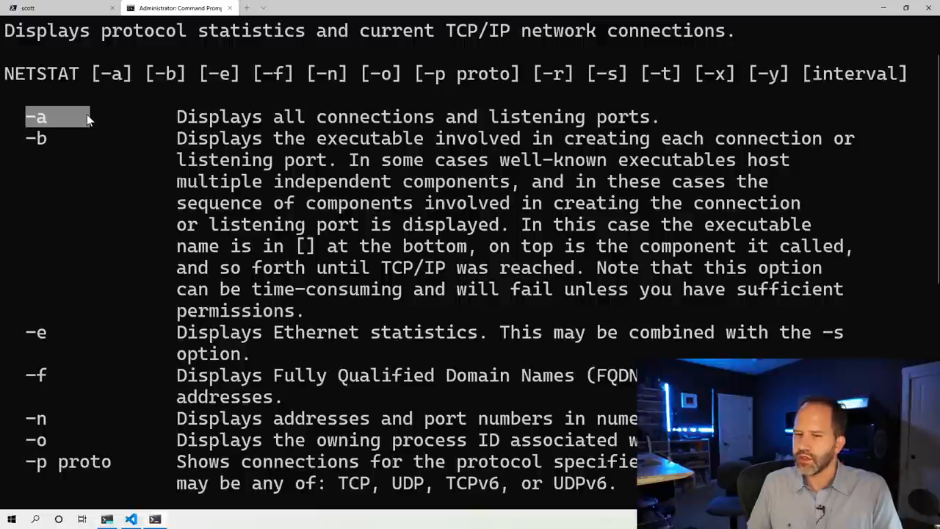
scroll("down", 3)
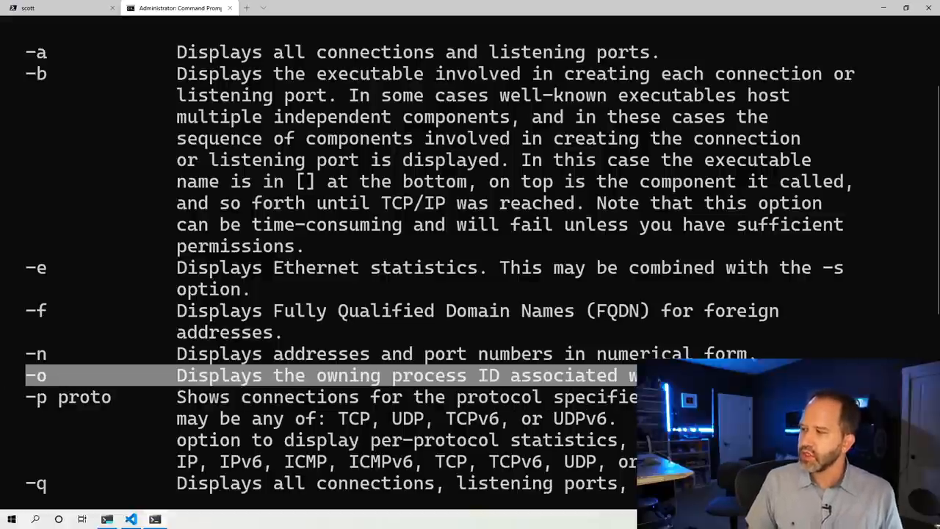
mouse_move(770, 317)
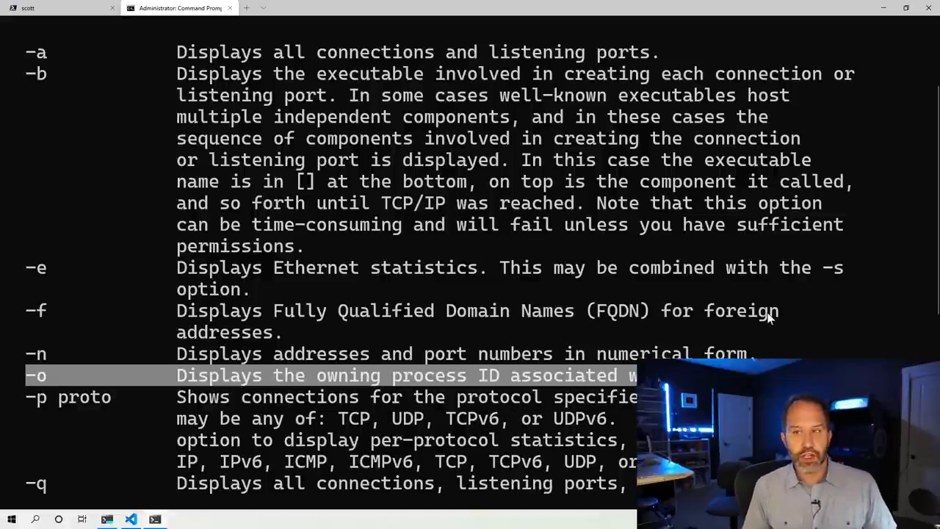
mouse_move(194, 20)
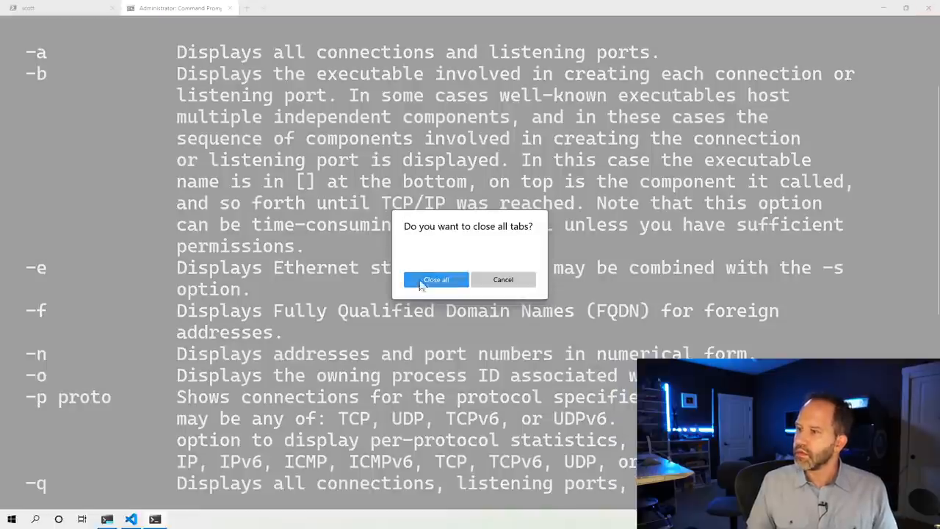
Confirm closing the elevated window, run netstat -aon and scroll to port 1337 under PID 35780
left_click(434, 279)
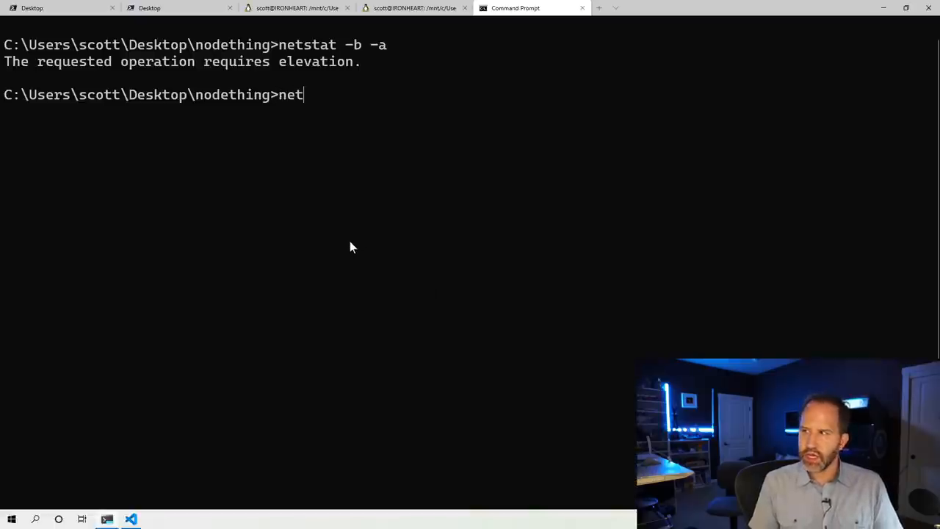
type("stat -")
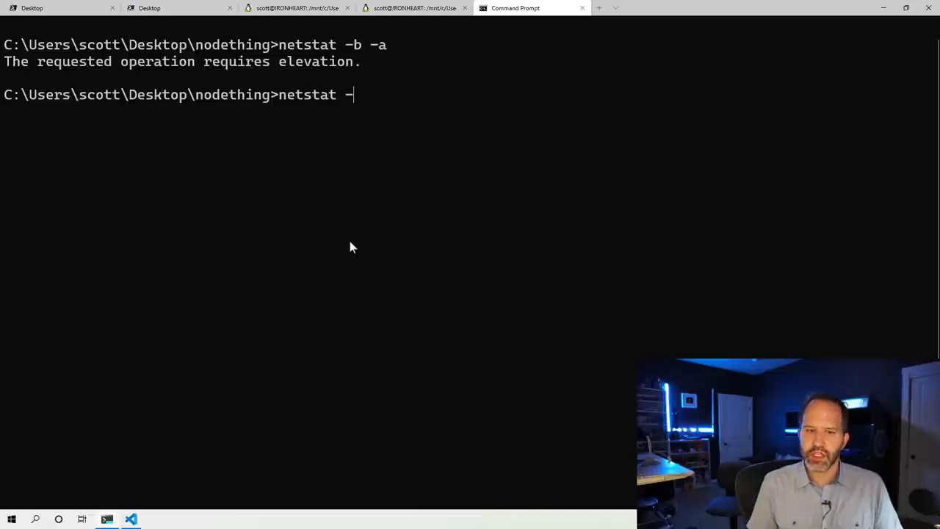
type("aon")
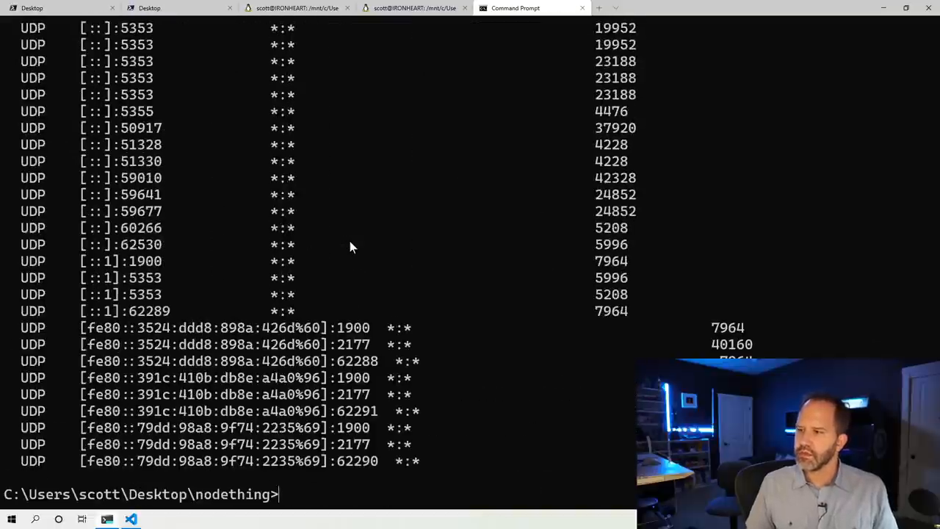
scroll("up", 3)
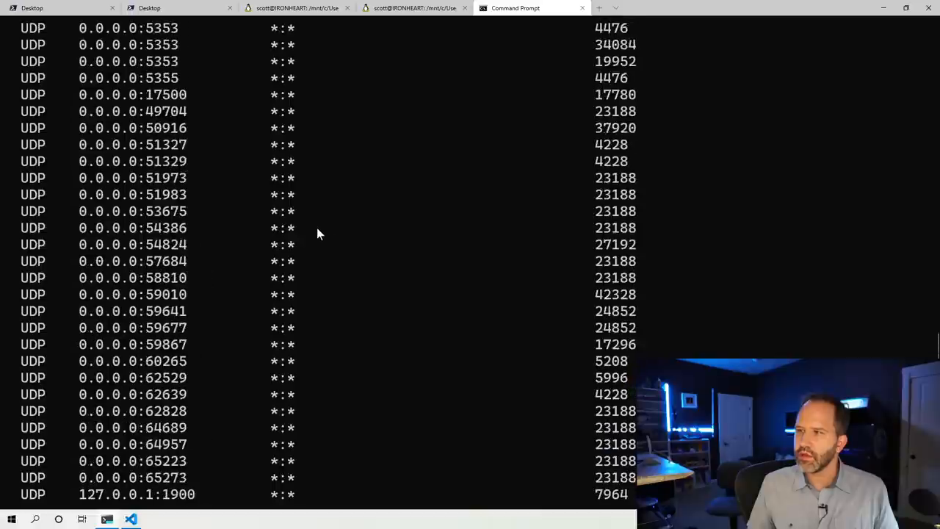
scroll("up", 3)
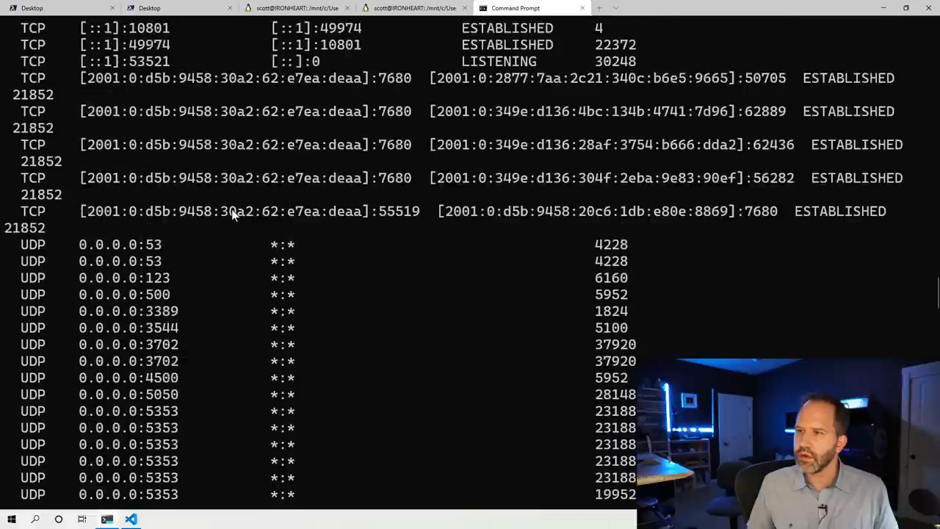
scroll("up", 3)
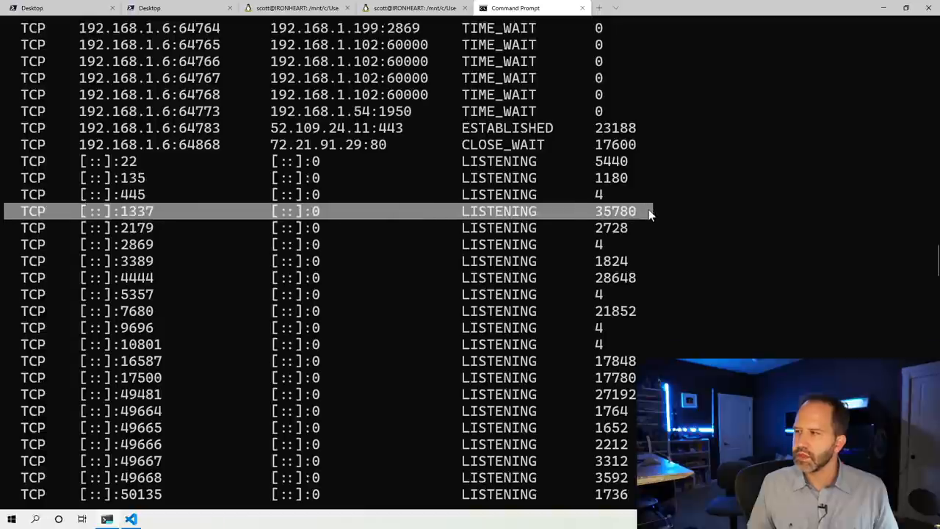
mouse_move(708, 226)
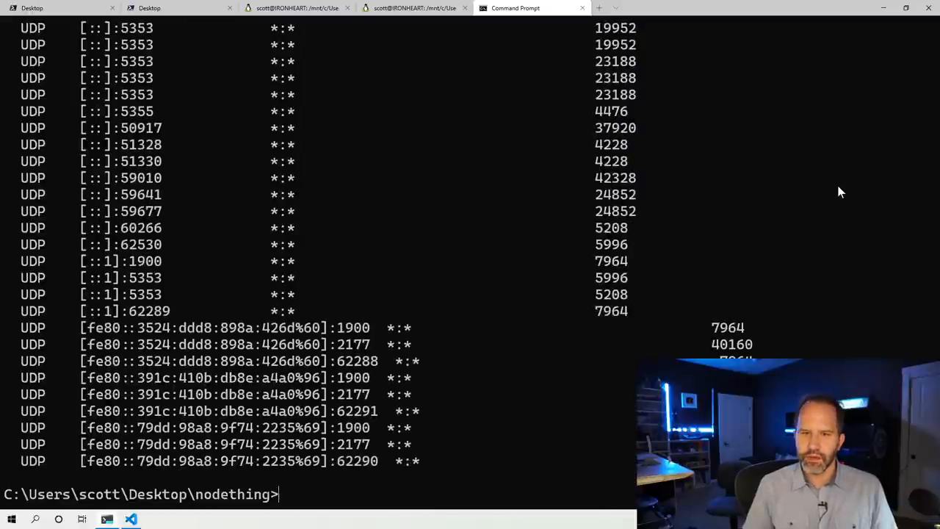
Run netstat -aon | findstr "1337", leaving two TCP lines listening under PID 35780
type("netstat -aon")
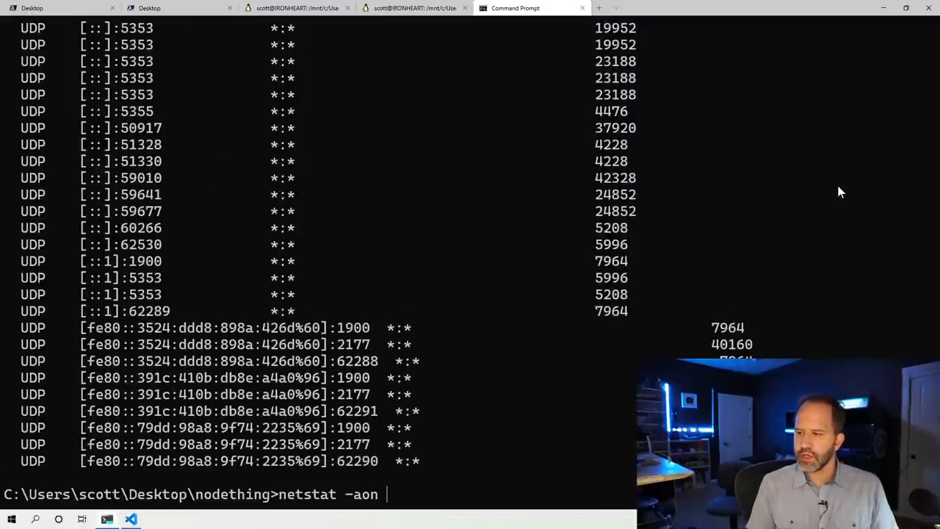
key("Return")
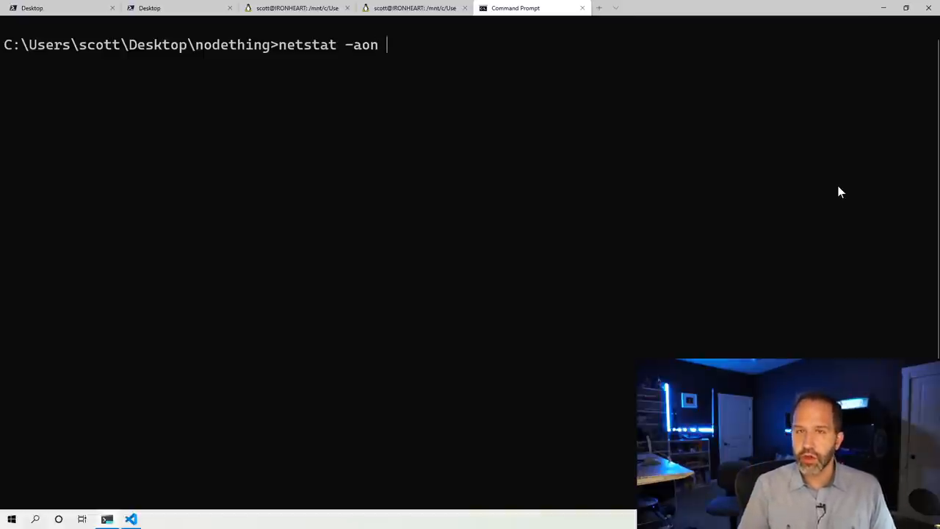
type("| find")
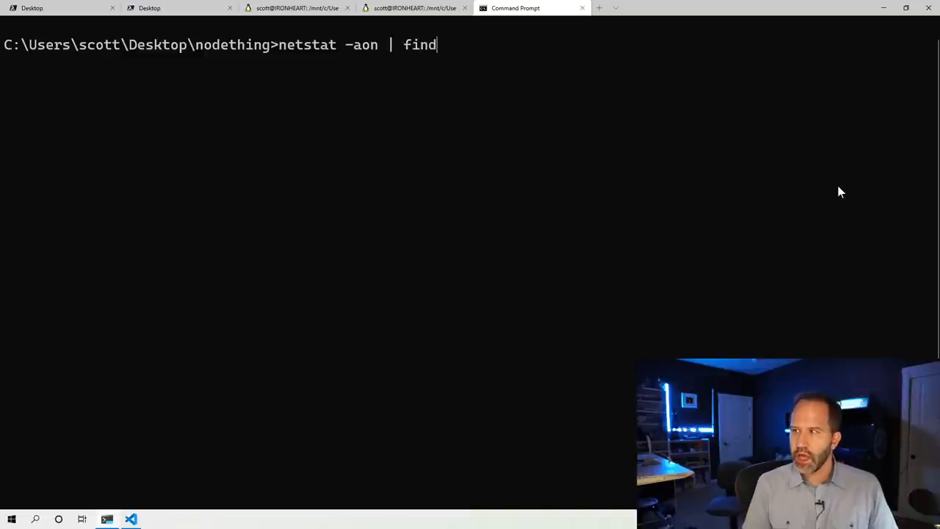
type("str")
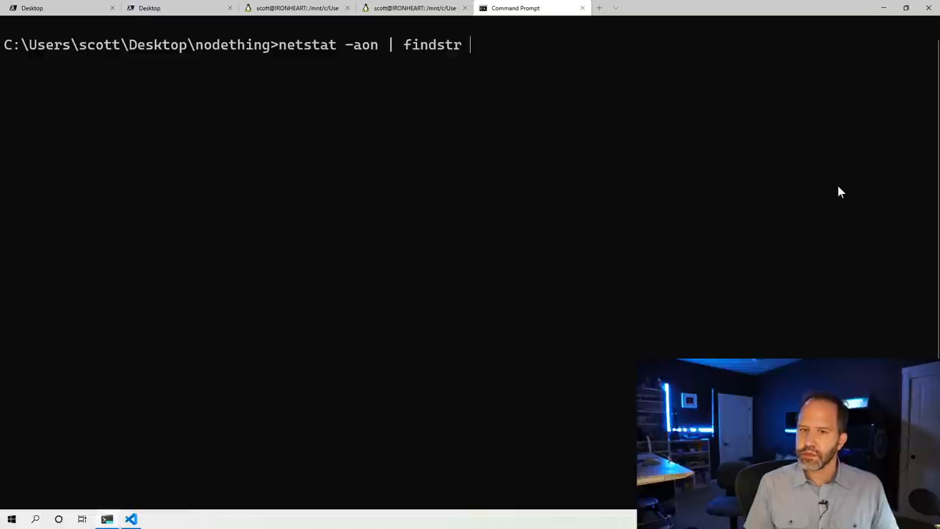
type("\"1")
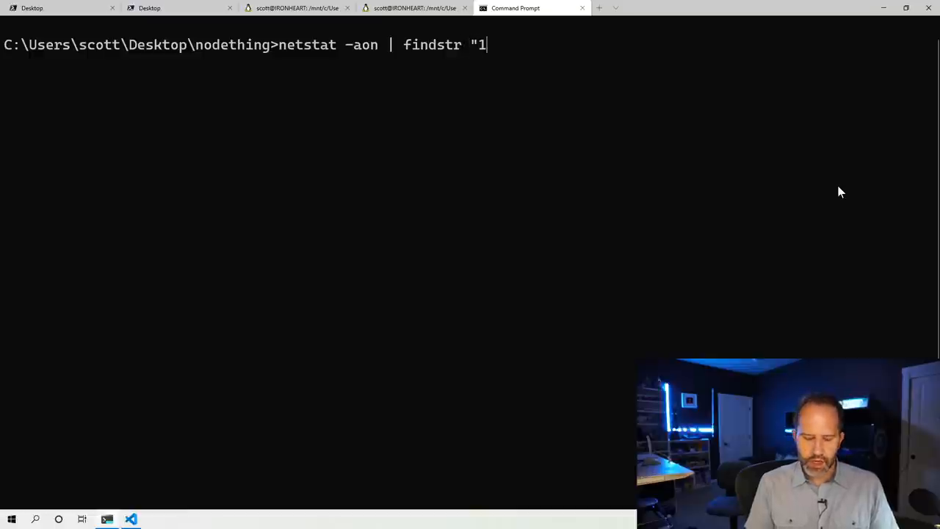
type("337\"")
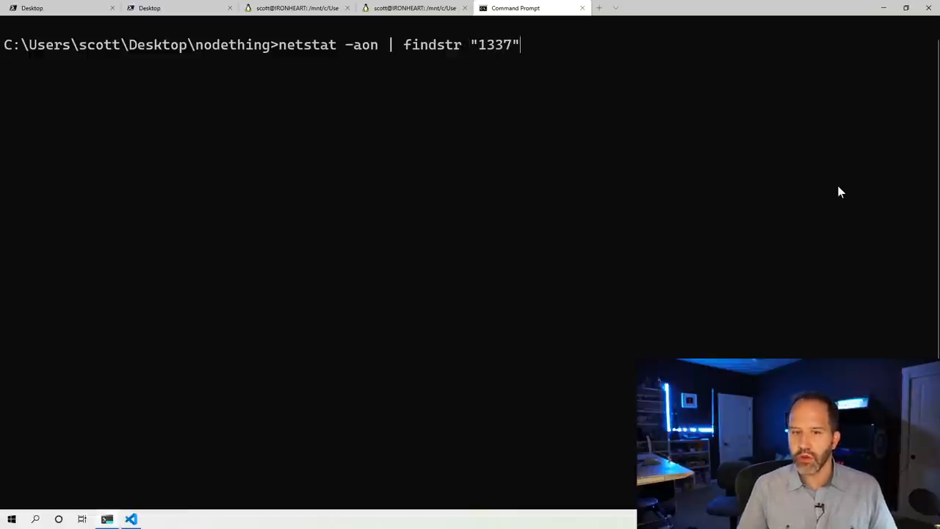
key("Return")
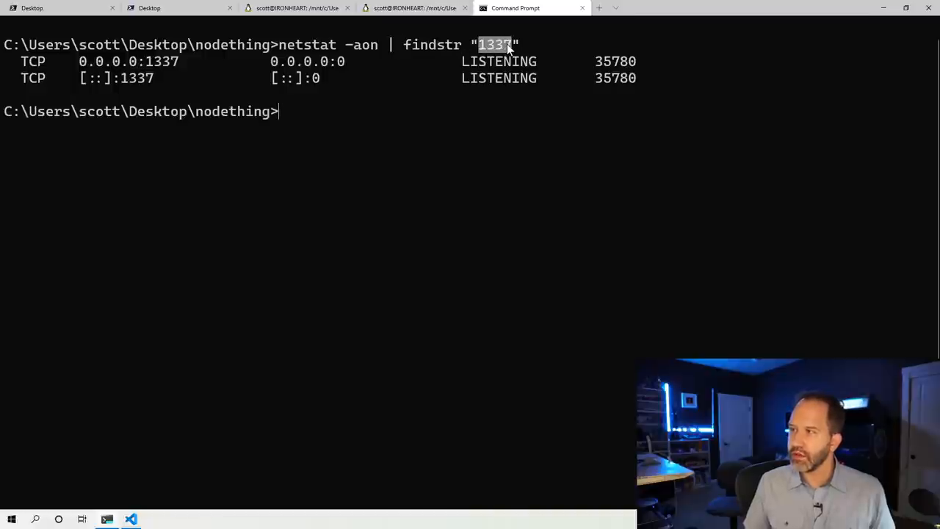
mouse_move(80, 65)
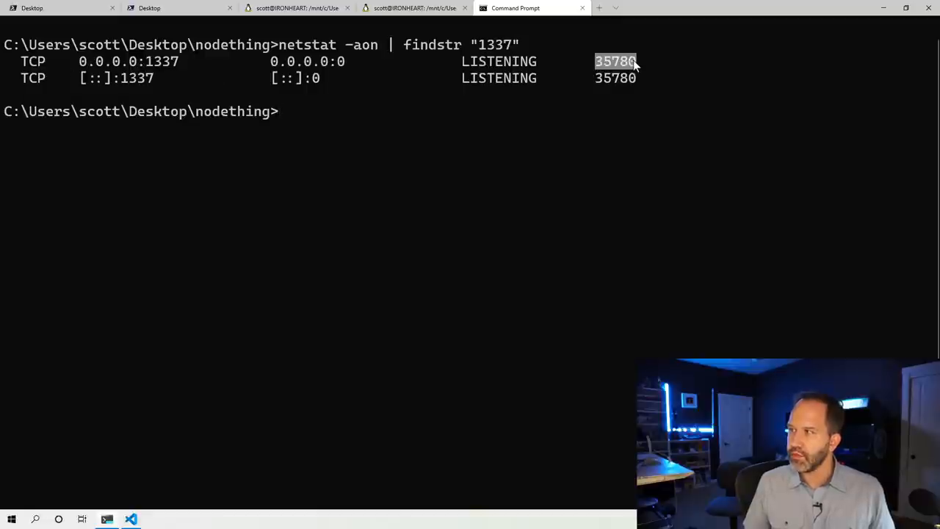
mouse_move(623, 94)
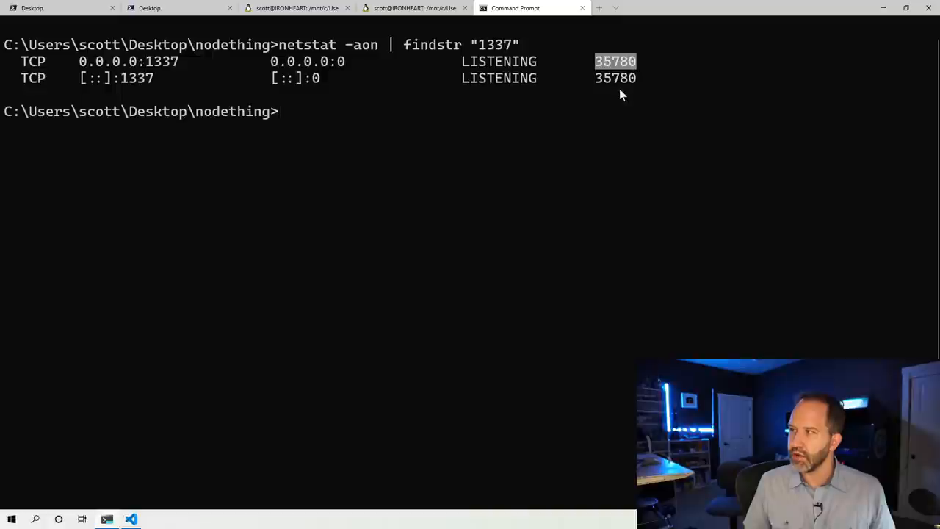
mouse_move(414, 163)
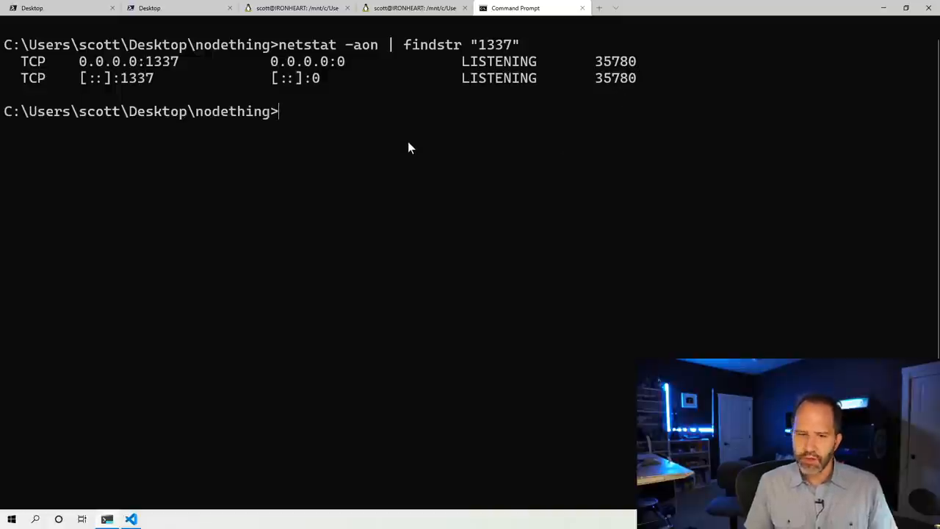
type("taski")
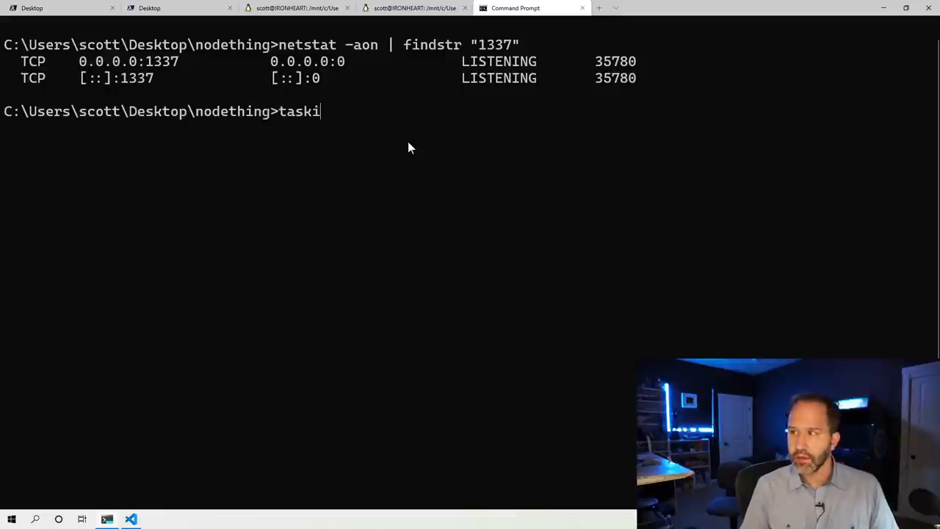
type("kill")
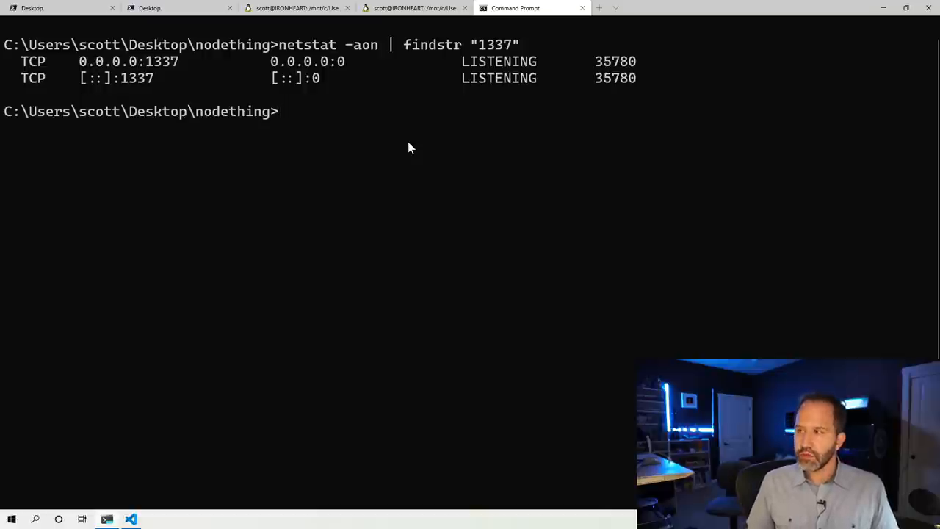
right_click(223, 520)
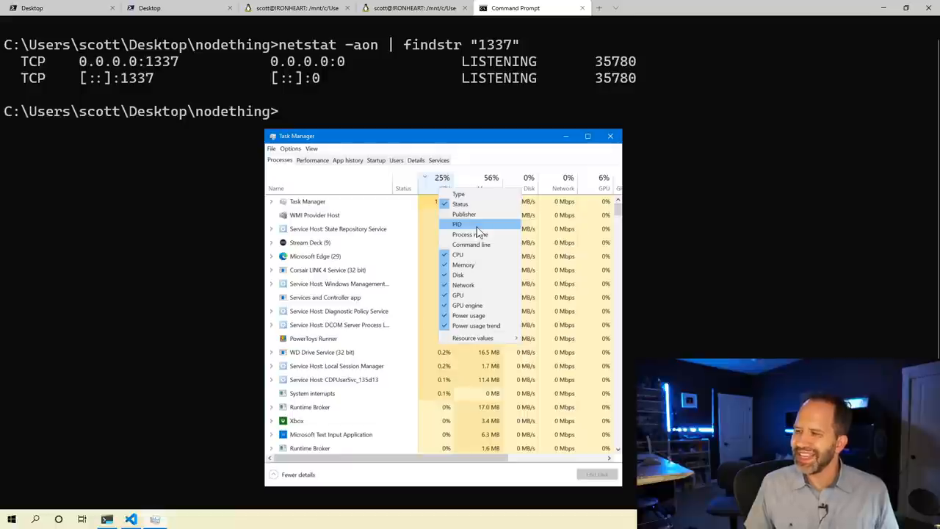
Add the PID column, sort by it, and choose End task on Node.js process 35780
left_click(457, 223)
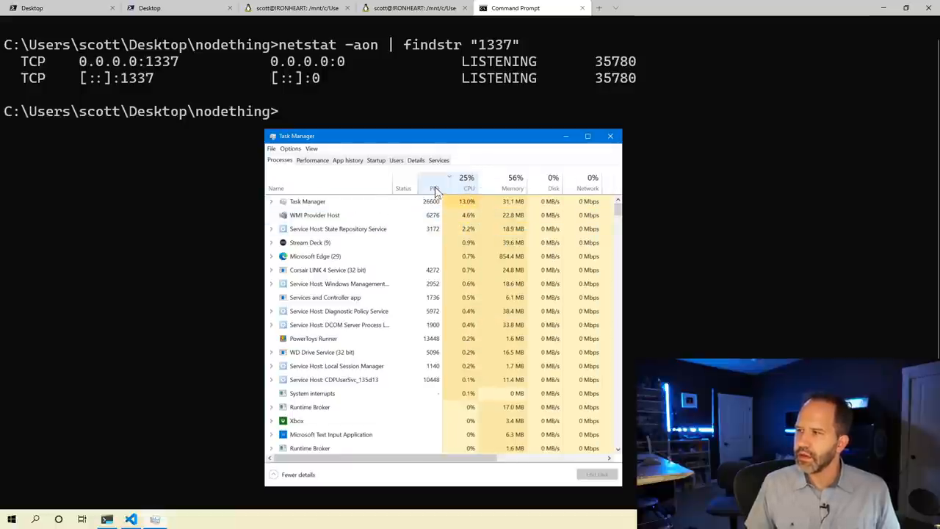
left_click(435, 188)
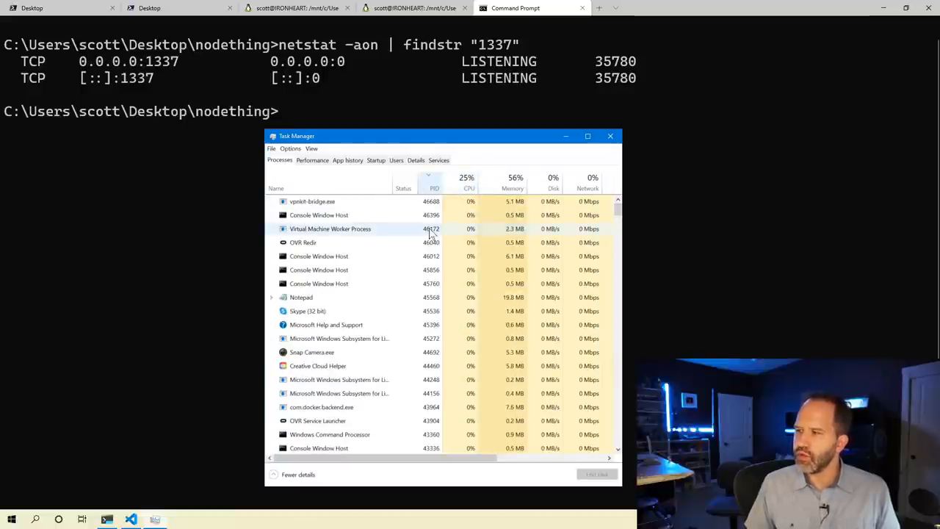
scroll("down", 3)
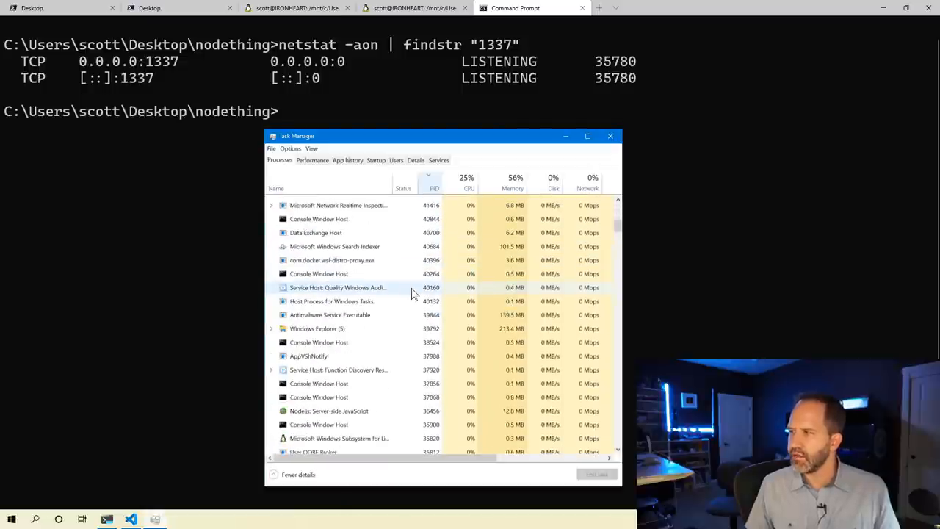
scroll("down", 3)
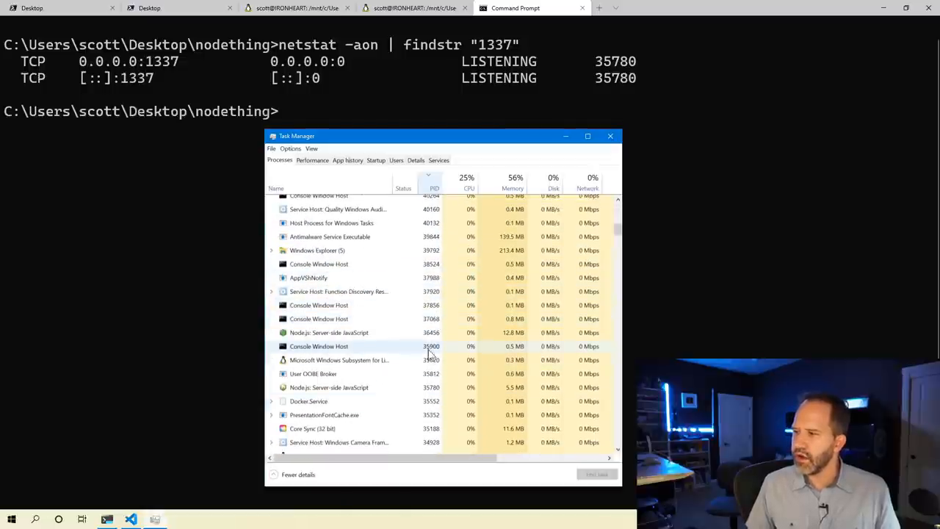
mouse_move(437, 305)
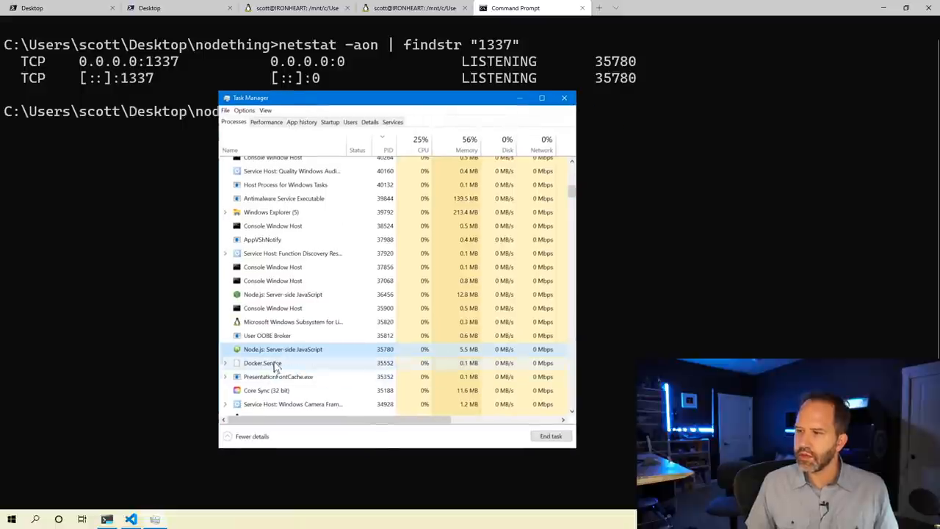
right_click(282, 349)
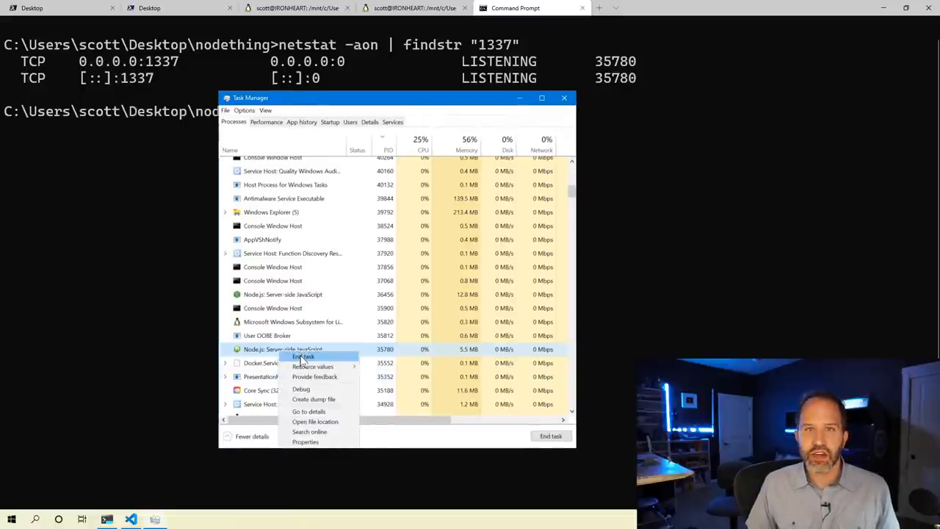
left_click(303, 357)
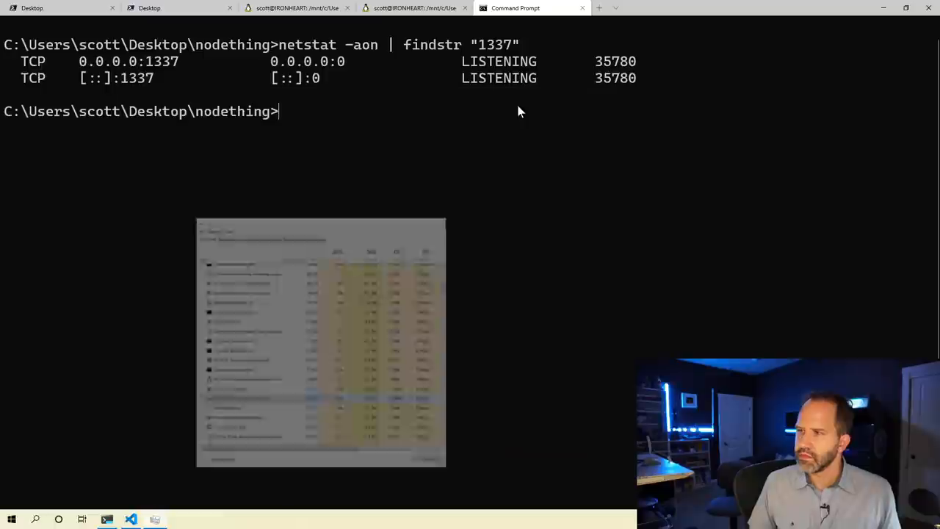
type("task")
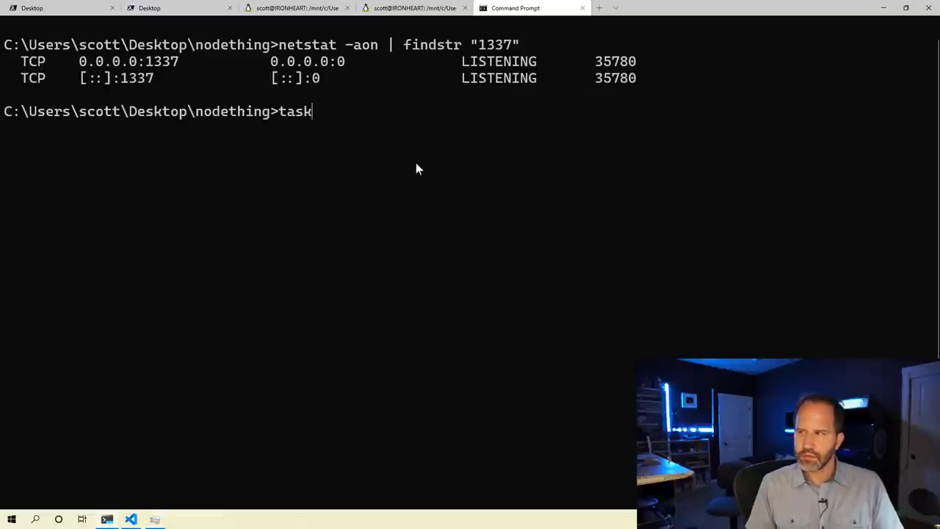
type("kill")
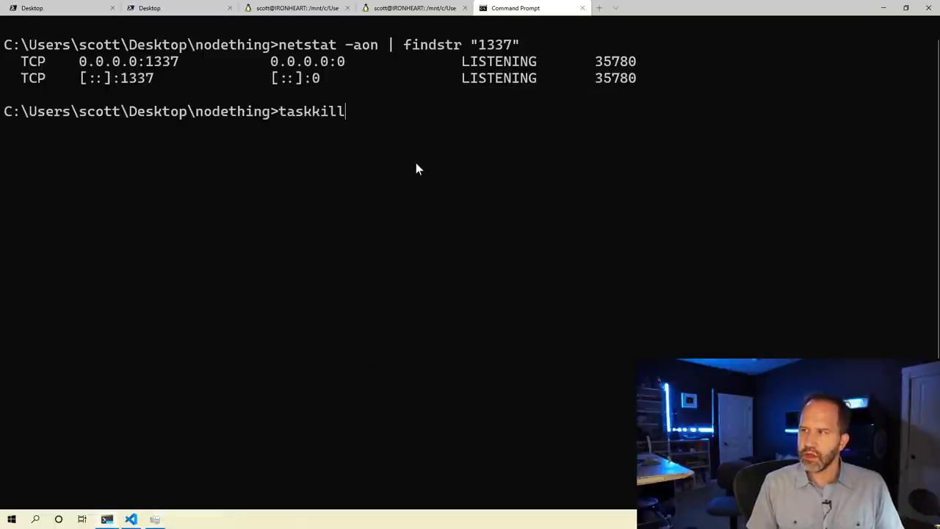
type("/f /ou")
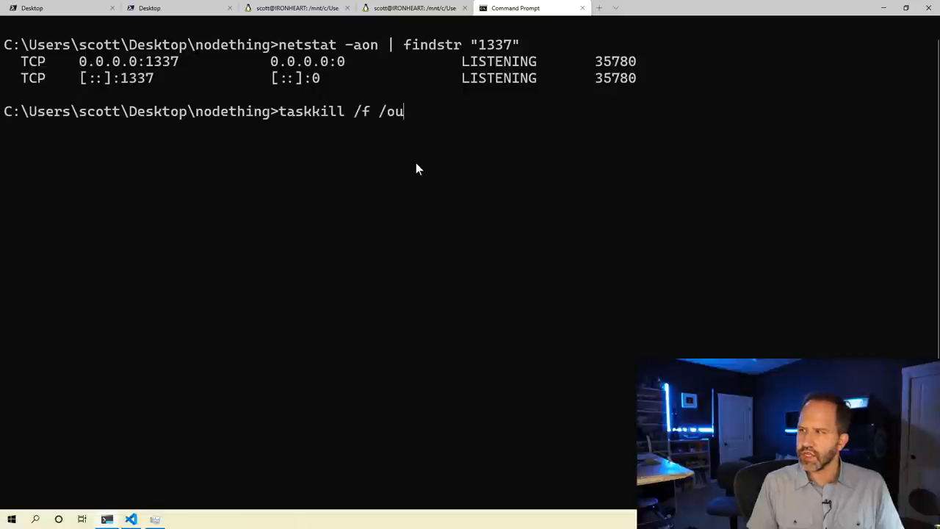
type("pid")
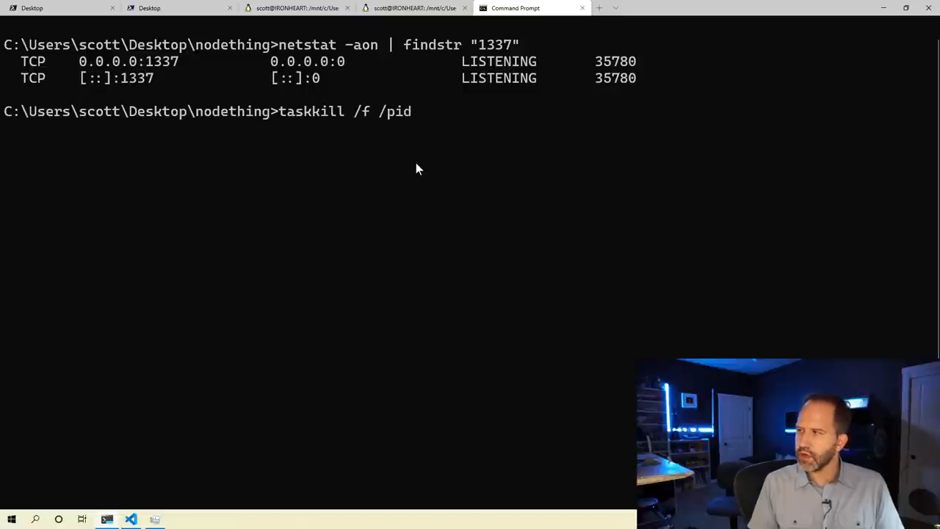
type("35")
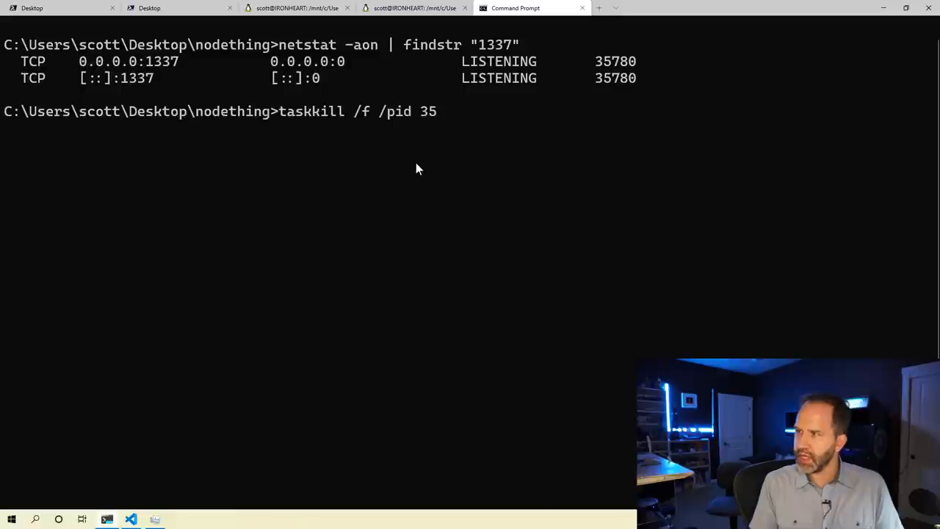
type("780")
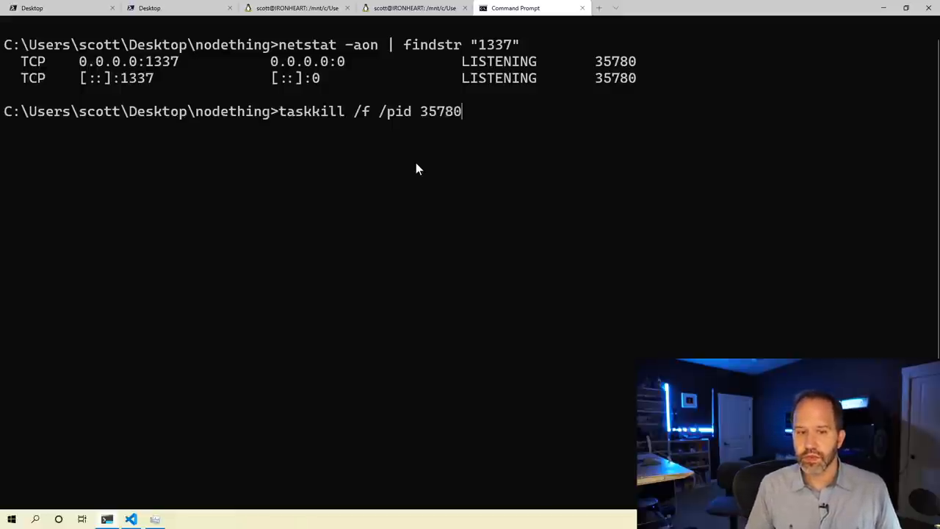
mouse_move(285, 257)
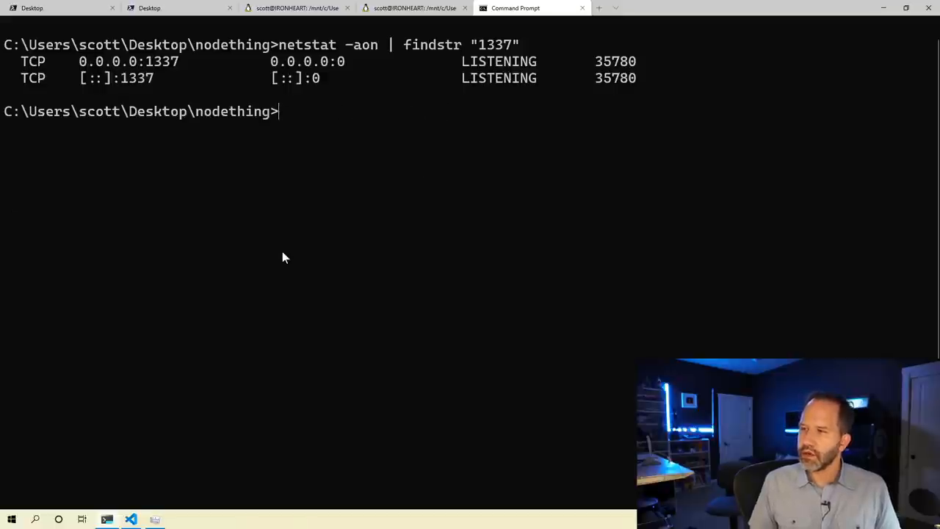
Run tasklist to list every running process, node.exe still shown as 35780
type("taskk")
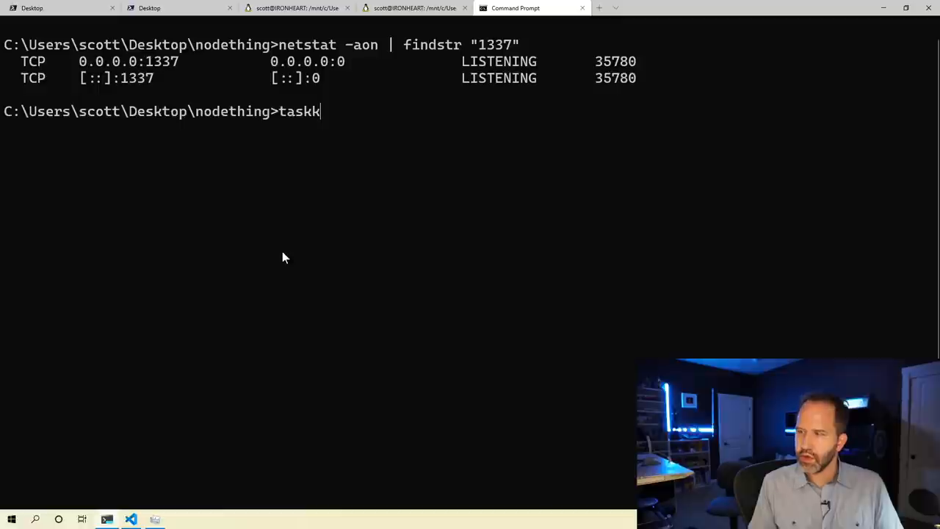
type("list")
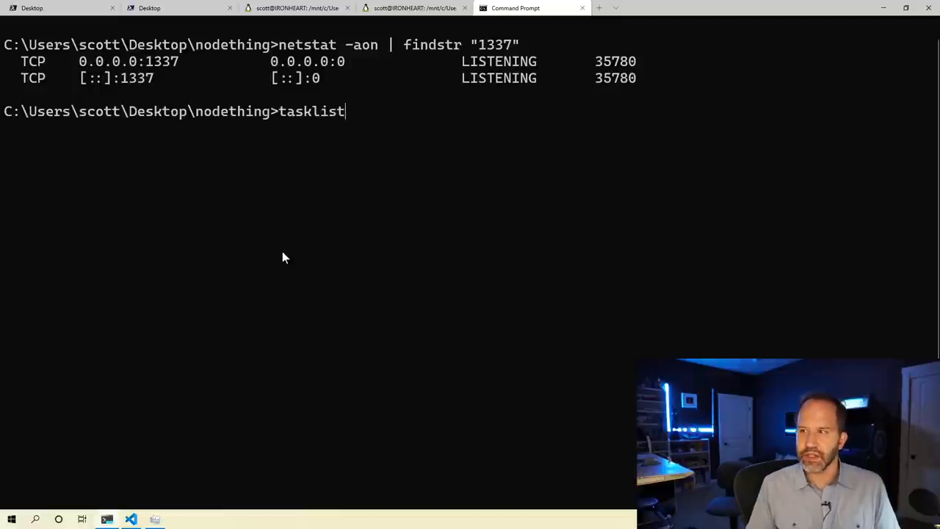
key("Return")
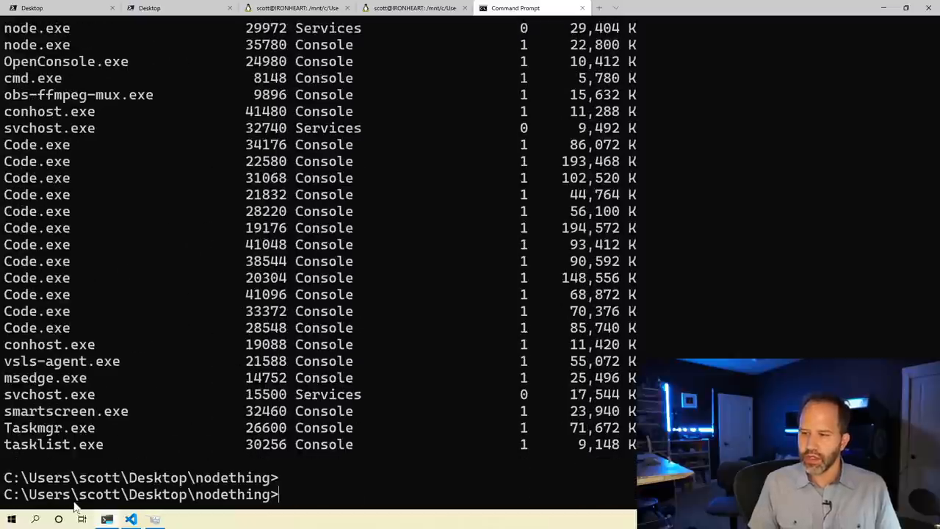
Show tasklist's help via --help and /?, picking out the PID filter in the filters section
type("tasklist --heolp")
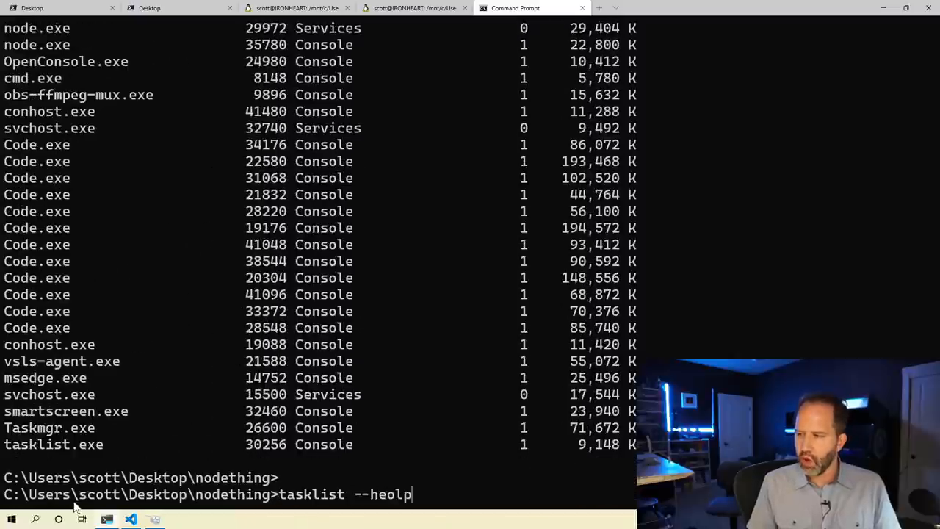
key("Return")
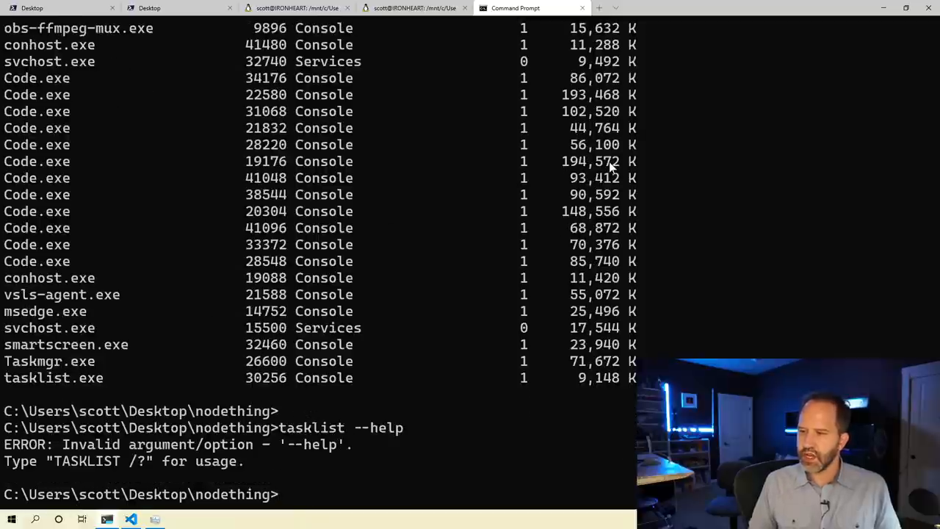
type("tasklist")
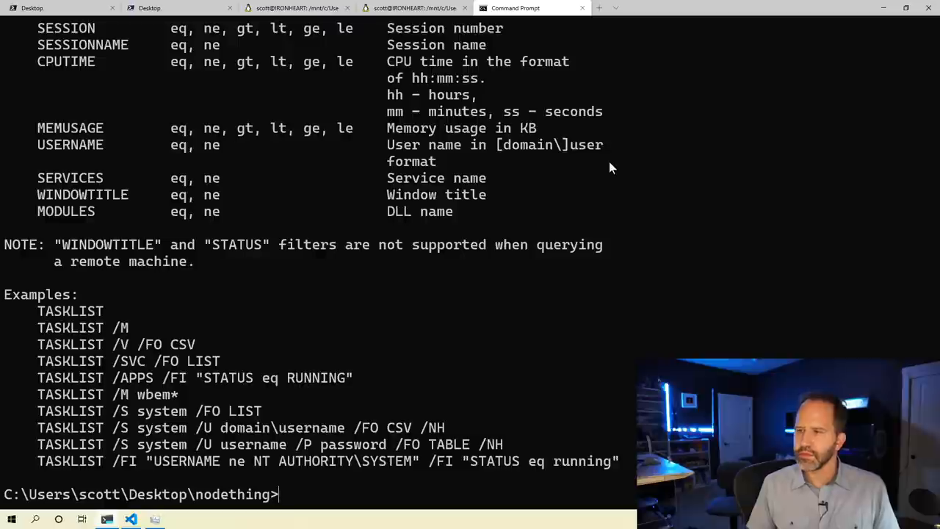
scroll("up", 3)
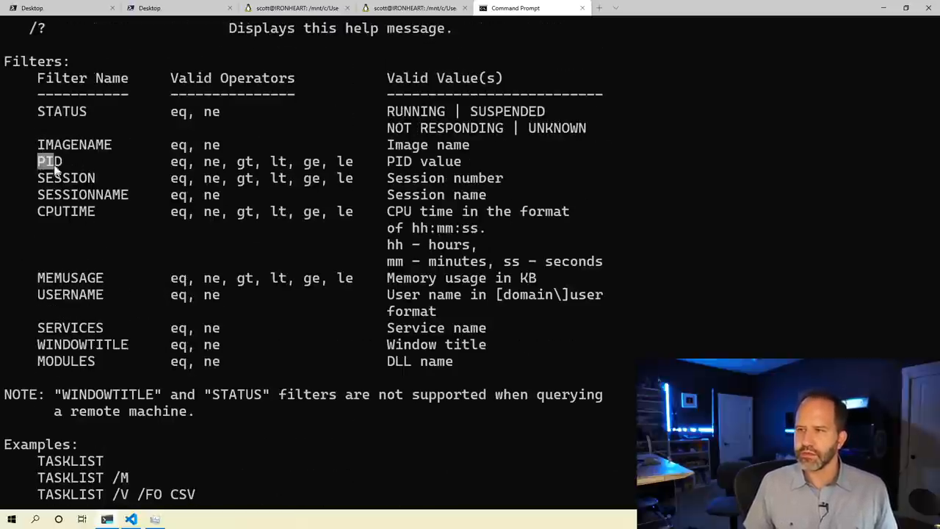
double_click(50, 161)
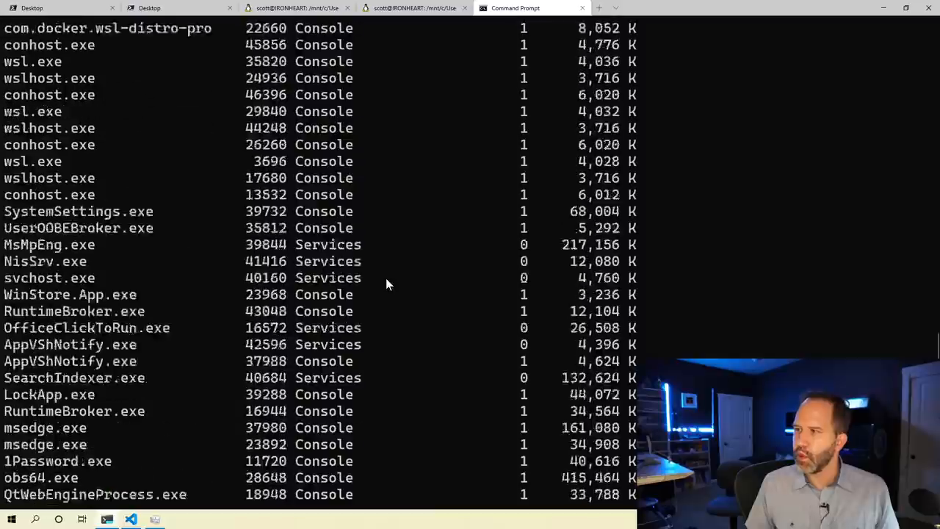
Rerun netstat -aon | findstr "1337", select PID 35780, then begin a TASKLIST command
scroll("down", 3)
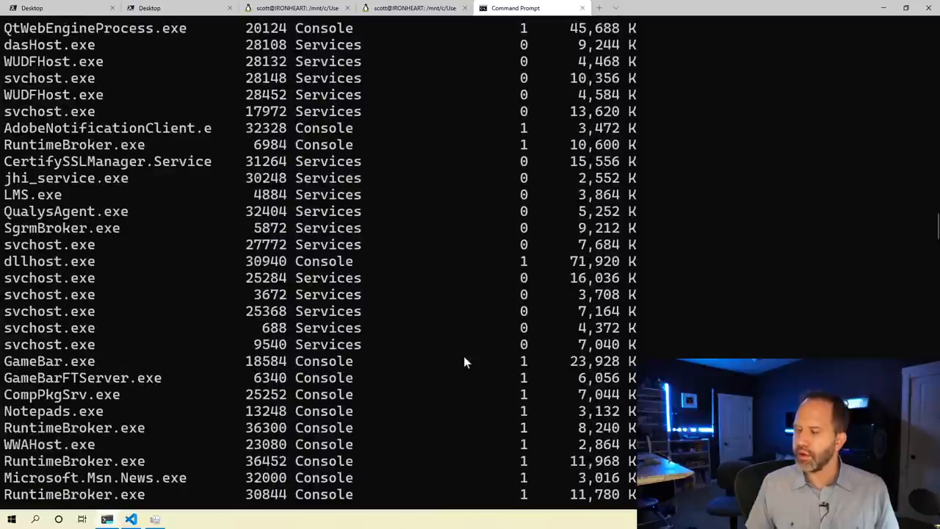
type("netstat -aon | findstr \"1337\"")
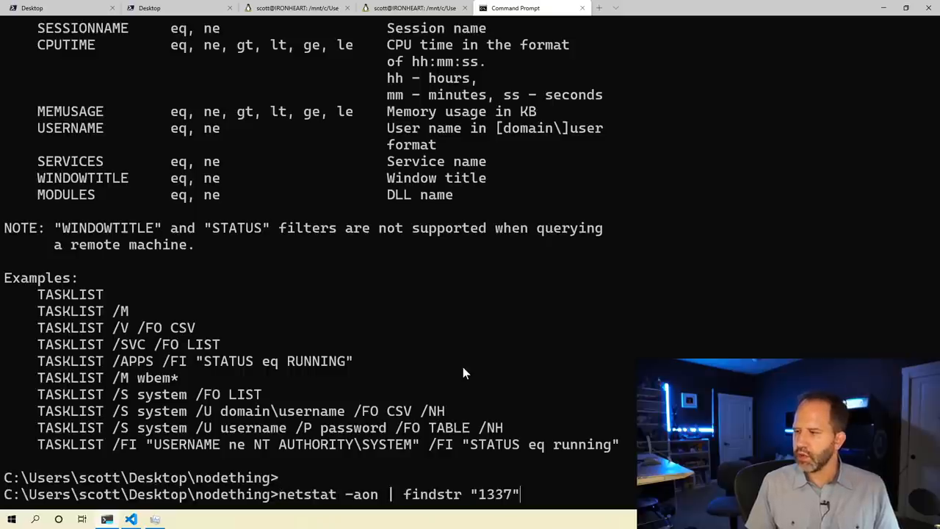
key("Return")
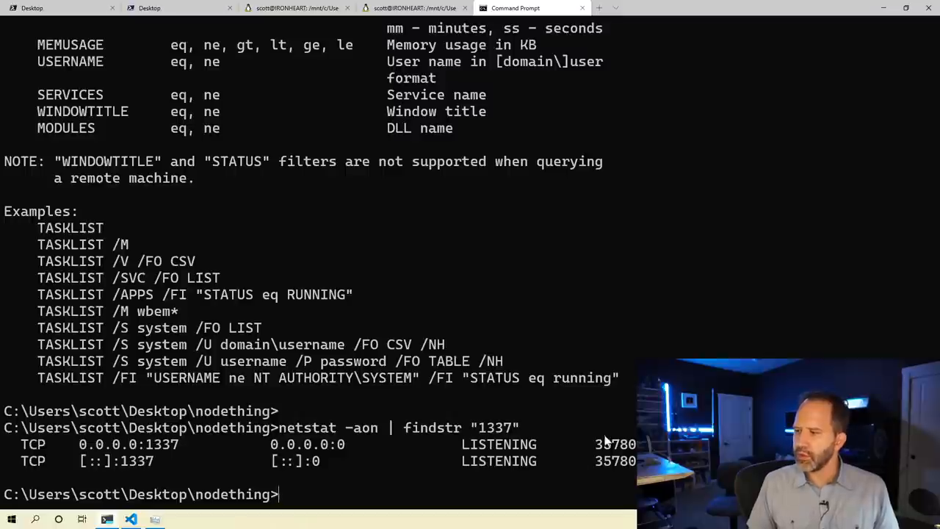
double_click(615, 444)
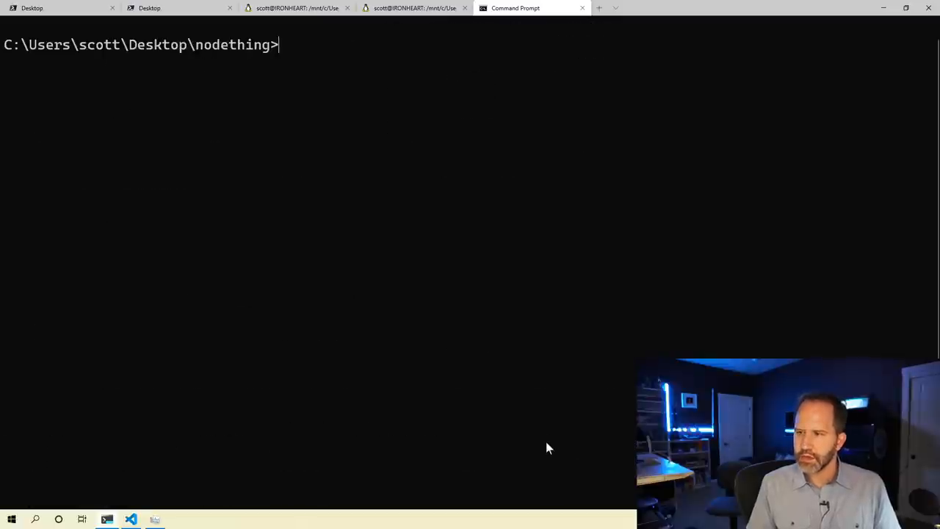
type("TASKLIST")
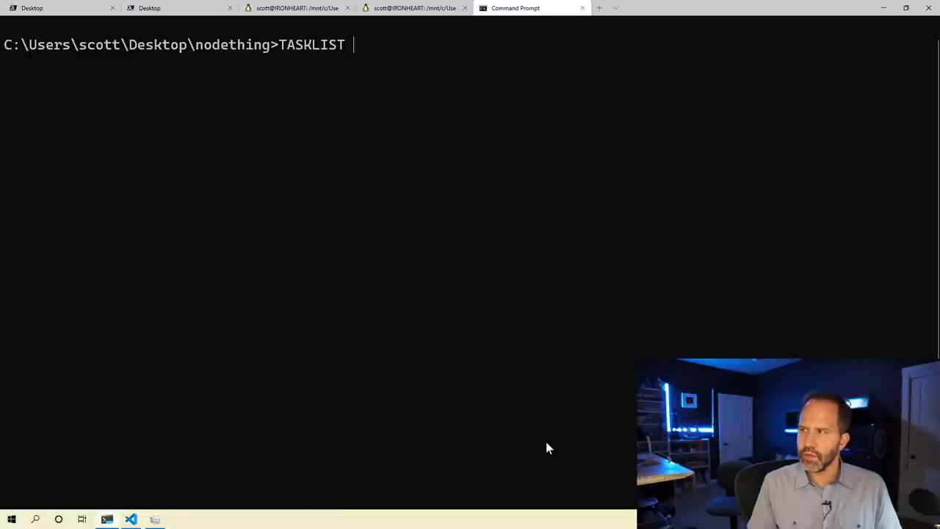
Show the TASKLIST /? help and scroll through its filter options
key("Return")
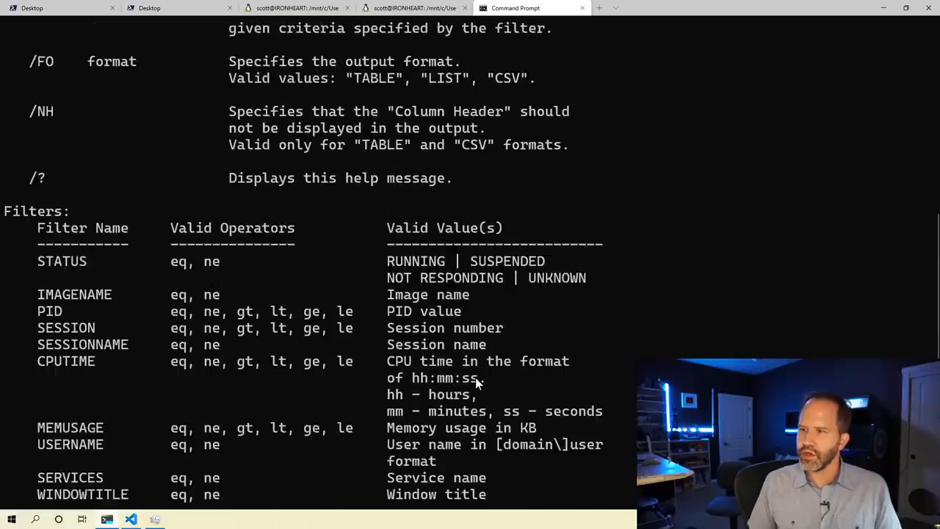
scroll("up", 3)
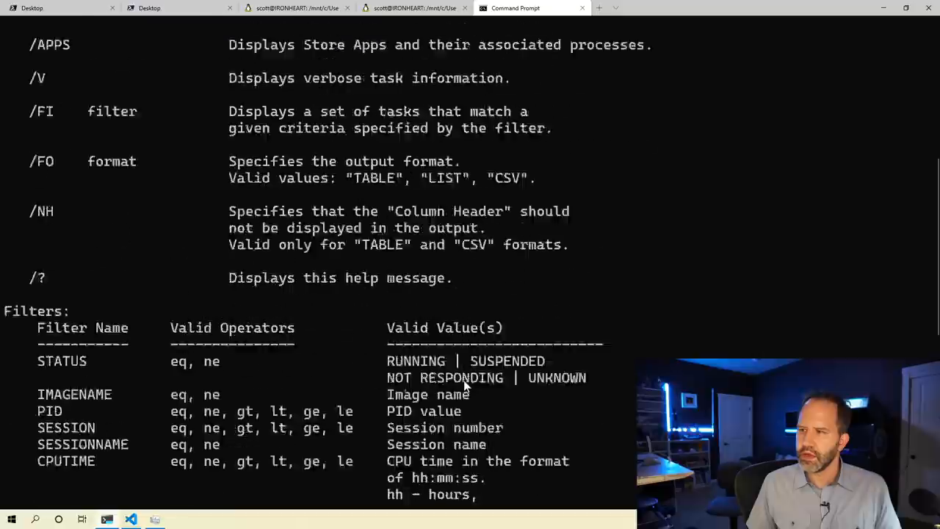
scroll("down", 3)
type("tas")
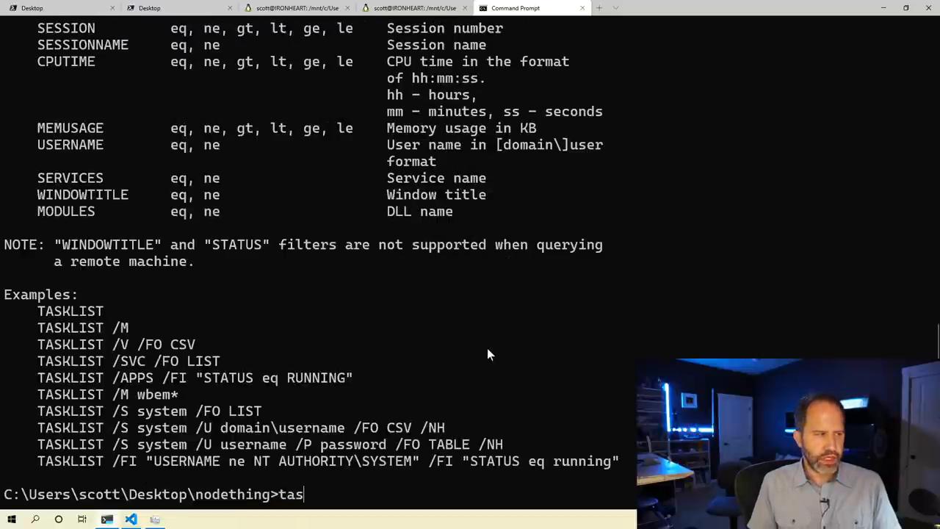
Run tasklist /FI "PID eq 35780", recalling and correcting the mistyped command
type("kkl")
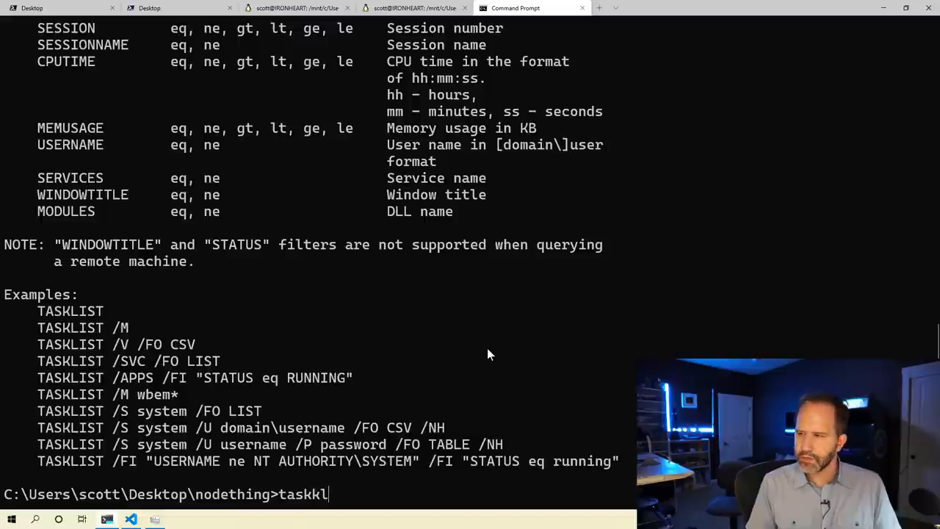
type("ist /FI")
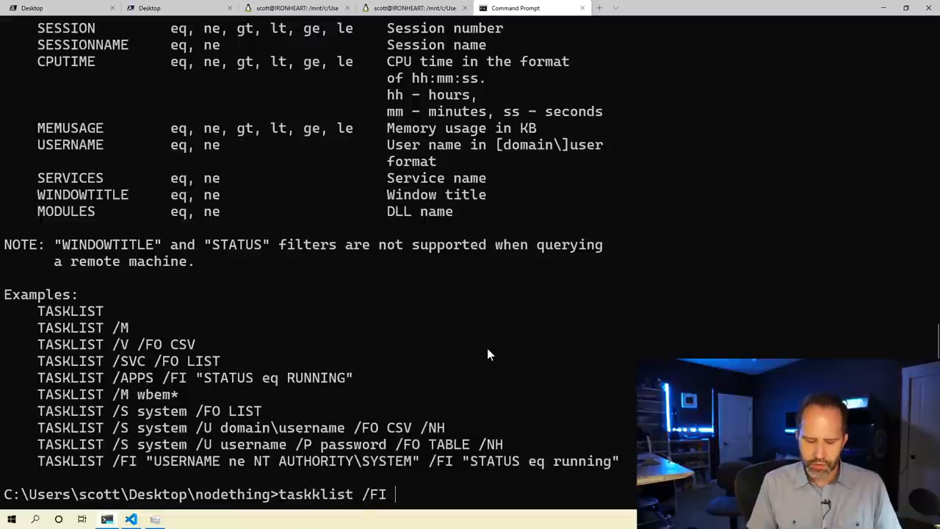
type("\"PID")
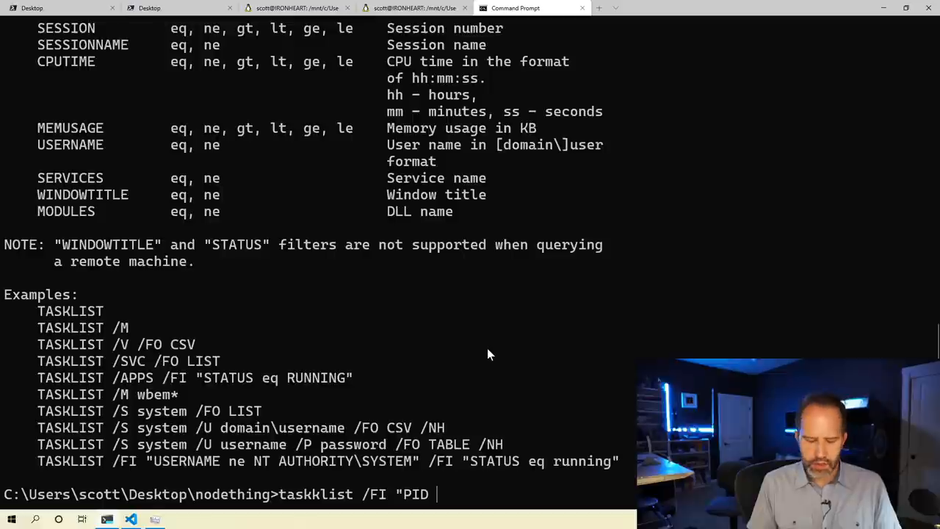
type("eq 35780\"")
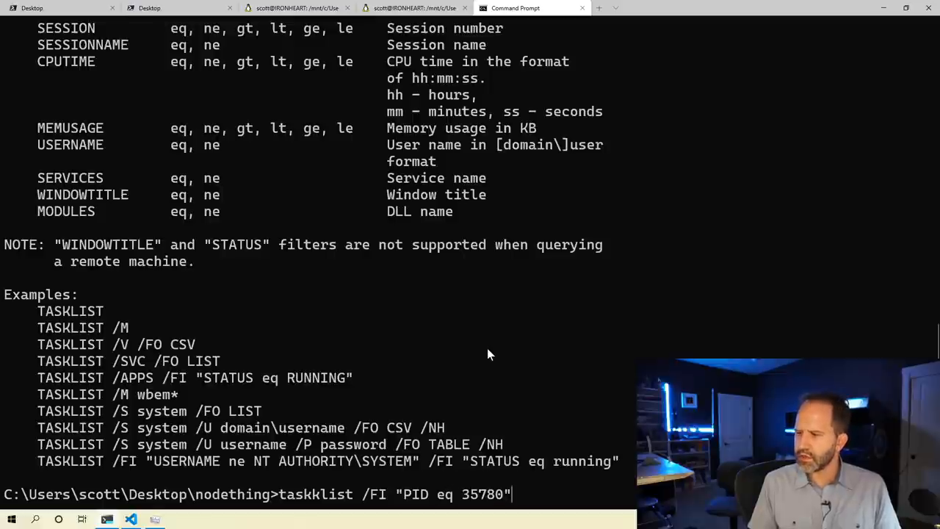
key("Return")
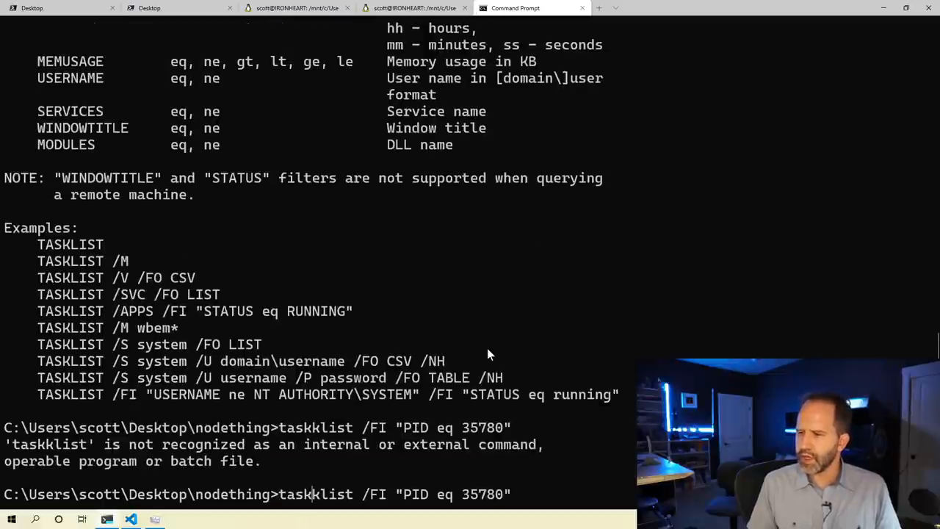
key("Return")
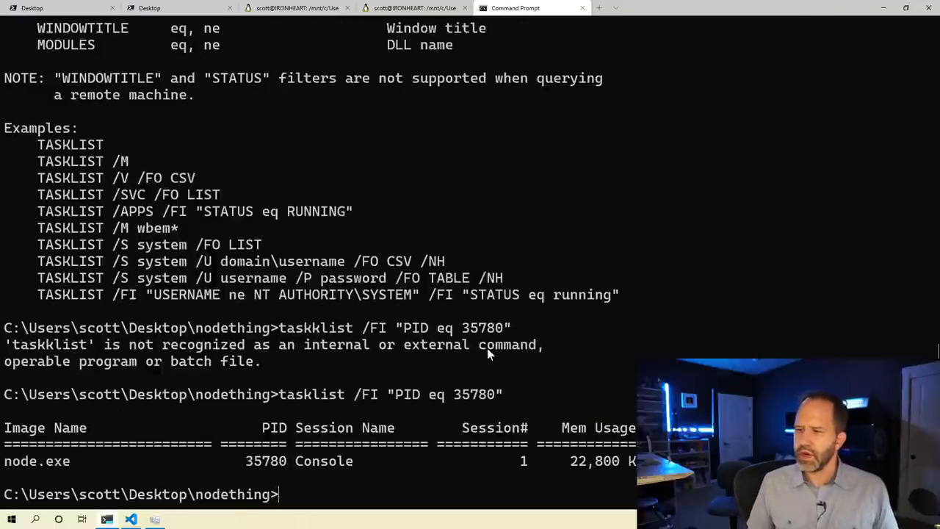
type("taskklist /FI \"PID eq 35780\"")
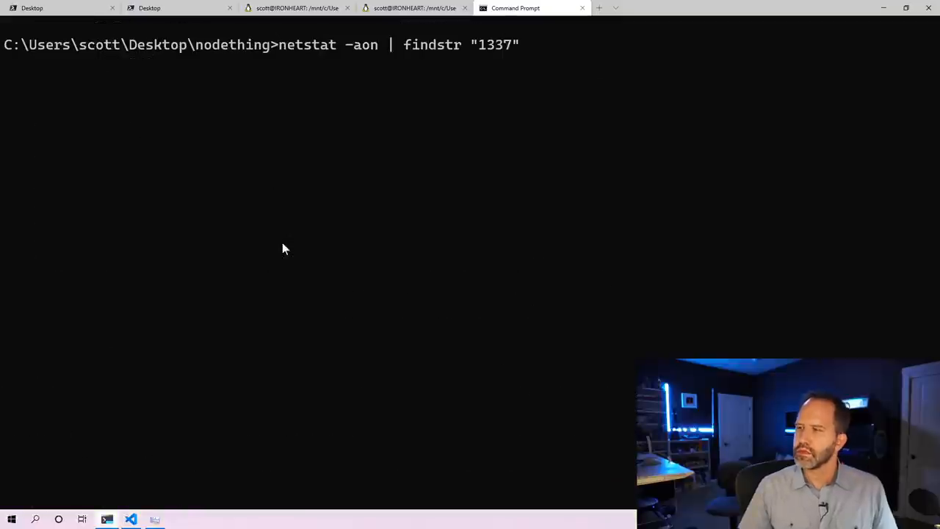
Rerun the port 1337 lookup and tasklist /FI "PID eq 35780" to confirm node.exe
key("Return")
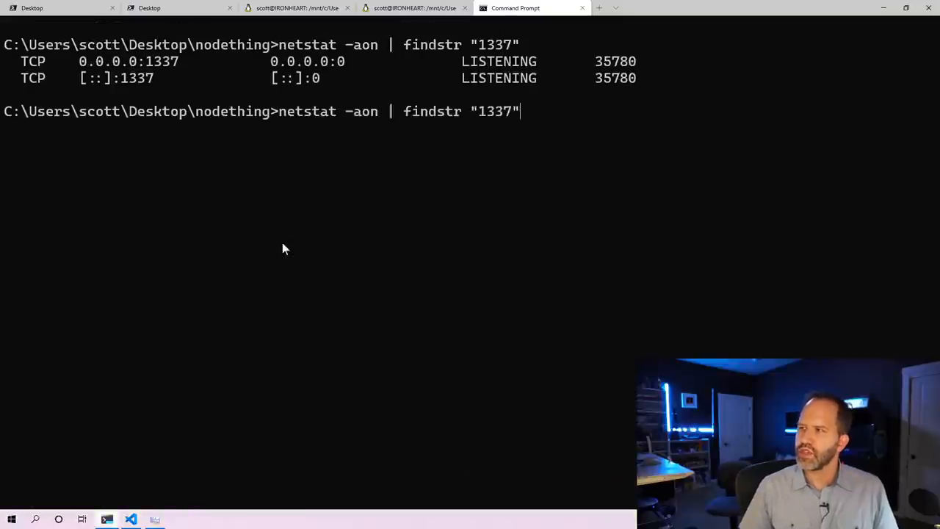
type("tasklist /FI \"PID eq 35780\"")
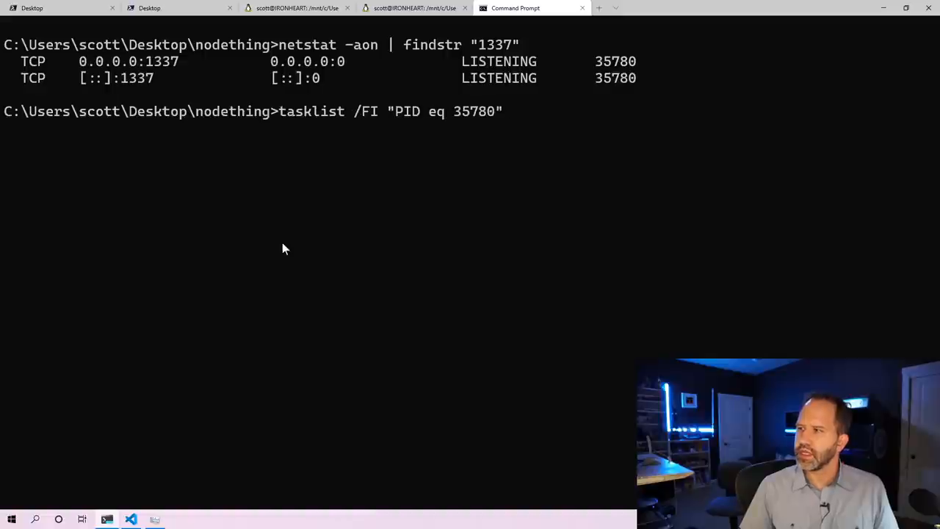
key("Return")
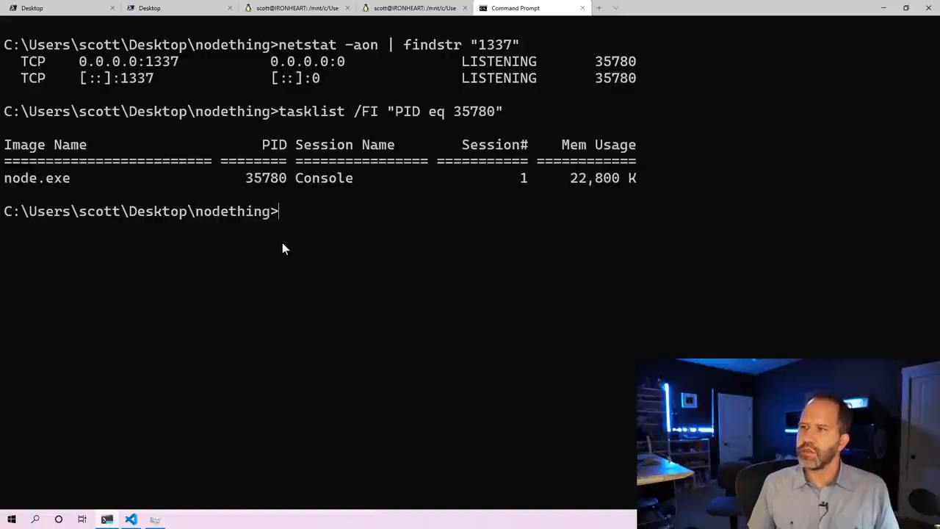
Force-terminate the process with taskkill /f /pid 35780
type("t")
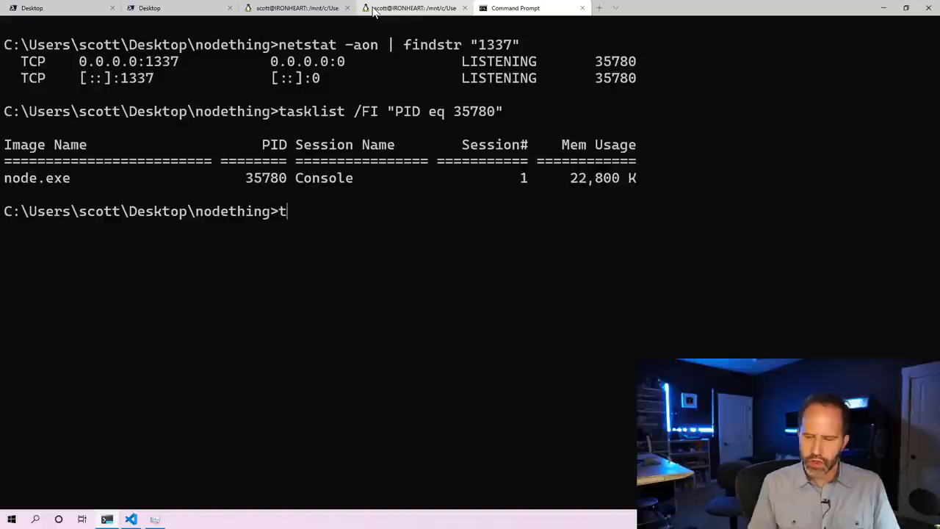
type("askkill /")
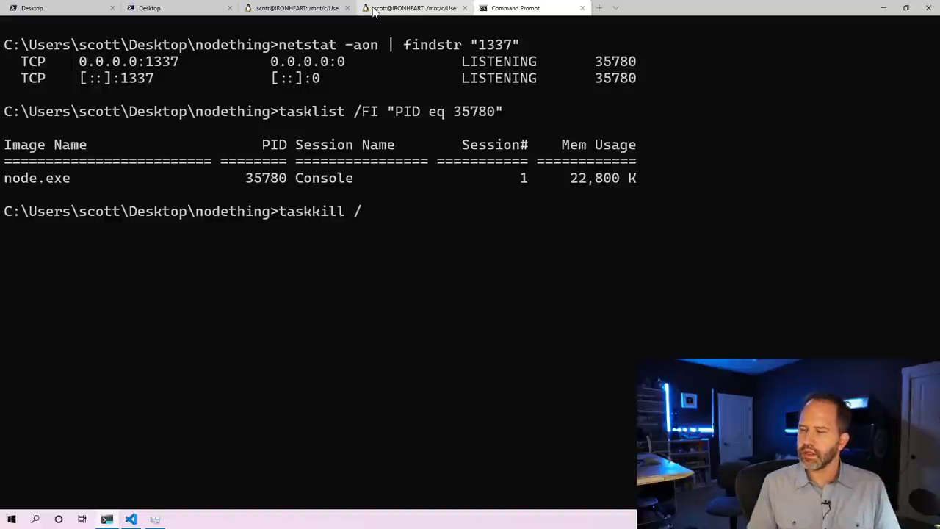
type("f /pi")
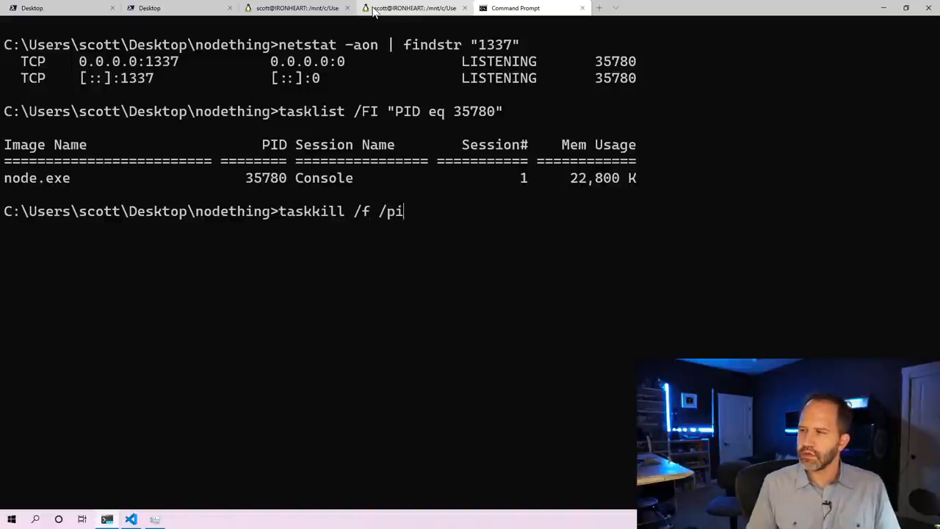
type("d")
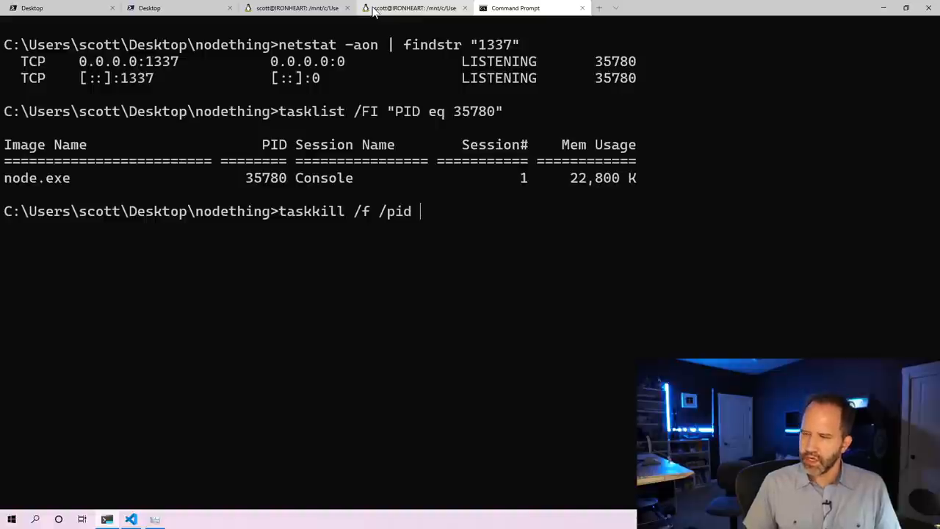
type("35780")
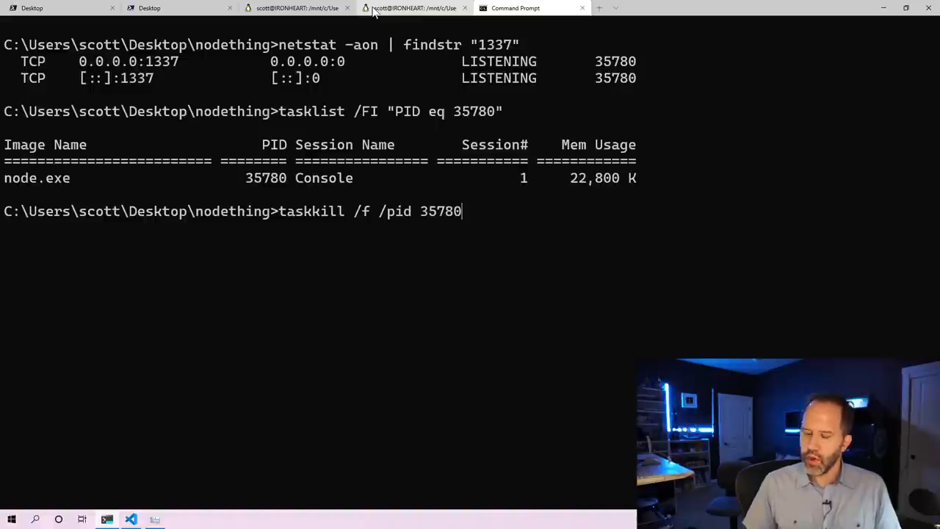
key("Return")
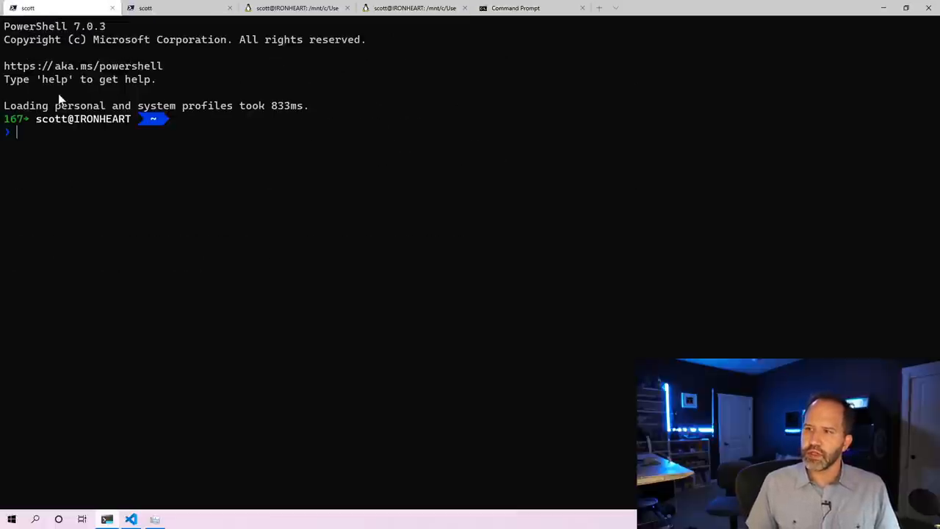
Run node server.js in the nodething WSL shell, check localhost in Edge, then move to the second WSL shell
left_click(296, 9)
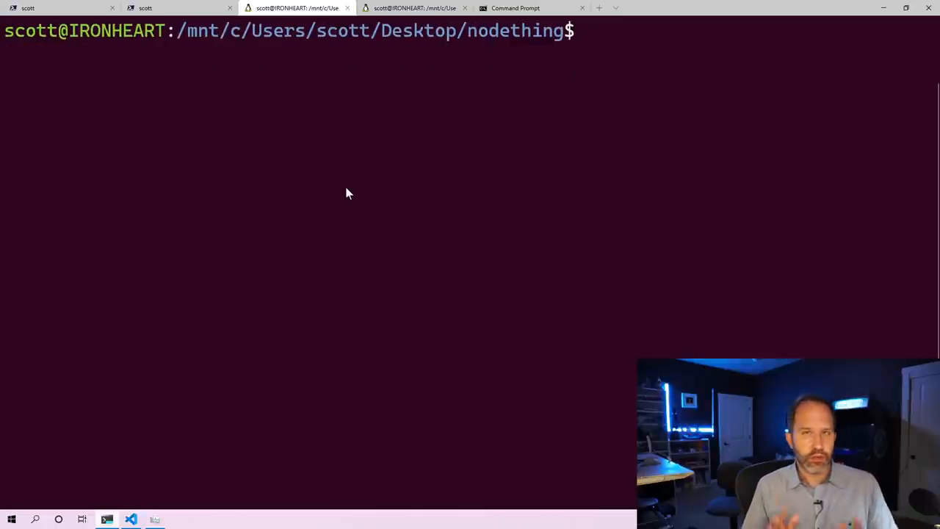
type("nod")
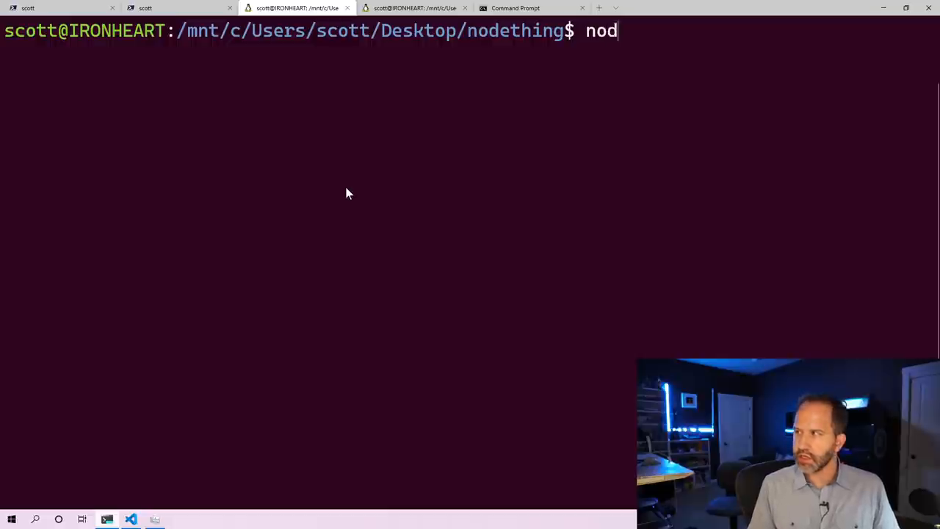
type("e server.js")
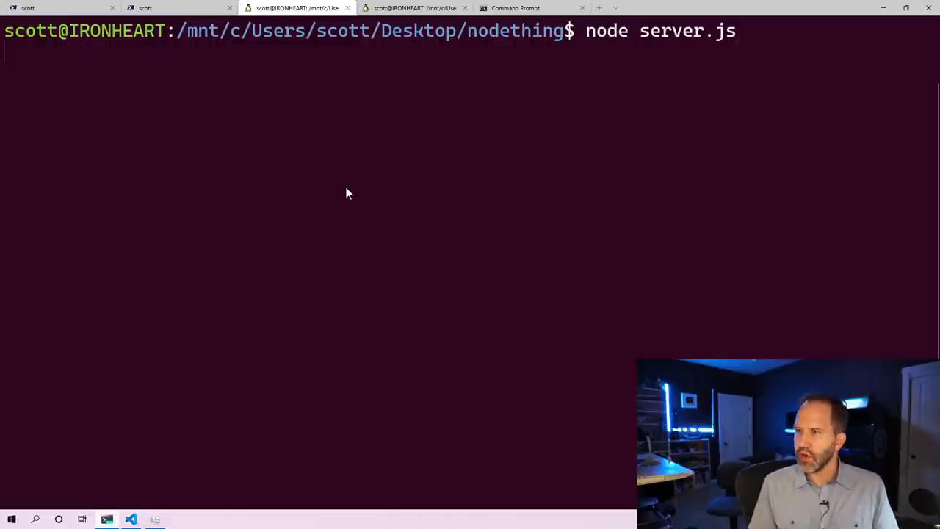
mouse_move(287, 144)
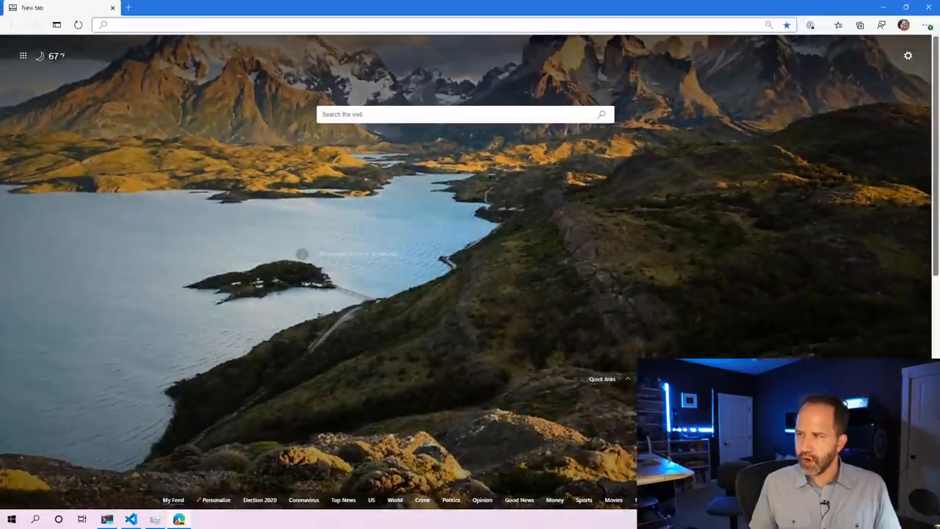
type("localhost:5001")
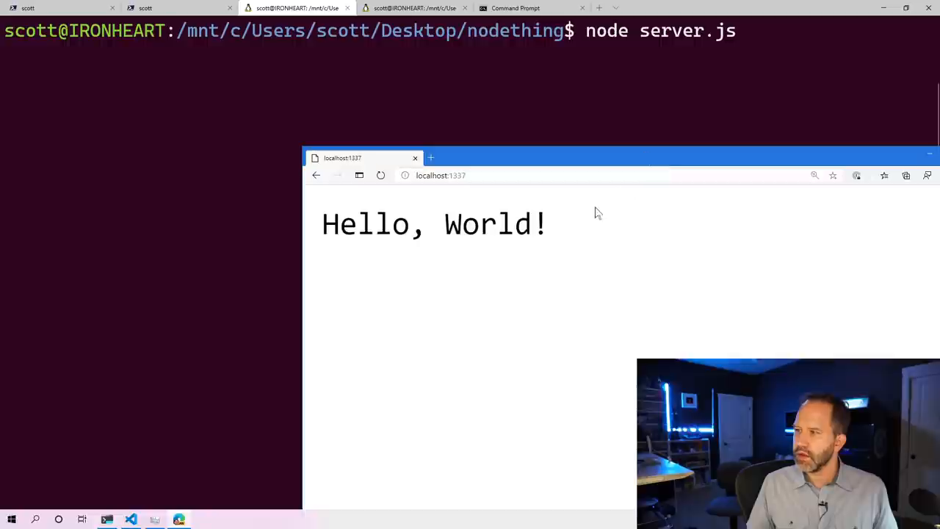
left_click(415, 8)
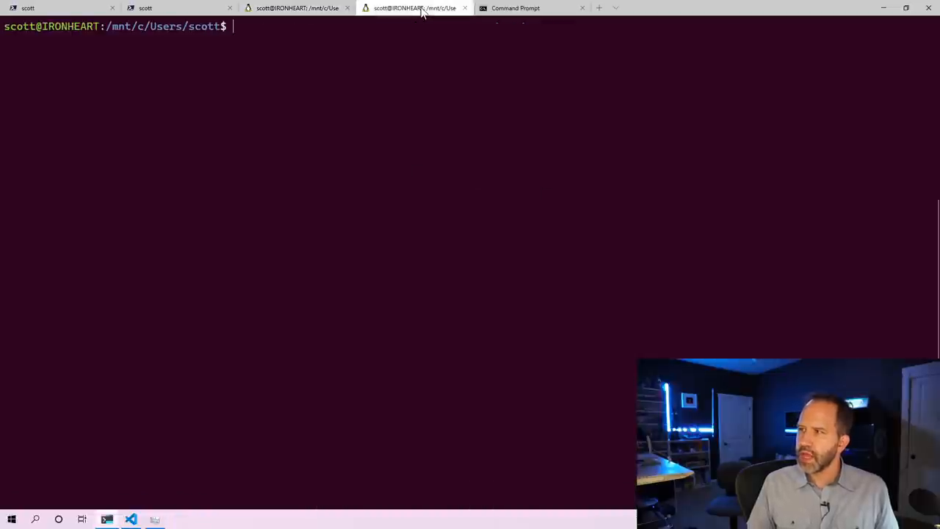
Run netstat in the second WSL shell and review the tcp6 connections to port 1337
left_click(581, 9)
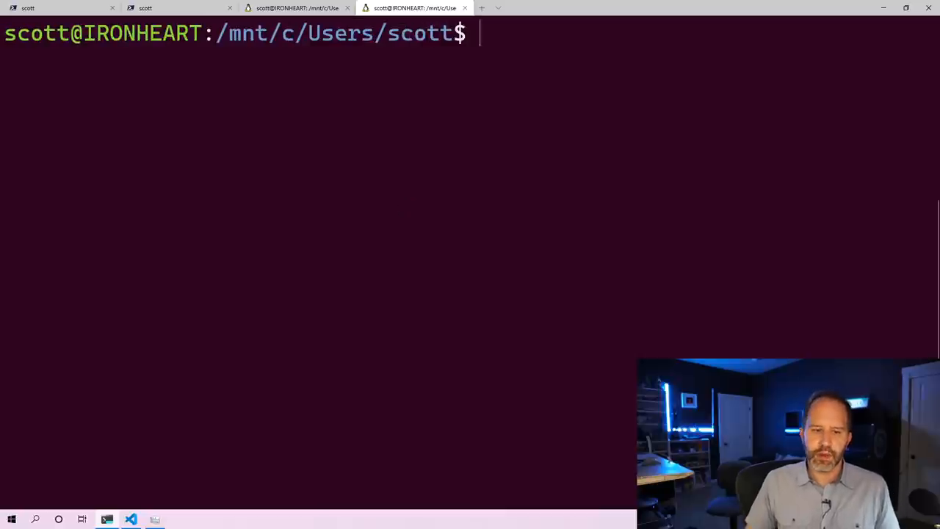
mouse_move(294, 299)
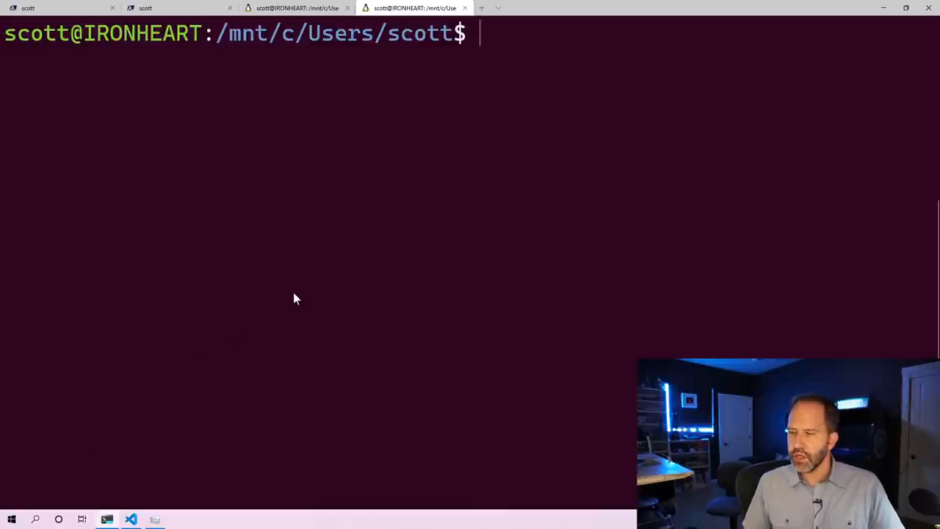
type("netstat")
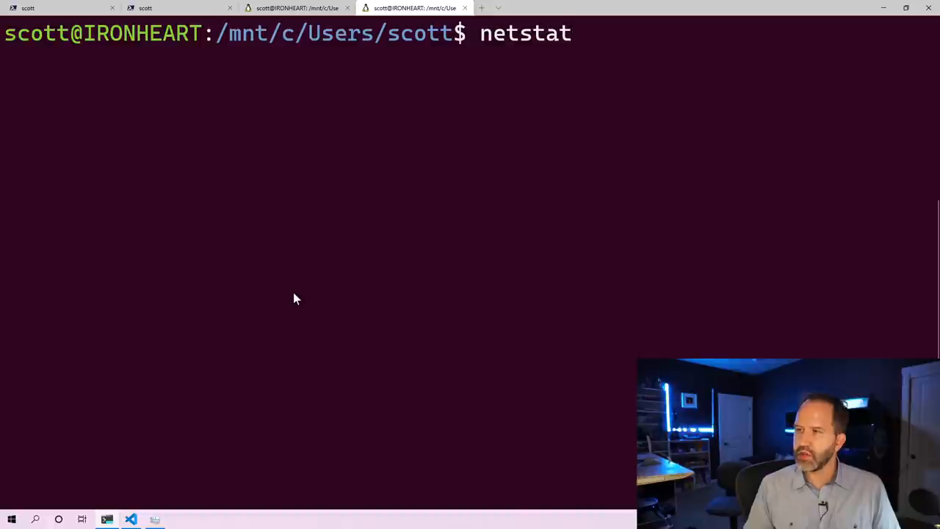
key("Return")
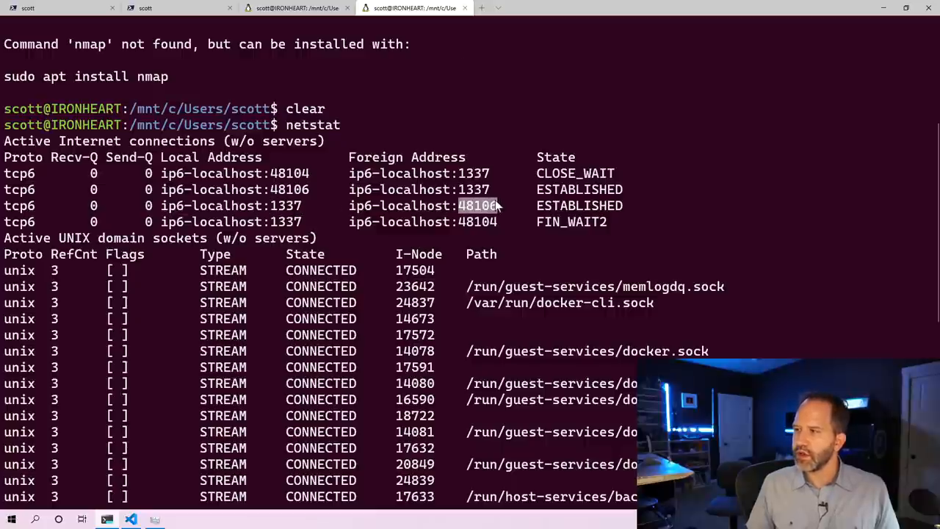
scroll("down", 3)
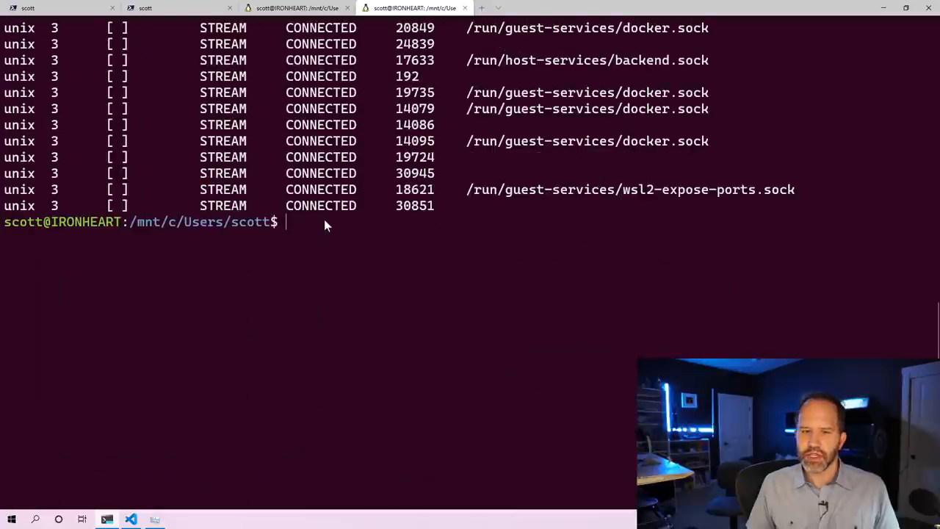
Run netstat -b -a under Linux, which is rejected with an invalid-option usage message
type("net")
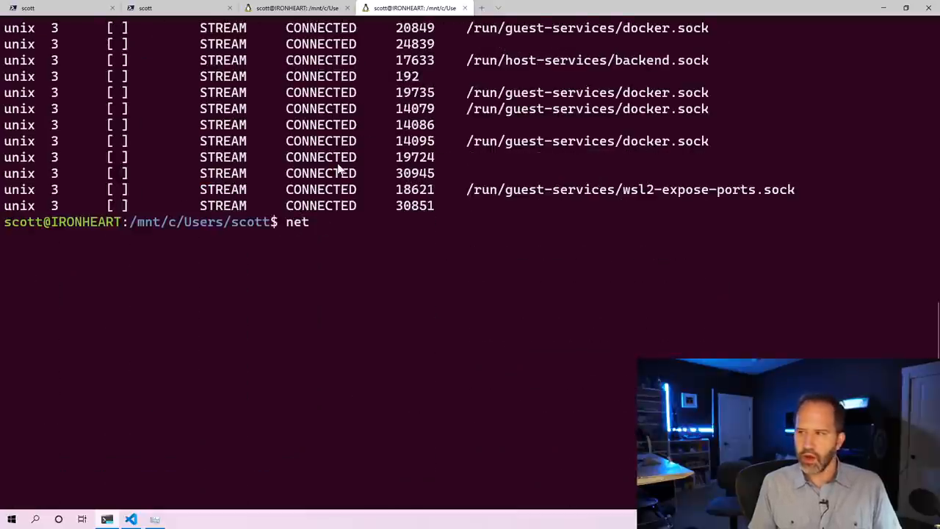
type("stat")
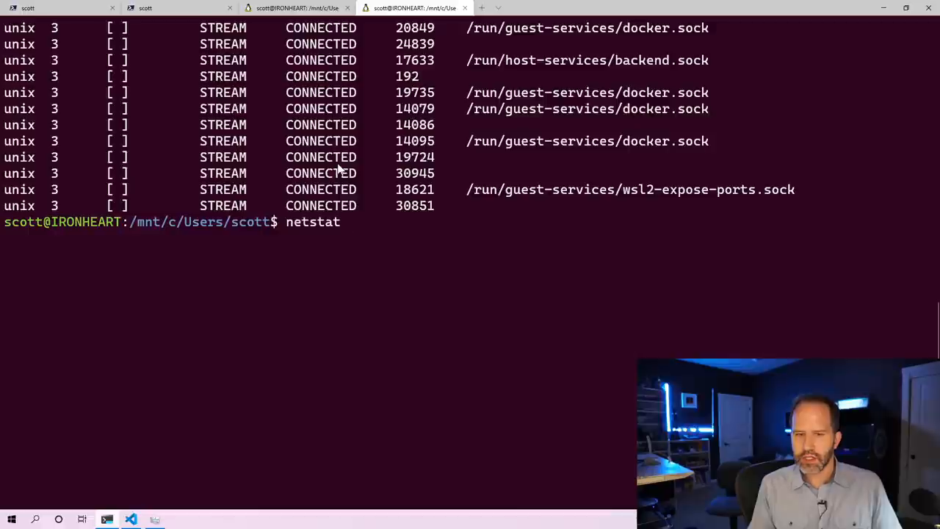
type("-b -a")
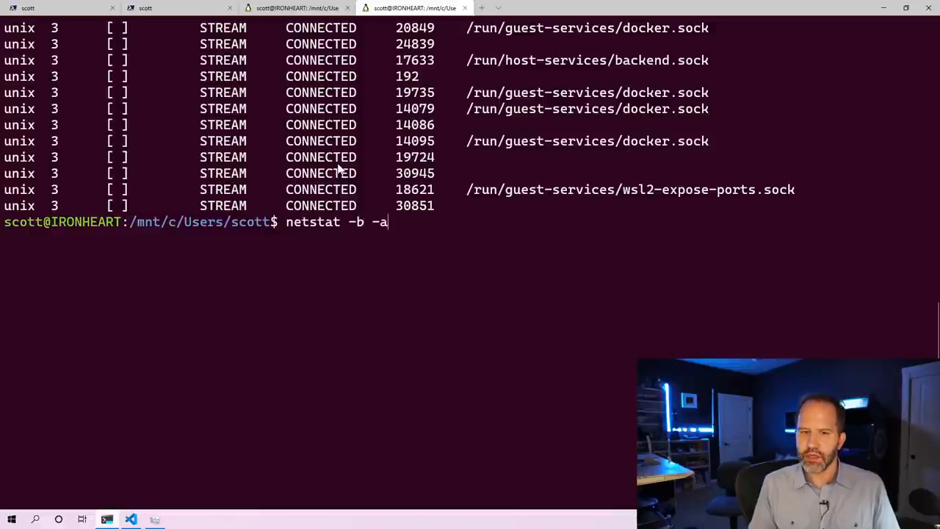
key("Return")
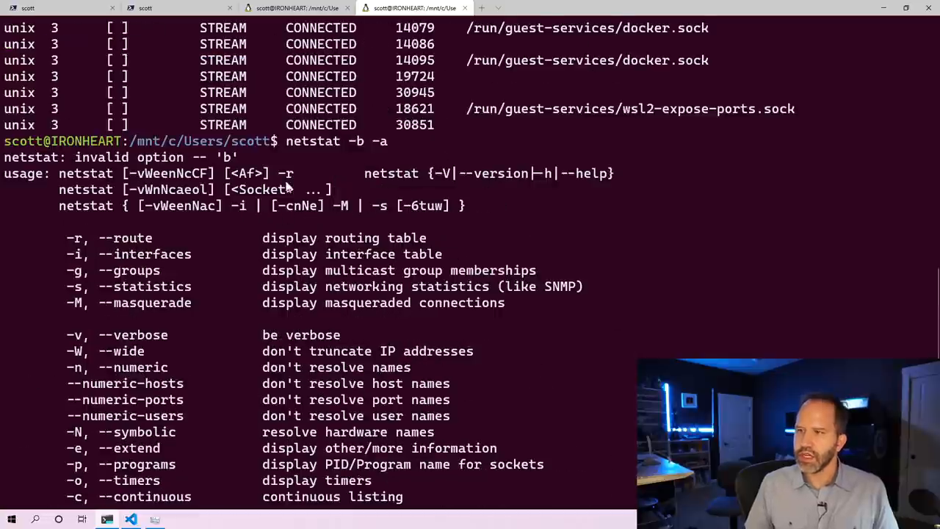
scroll("down", 3)
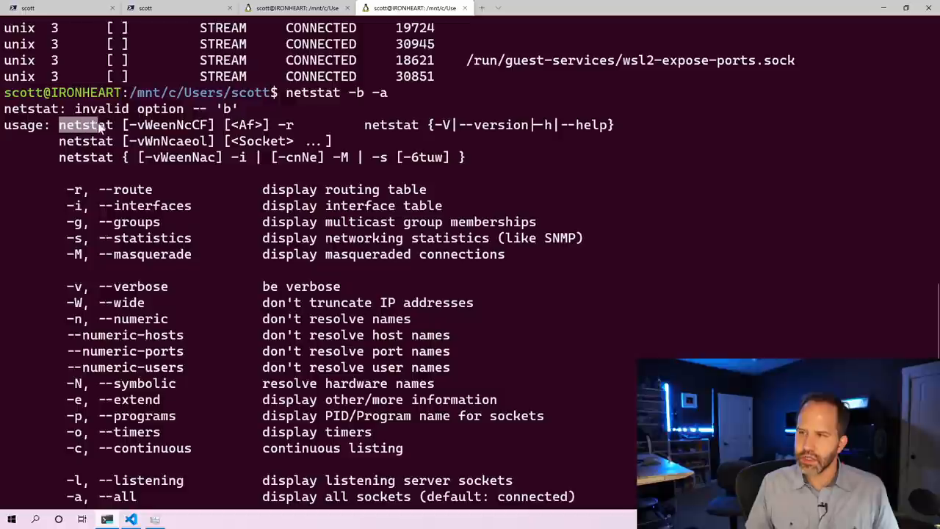
scroll("down", 3)
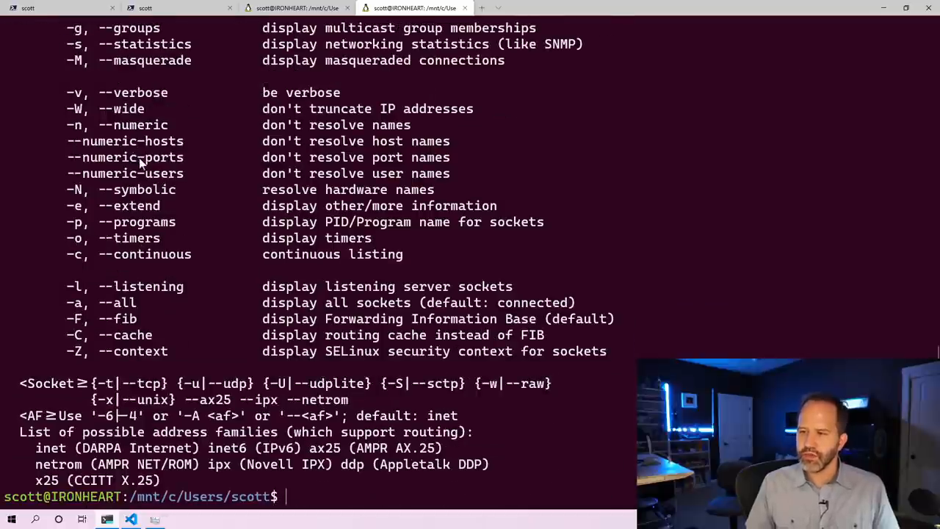
type("nt")
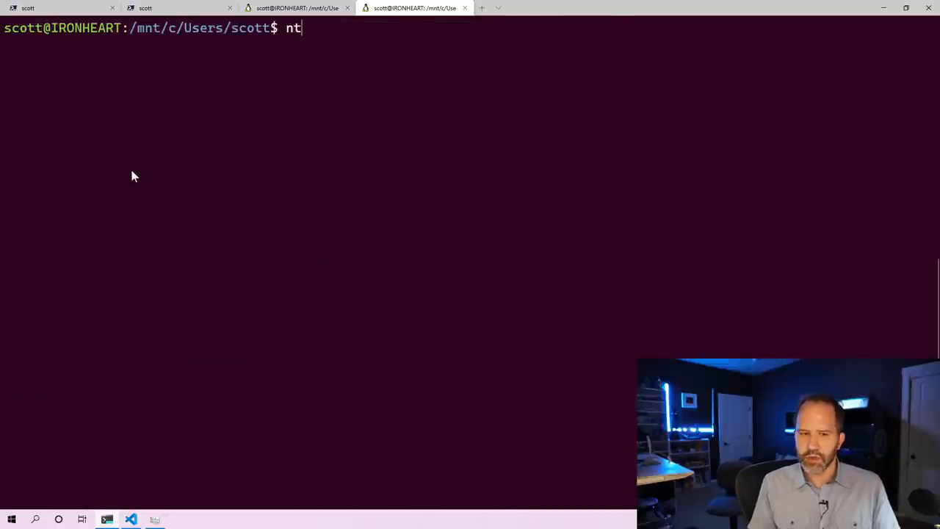
Read netstat's help for the -l listening and -p program options
type("etstat  --help")
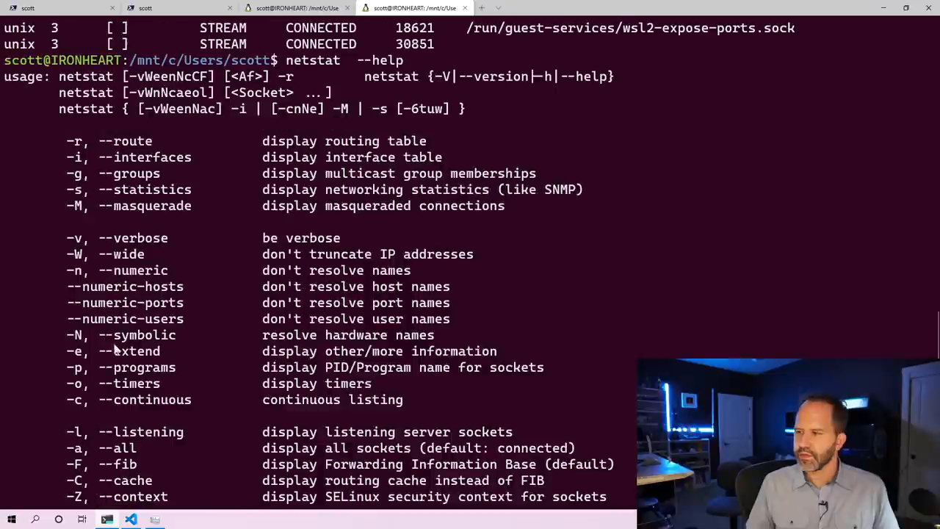
double_click(124, 432)
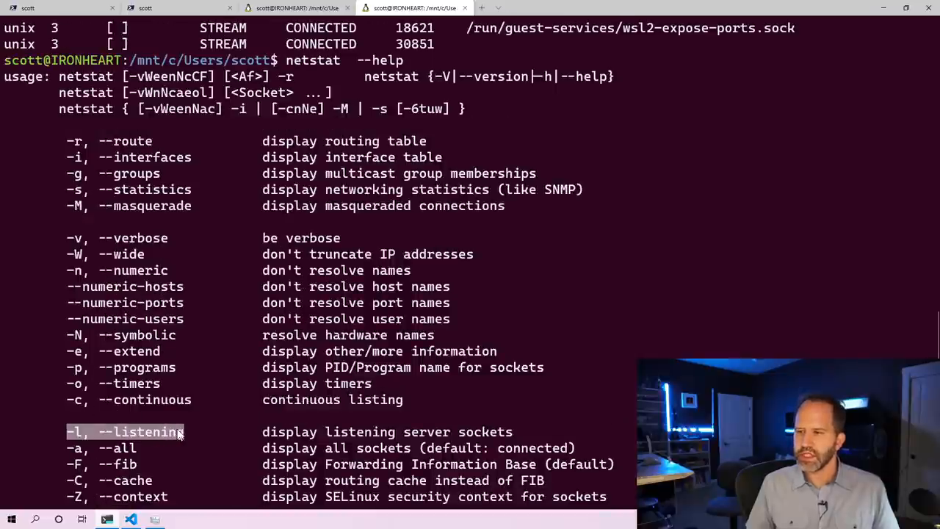
scroll("down", 3)
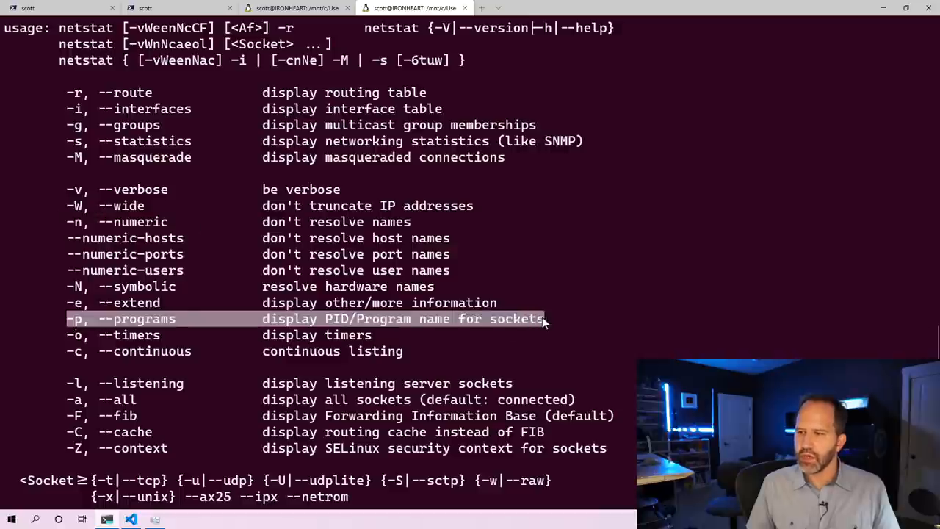
scroll("down", 3)
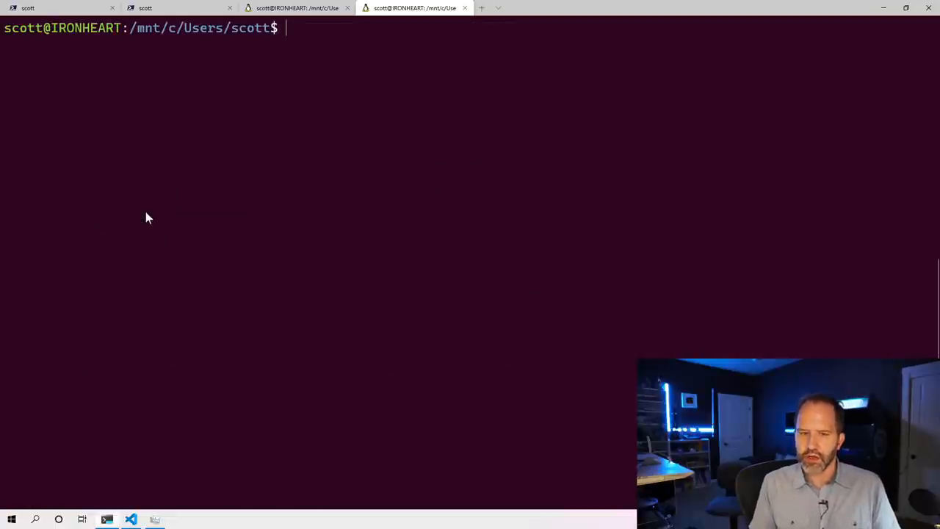
Run netstat -ltnp, revealing 3850/node listening on port 1337
type("netstat -")
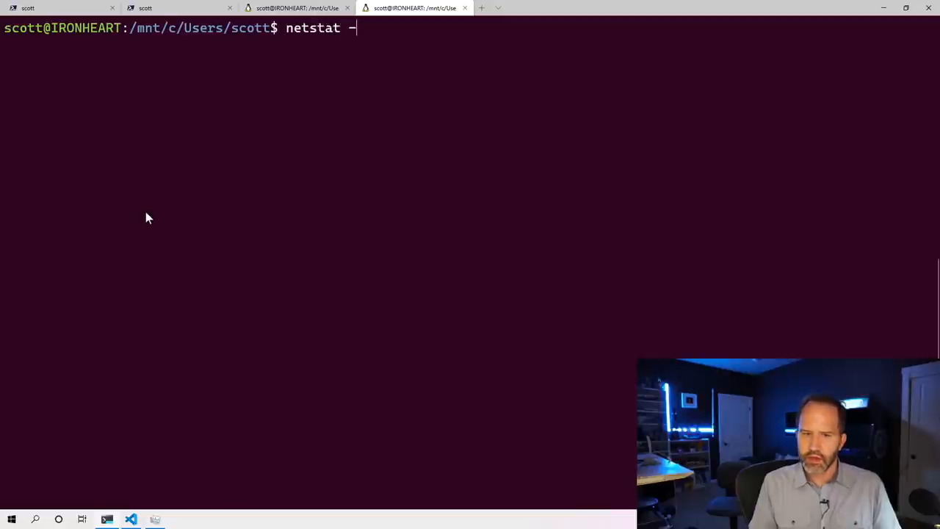
type("ltnp")
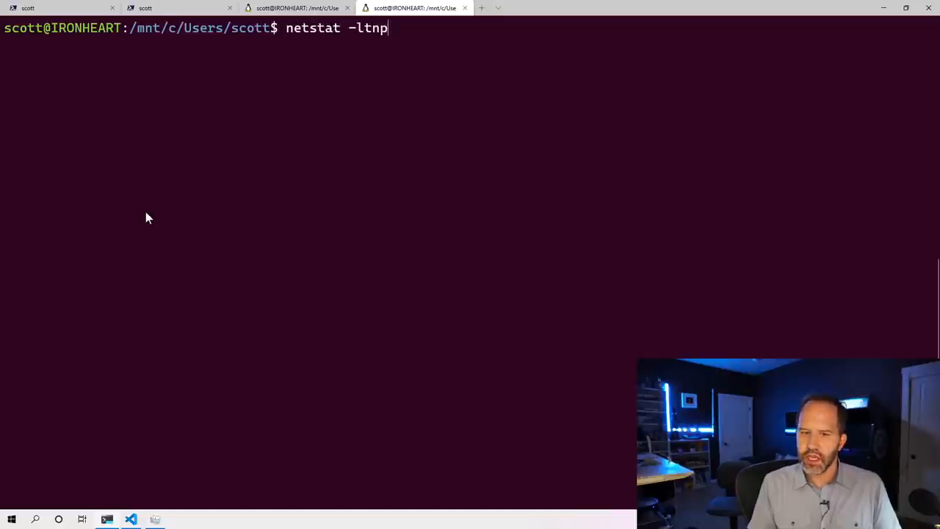
type("|")
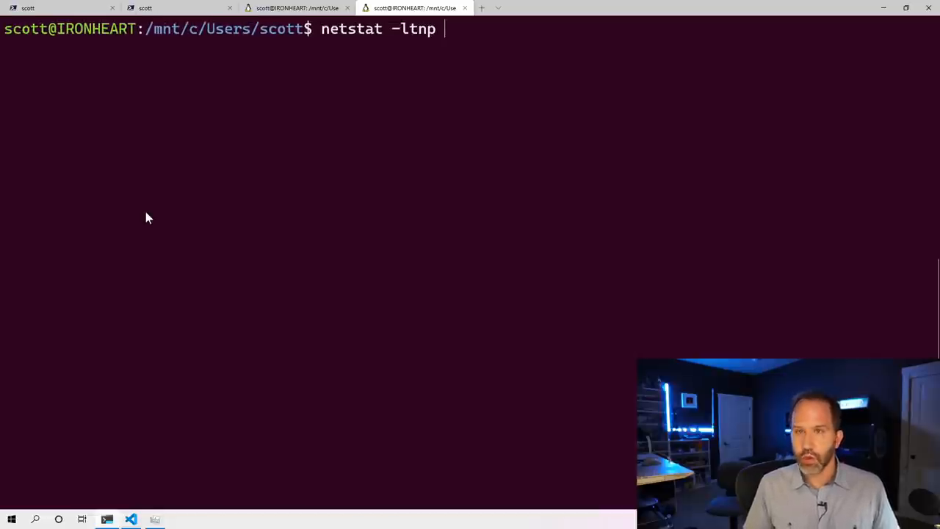
key("Return")
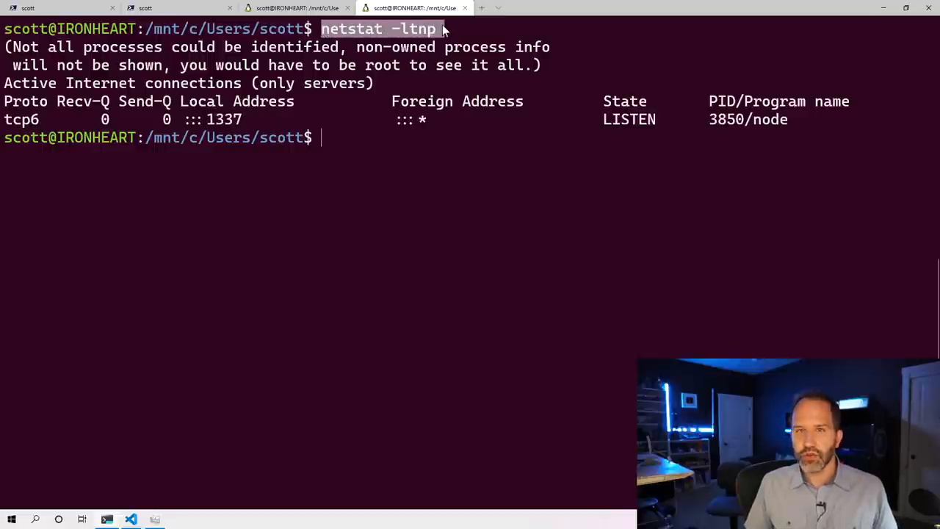
mouse_move(326, 219)
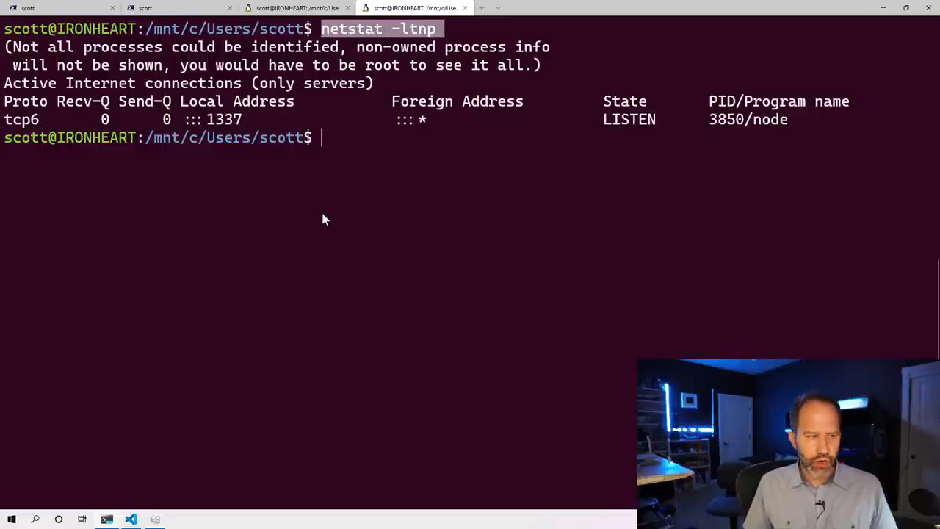
mouse_move(542, 128)
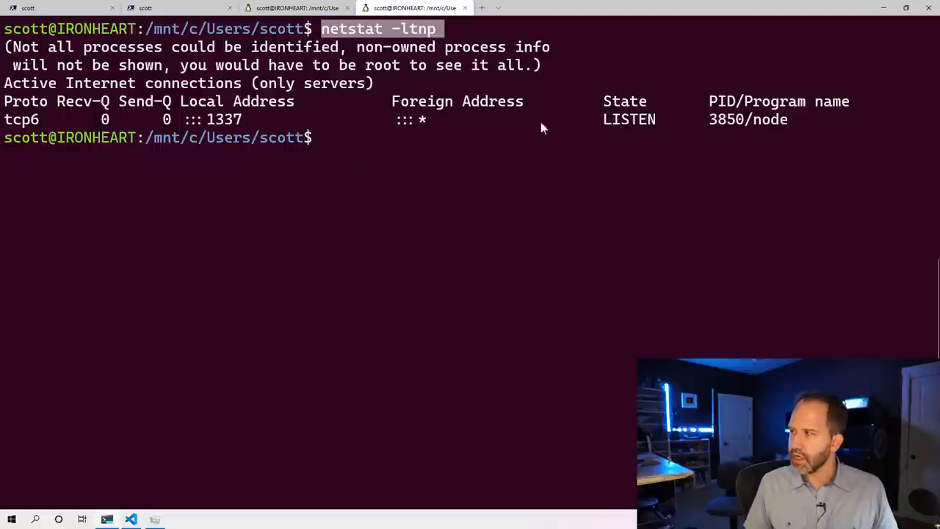
double_click(771, 119)
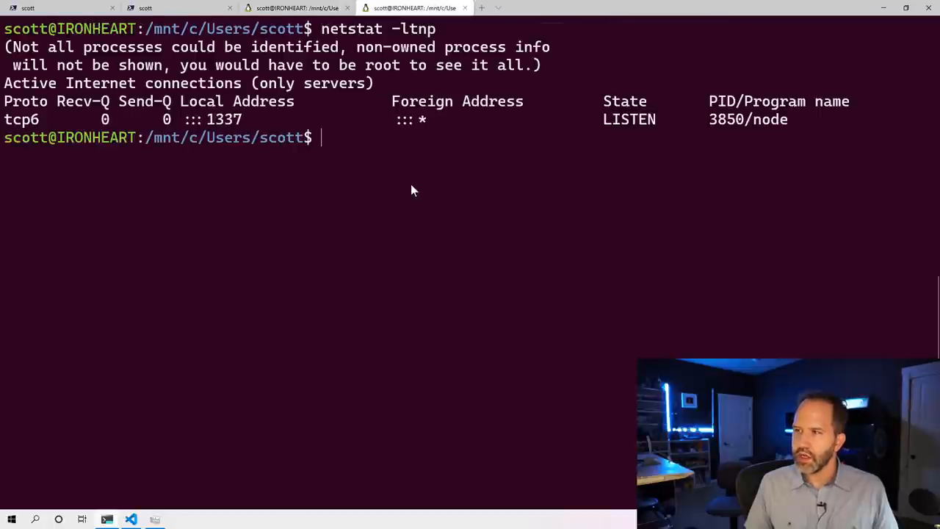
Run kill -15 3850, then rerun netstat -ltnp to confirm nothing listens on 1337
type("ta")
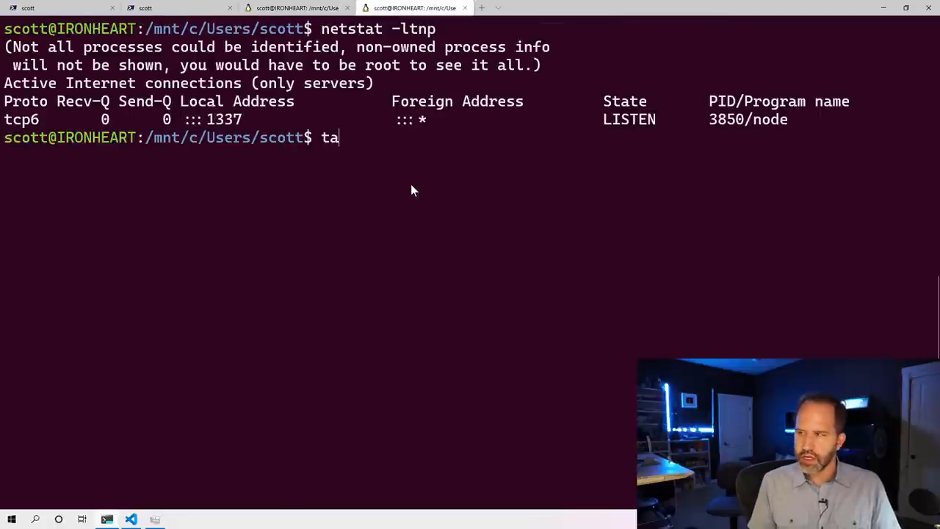
type("sk")
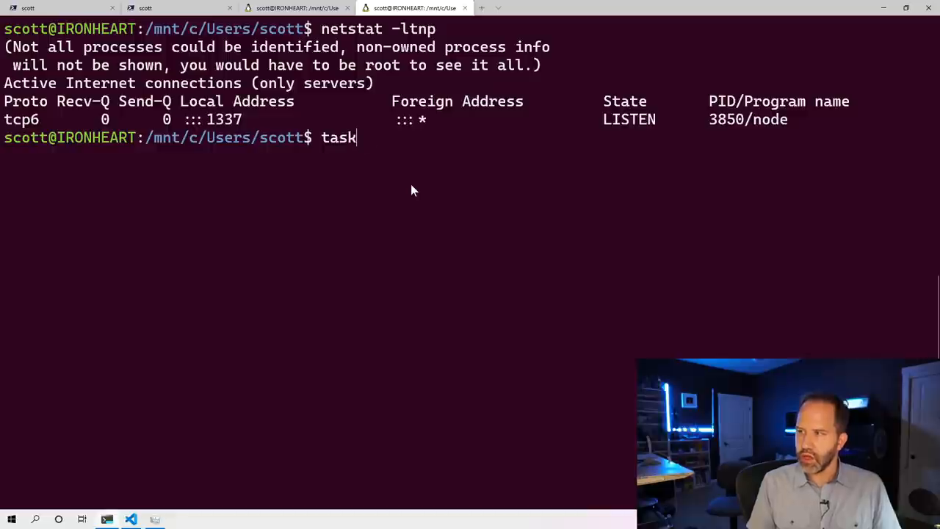
type("kill")
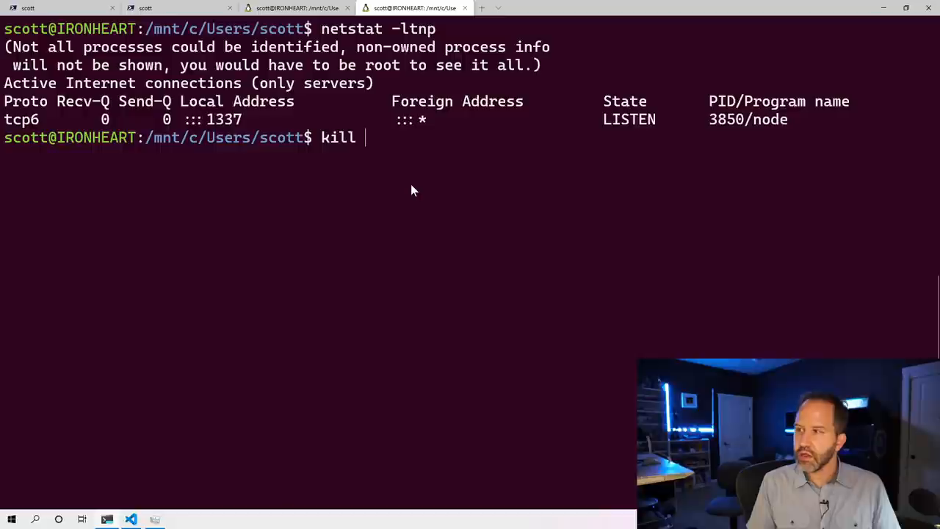
type("-9")
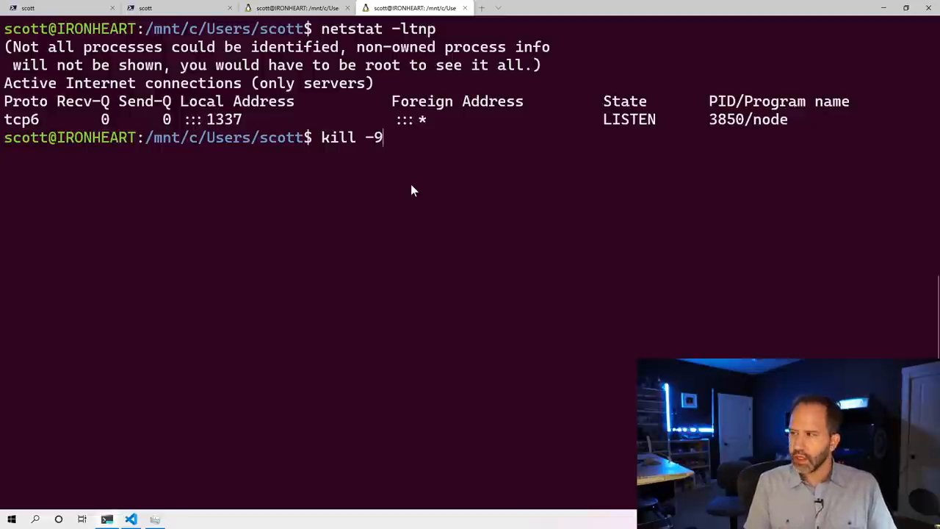
type("15")
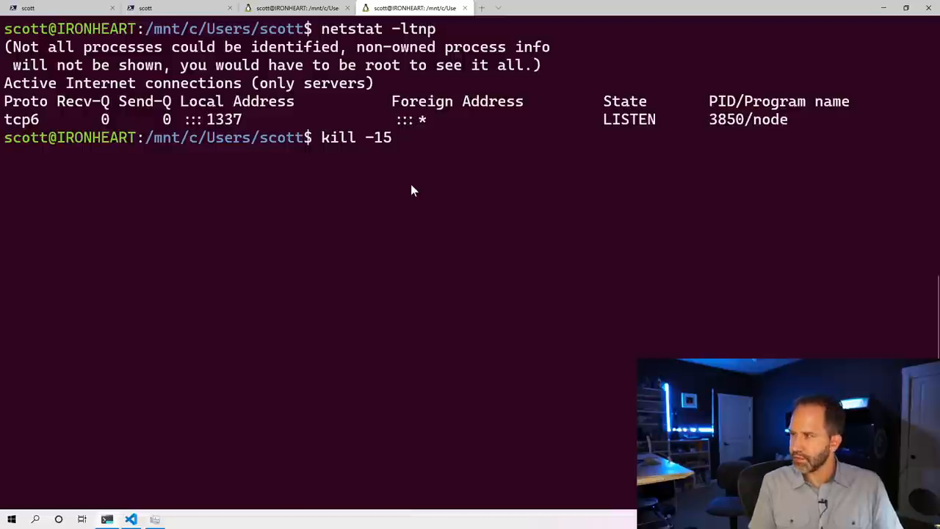
type("3859")
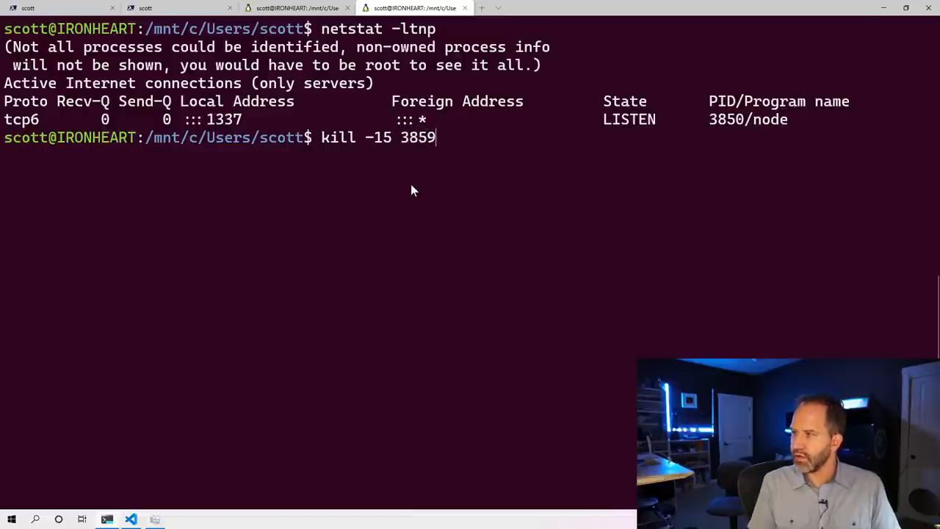
key("Return")
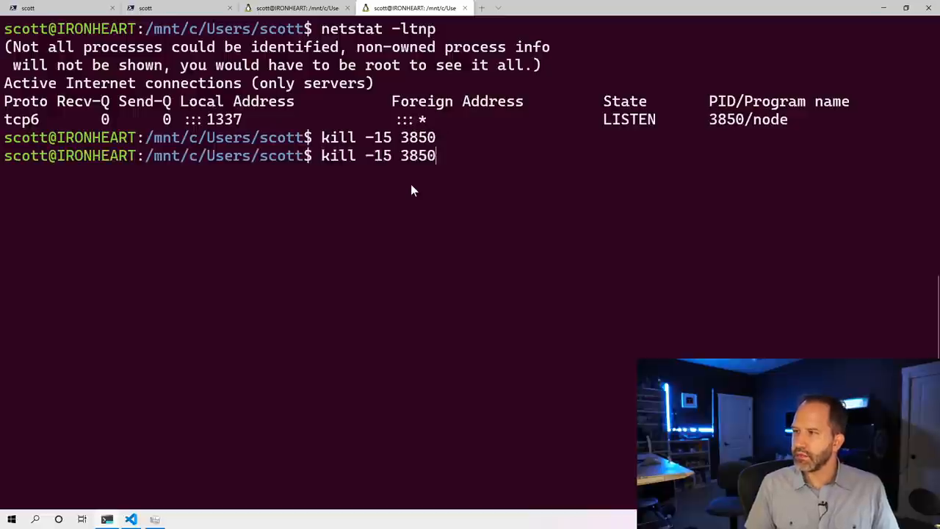
key("Return")
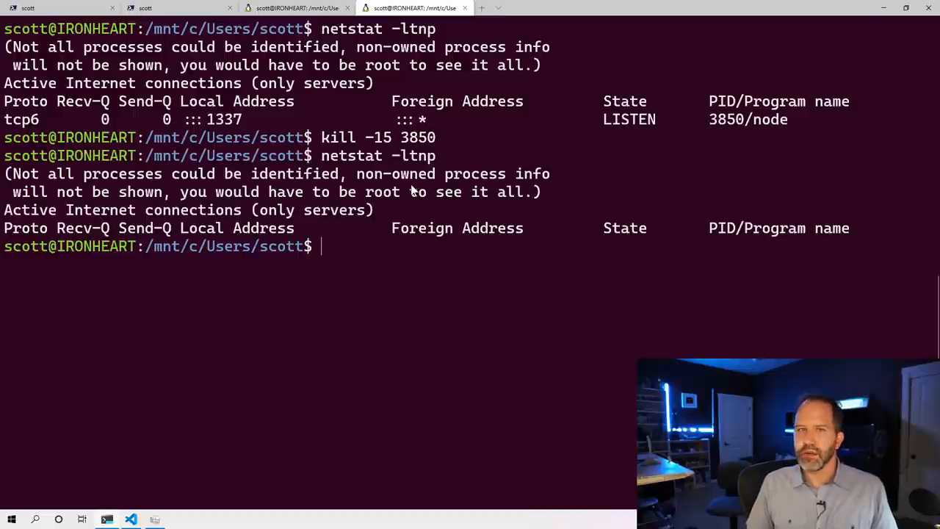
Return to the WSL shell and rerun netstat -ltnp, showing 3864/node on port 1337
left_click(297, 9)
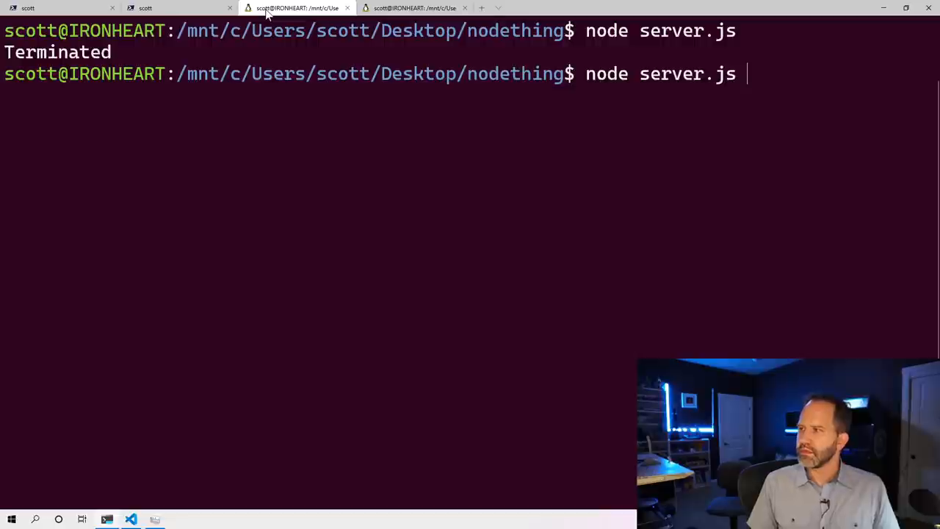
left_click(414, 9)
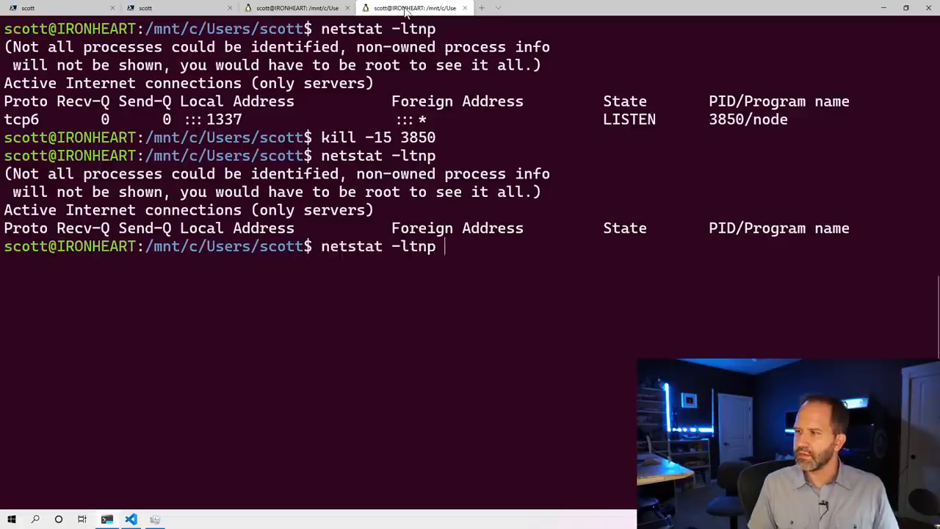
key("Return")
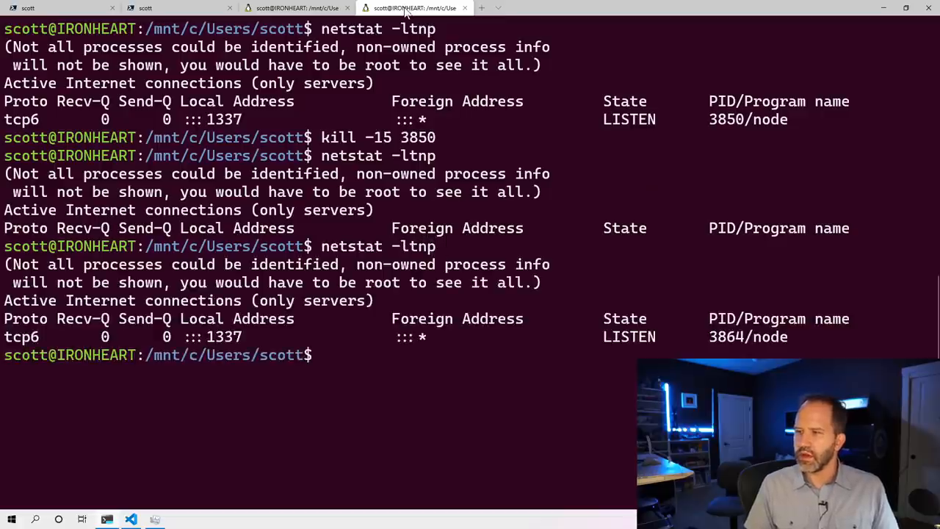
Filter the listing with netstat -ltnp | grep '1337' to show only port 1337
type("netstat -ltnp Z")
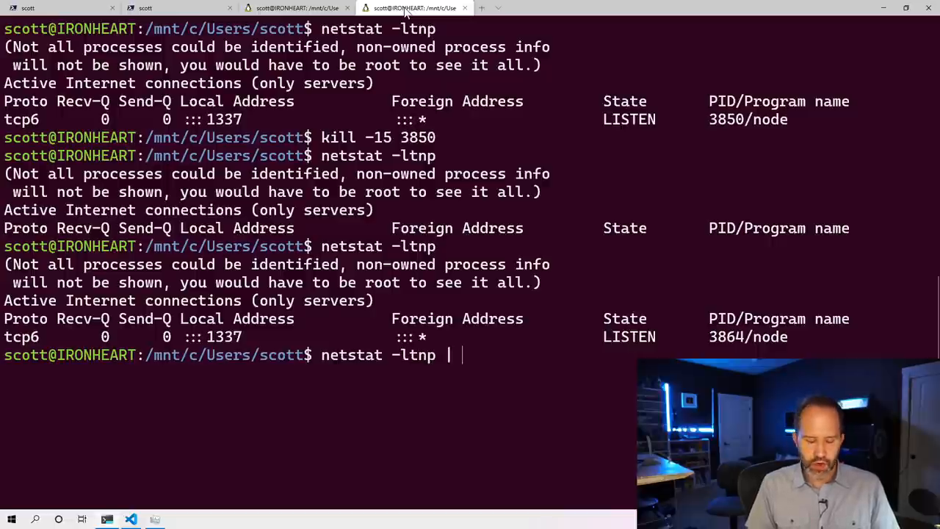
type("group '")
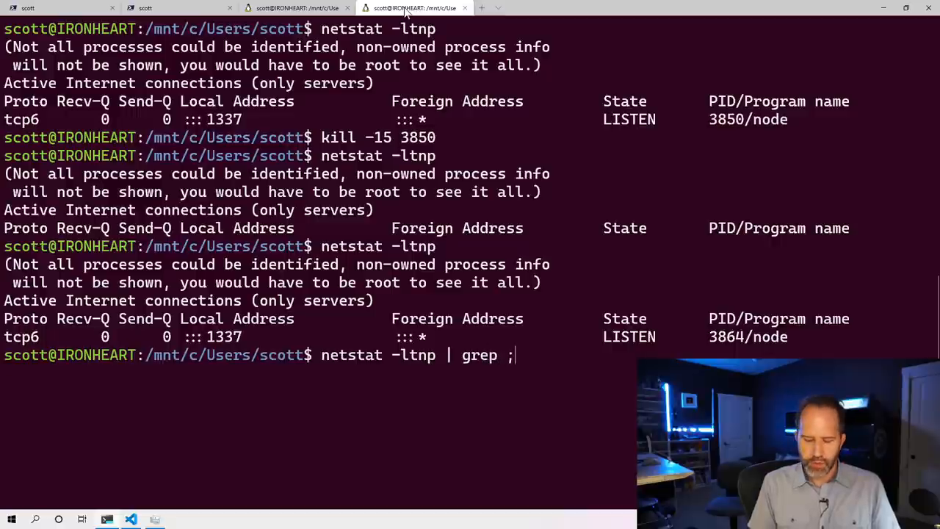
type("1337'")
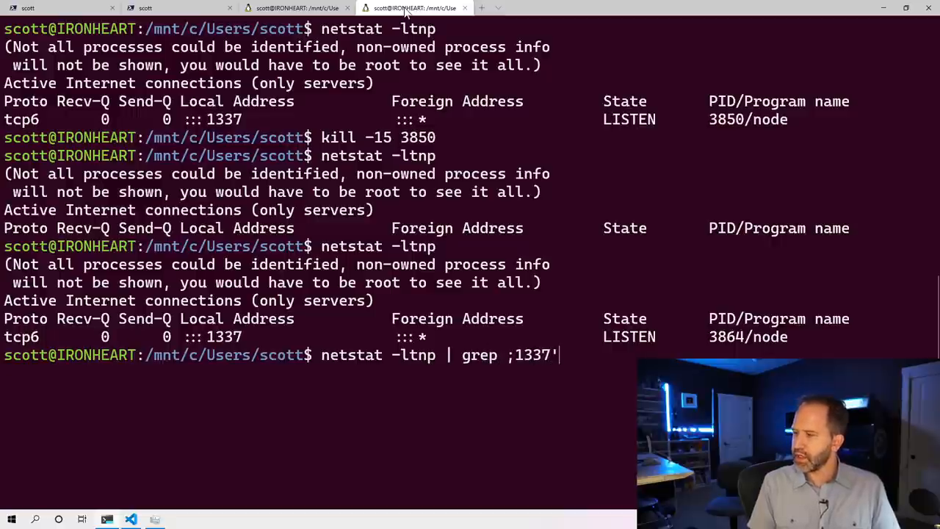
key("Return")
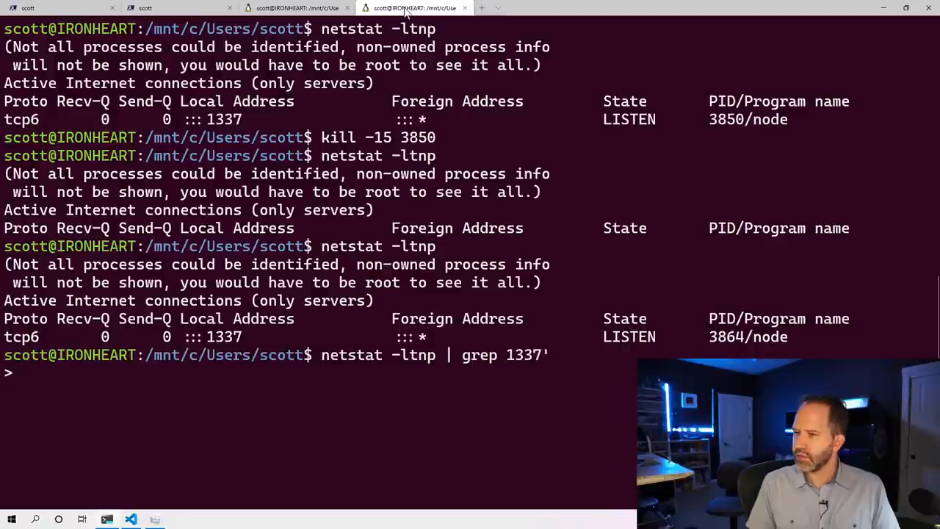
key("ctrl+c")
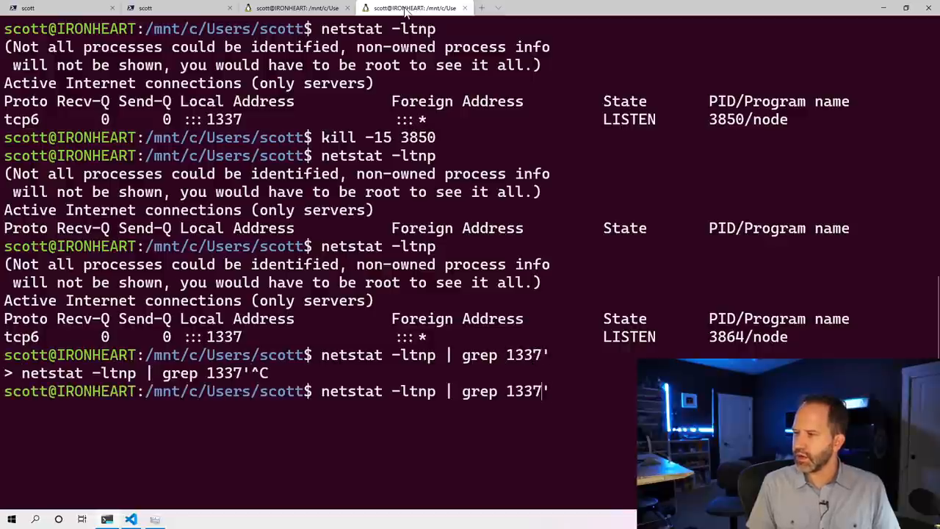
key("Return")
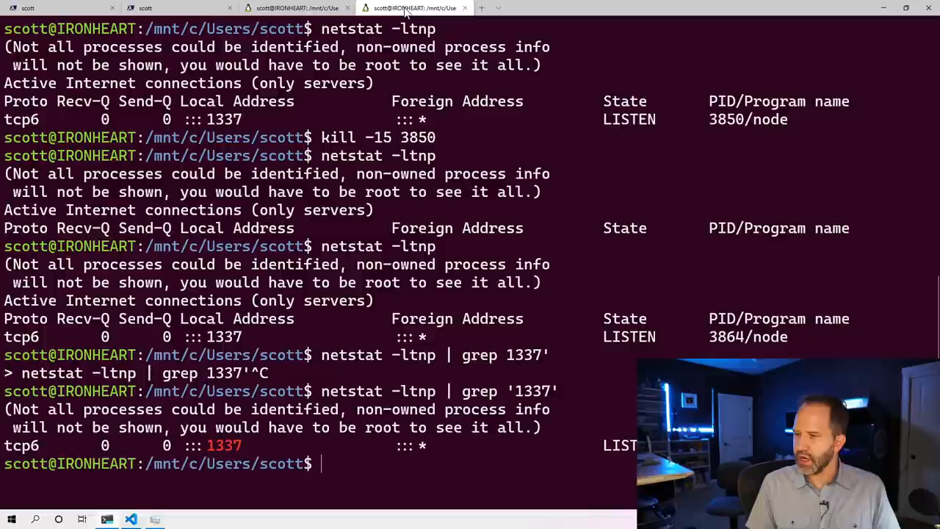
mouse_move(226, 473)
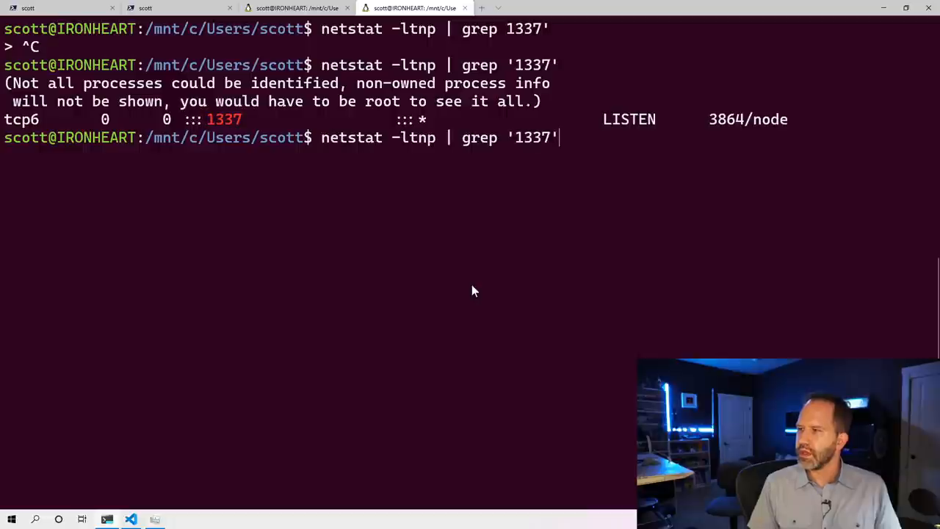
Run kill -15 3864 to stop the node process, then exit the shell
type("kill -15 3850")
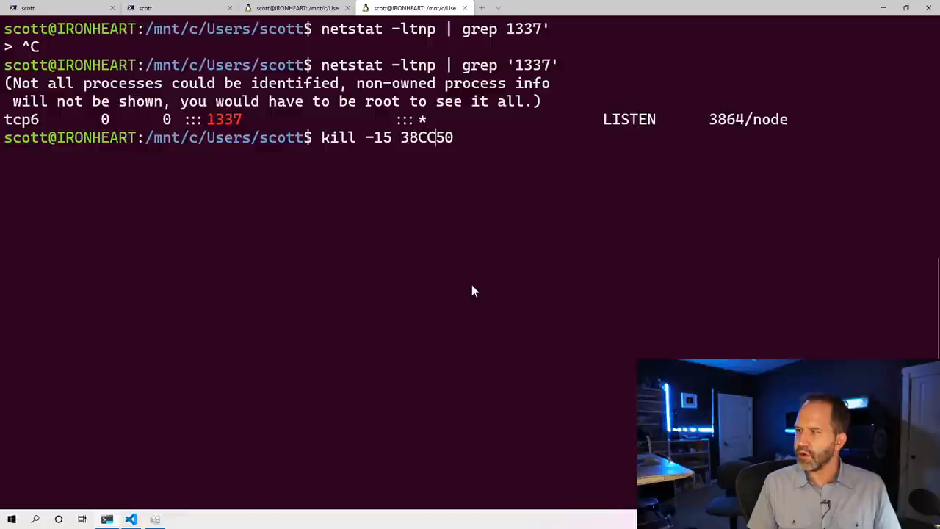
key("BackSpace")
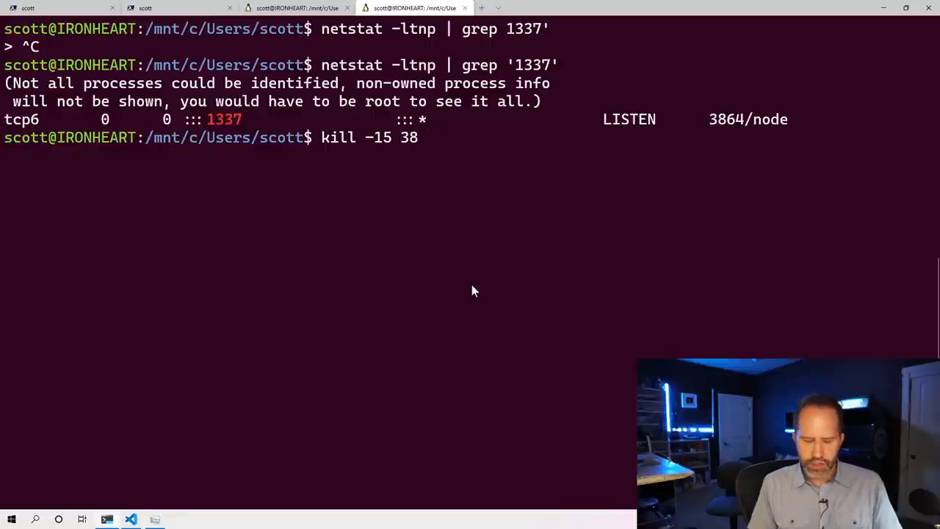
key("Return")
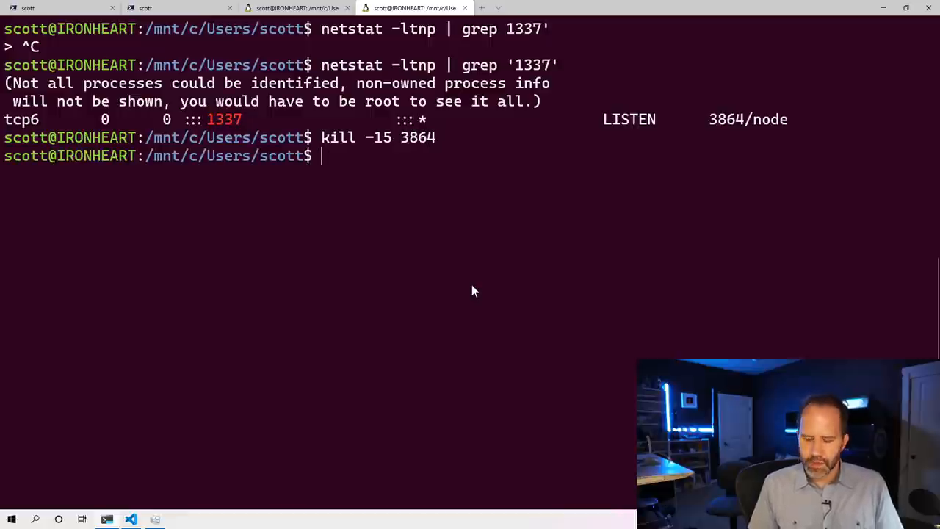
type("exit")
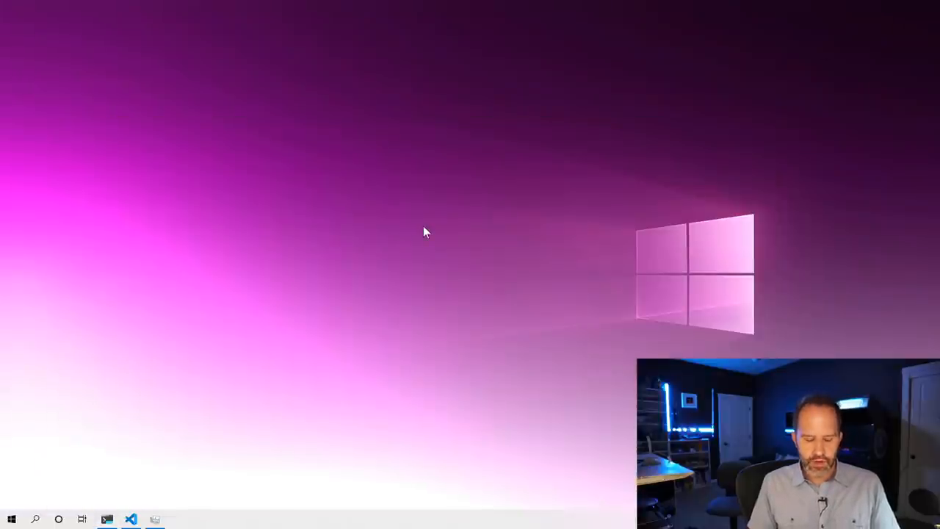
mouse_move(297, 331)
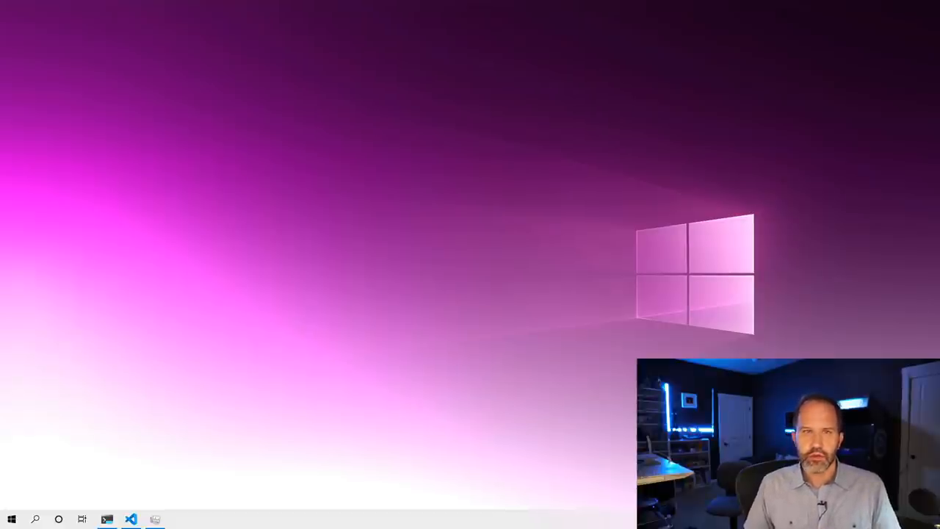
Search sysinternals in Edge, view the Docs page, then close the browser
left_click(179, 520)
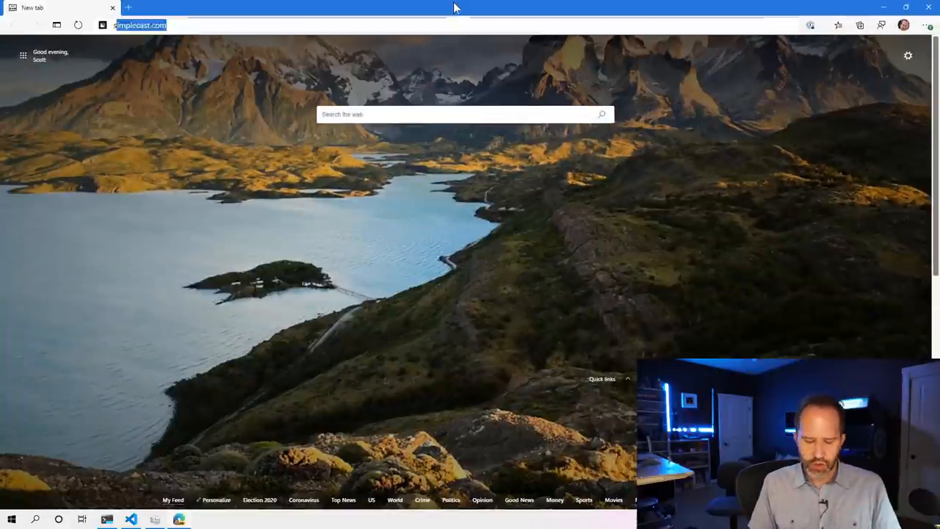
type("sysinternals/")
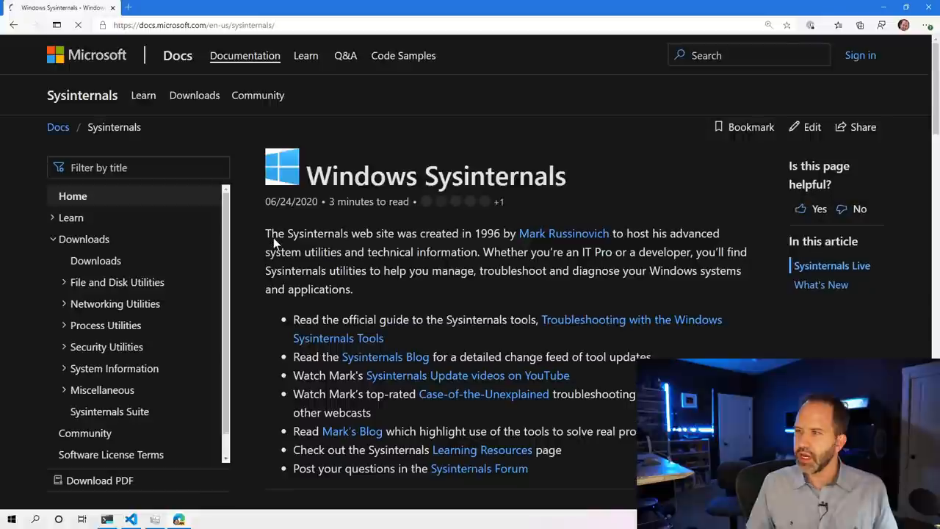
scroll("down", 3)
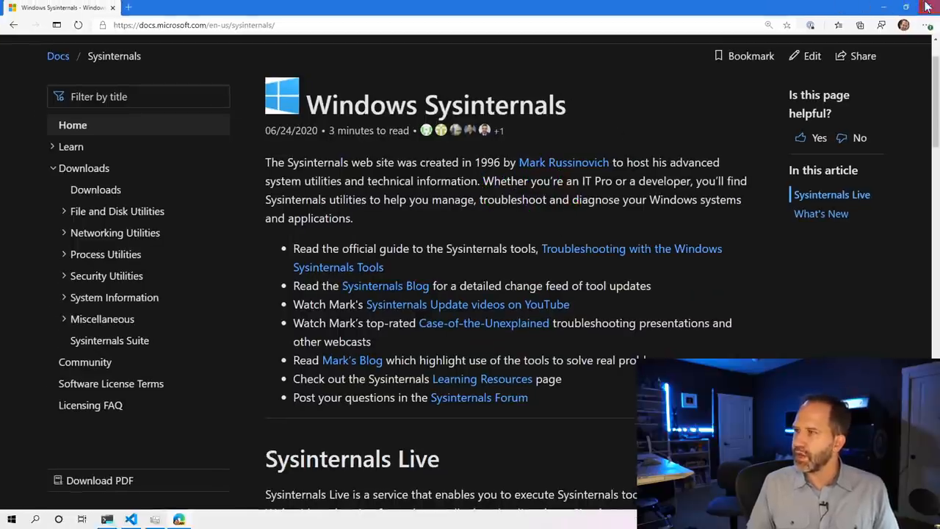
left_click(927, 6)
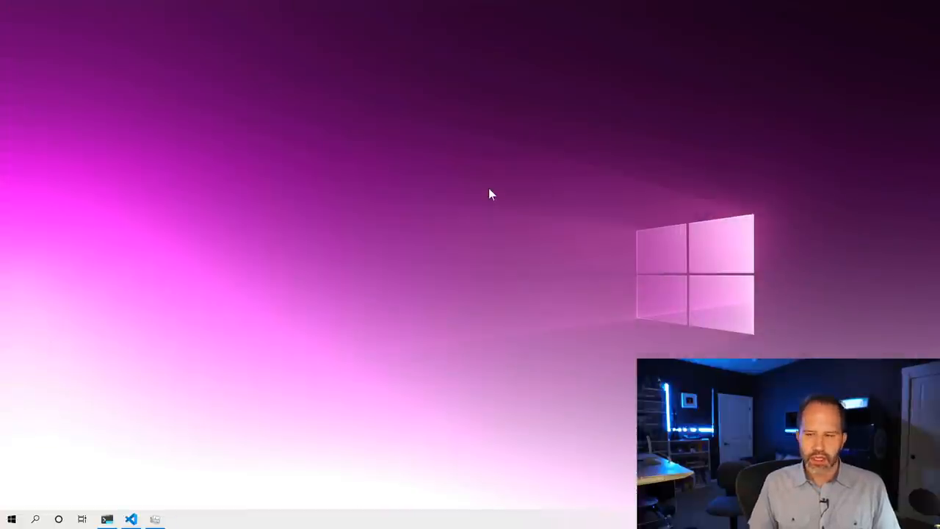
Launch TCPView from the Start menu search
left_click(11, 520)
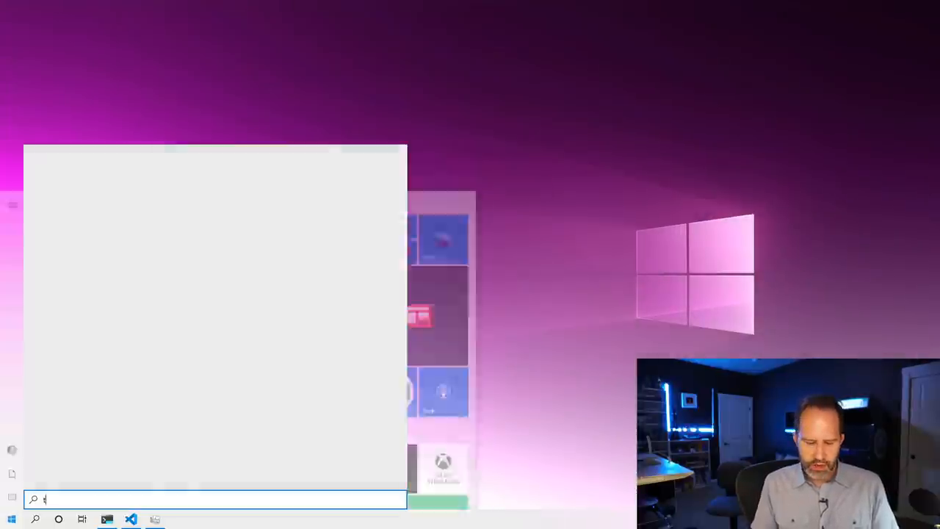
type("cpview")
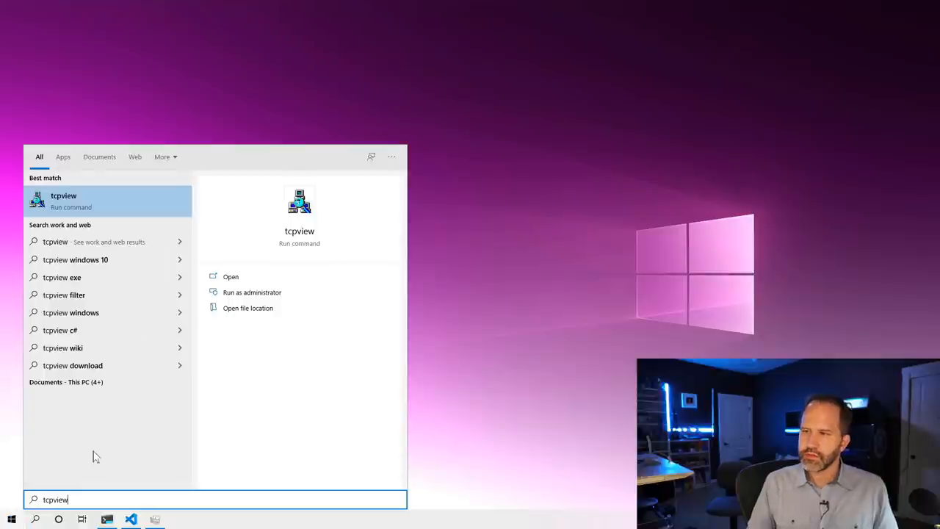
left_click(230, 276)
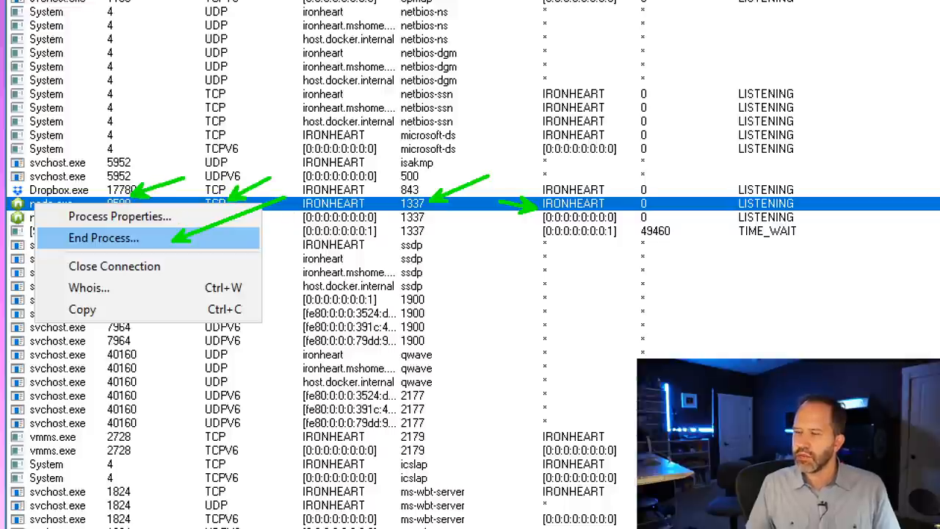
End the node.exe process on port 1337, confirm, and view its properties
left_click(103, 238)
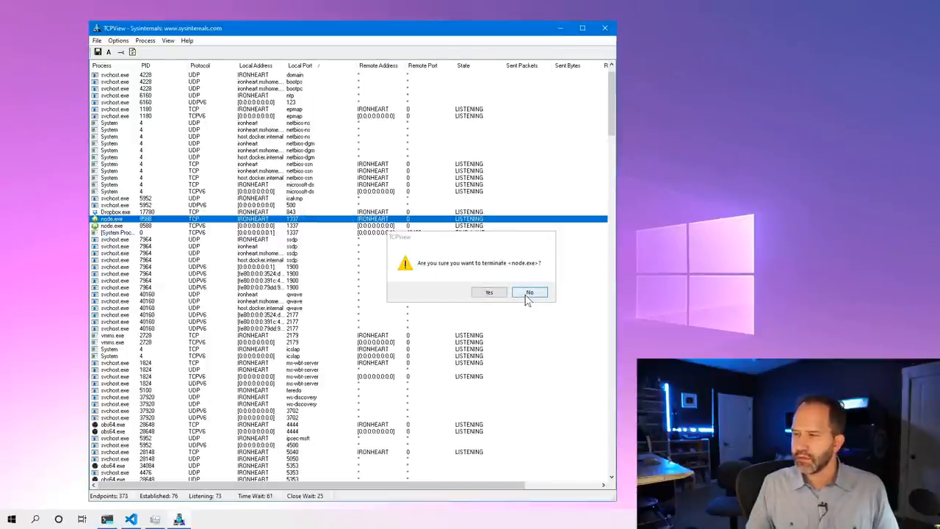
left_click(529, 293)
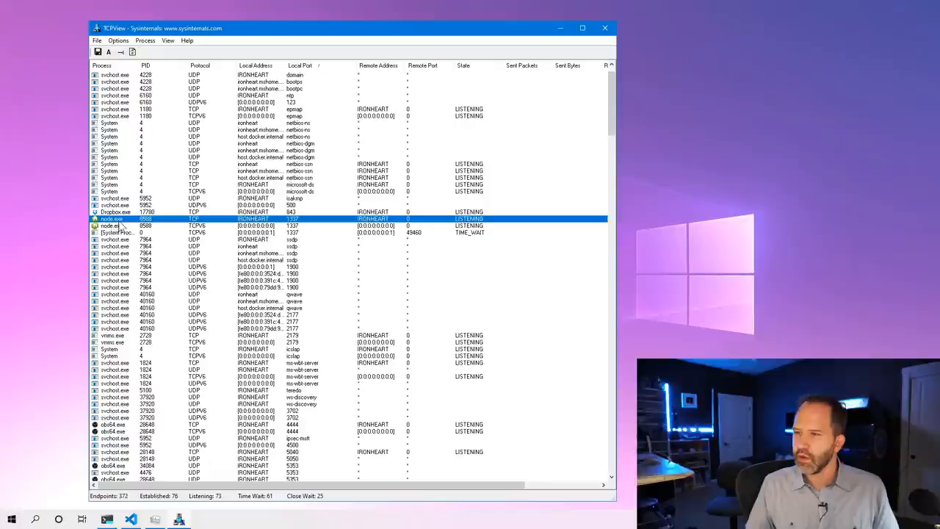
double_click(110, 219)
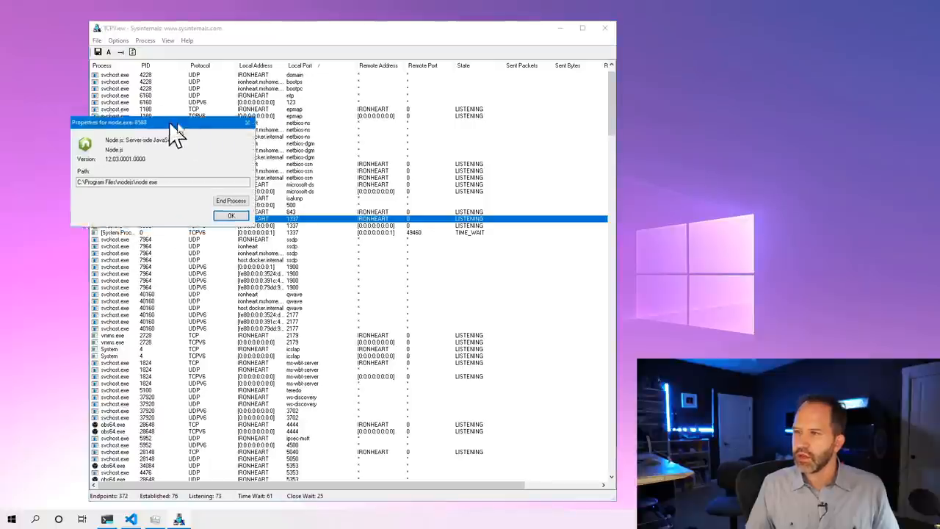